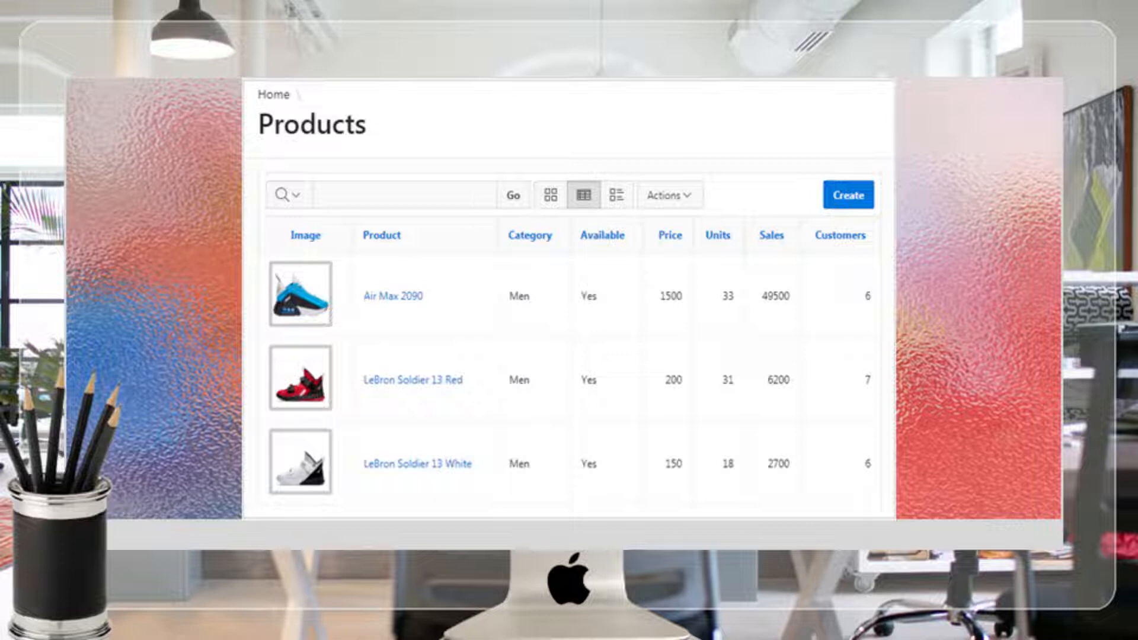
Sign in and land on the APEX workspace home page
{"action": "left_click", "coordinate": [412, 379]}
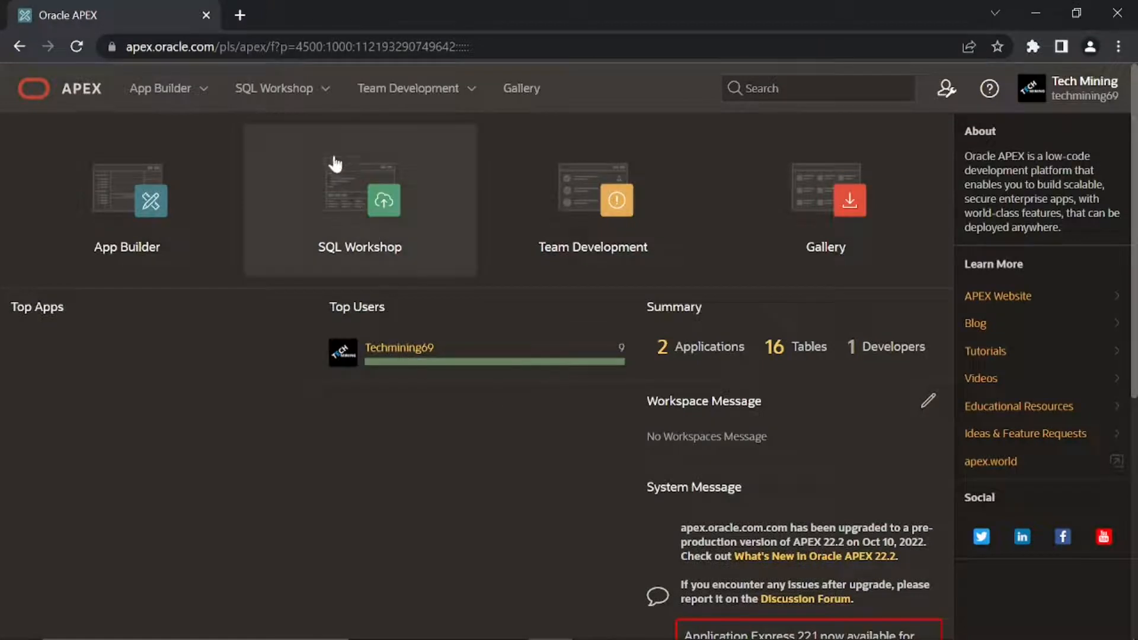
Browse DEMO_PRODUCT_INFO in Object Browser and review its columns and data types
{"action": "left_click", "coordinate": [274, 88]}
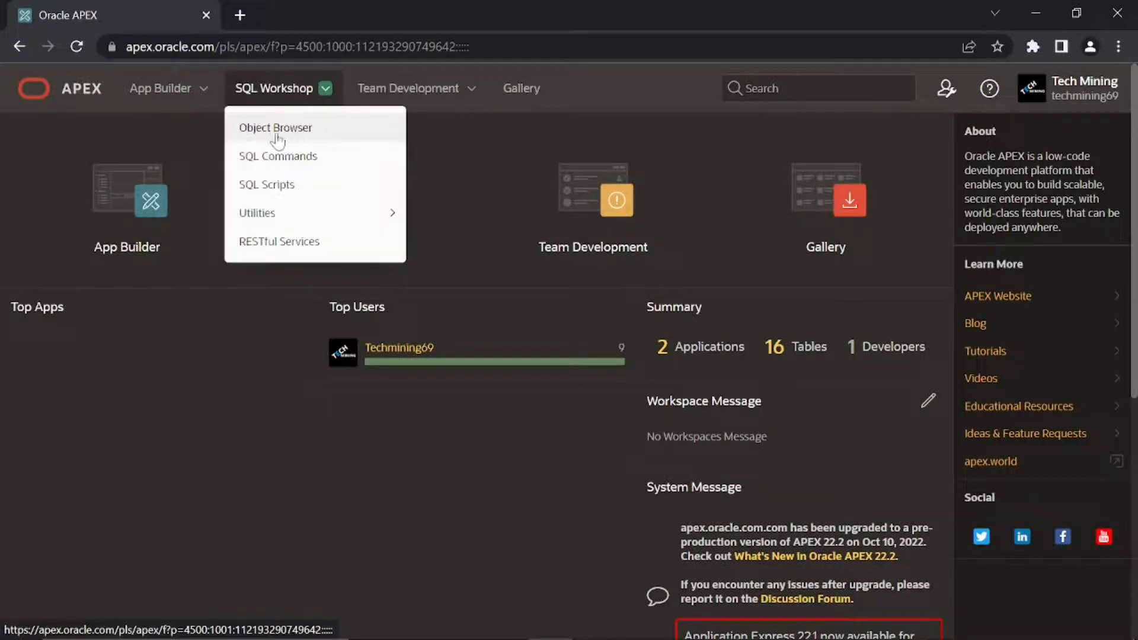
{"action": "left_click", "coordinate": [276, 127]}
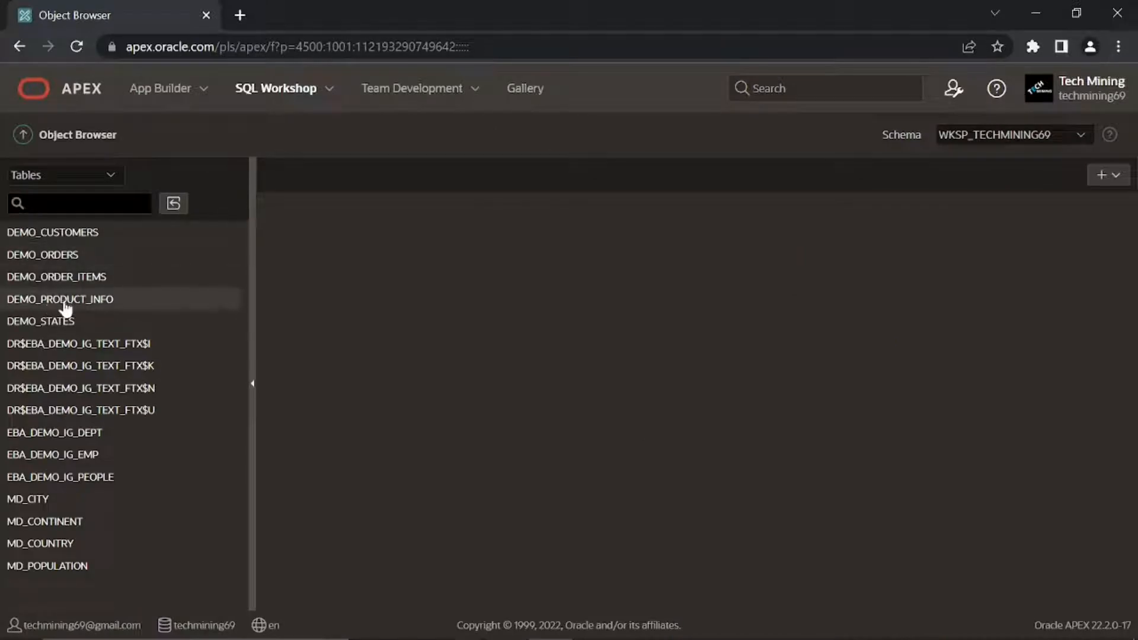
{"action": "left_click", "coordinate": [59, 299]}
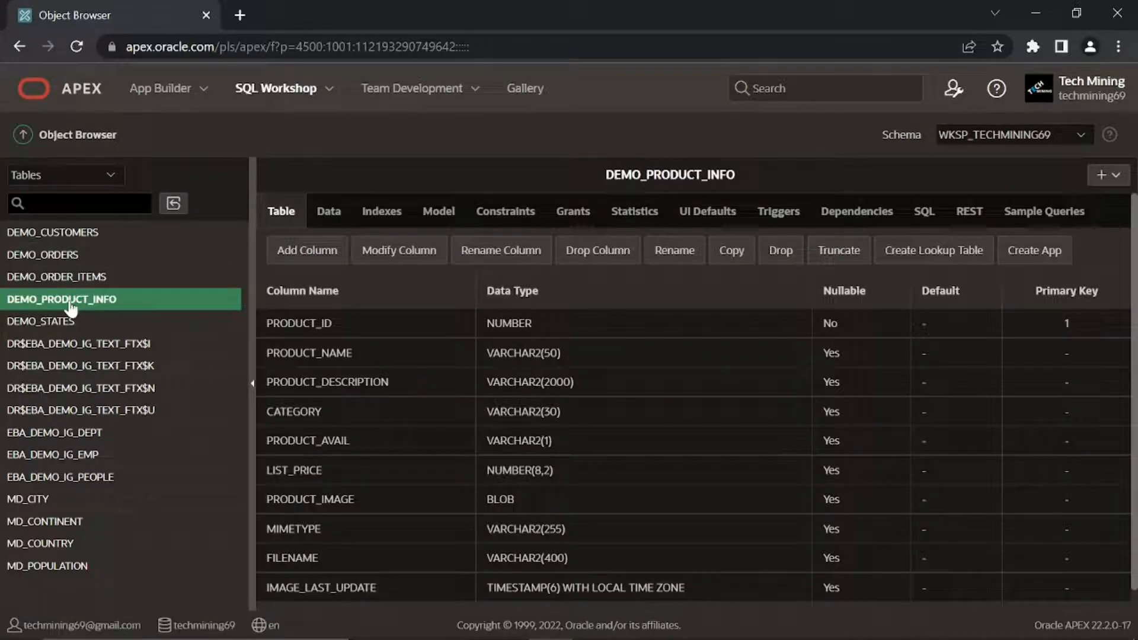
{"action": "scroll", "scroll_direction": "down", "scroll_amount": 3}
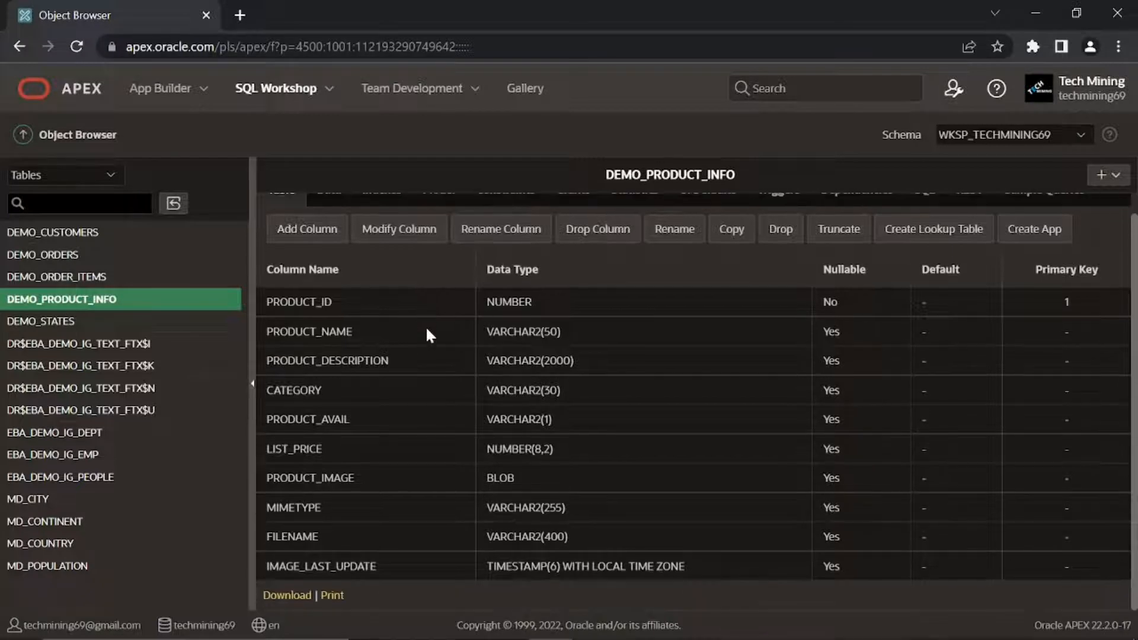
{"action": "mouse_move", "coordinate": [353, 467]}
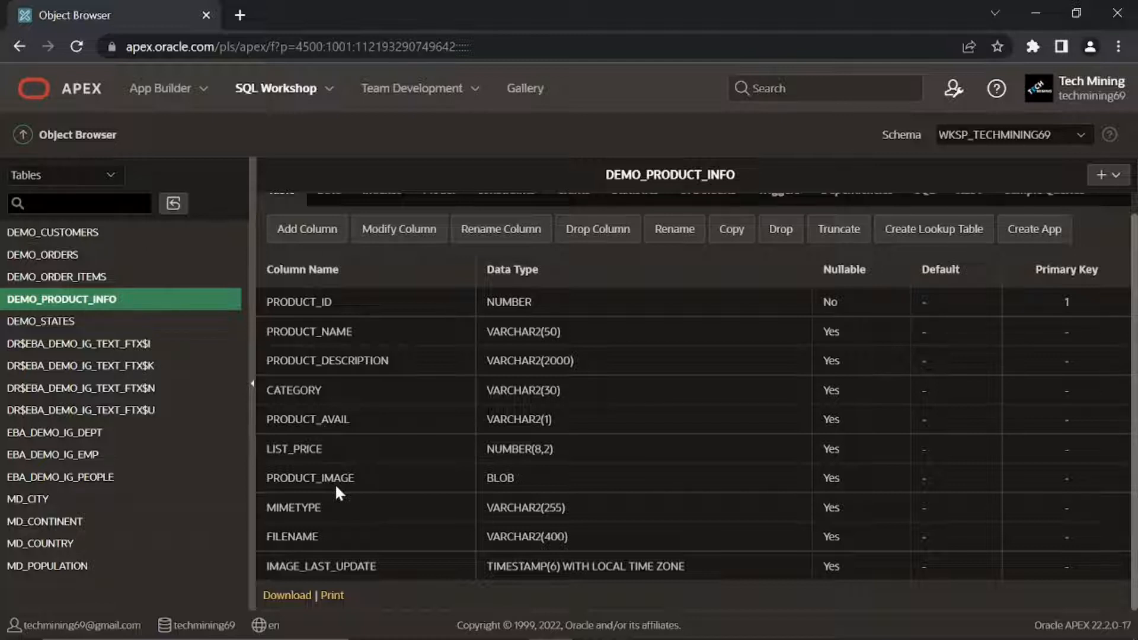
{"action": "mouse_move", "coordinate": [442, 493]}
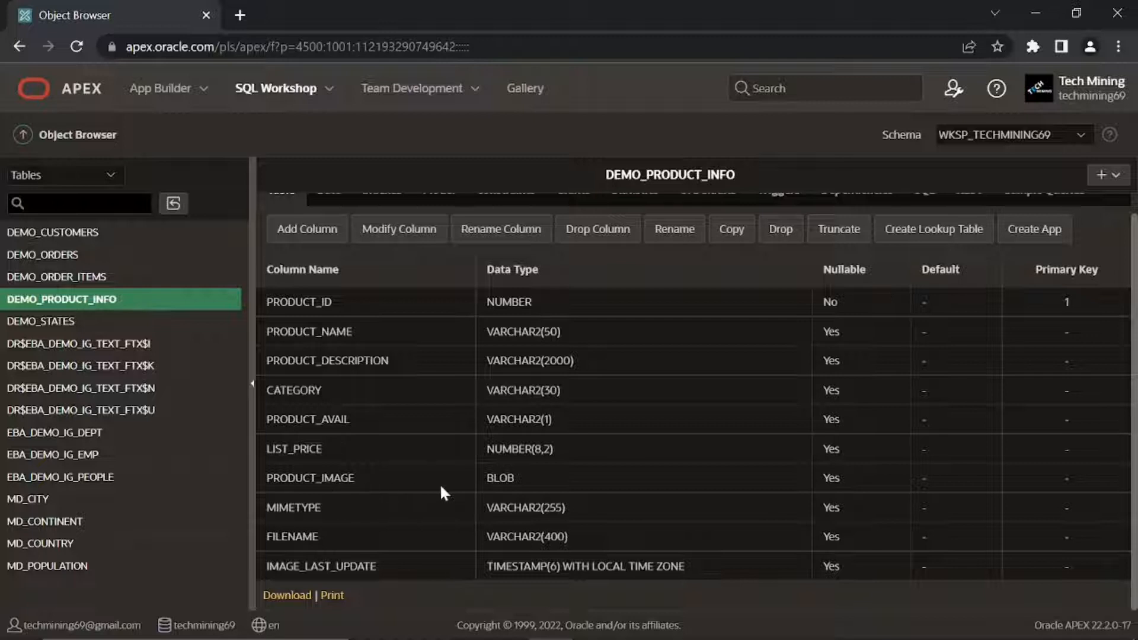
{"action": "mouse_move", "coordinate": [512, 492]}
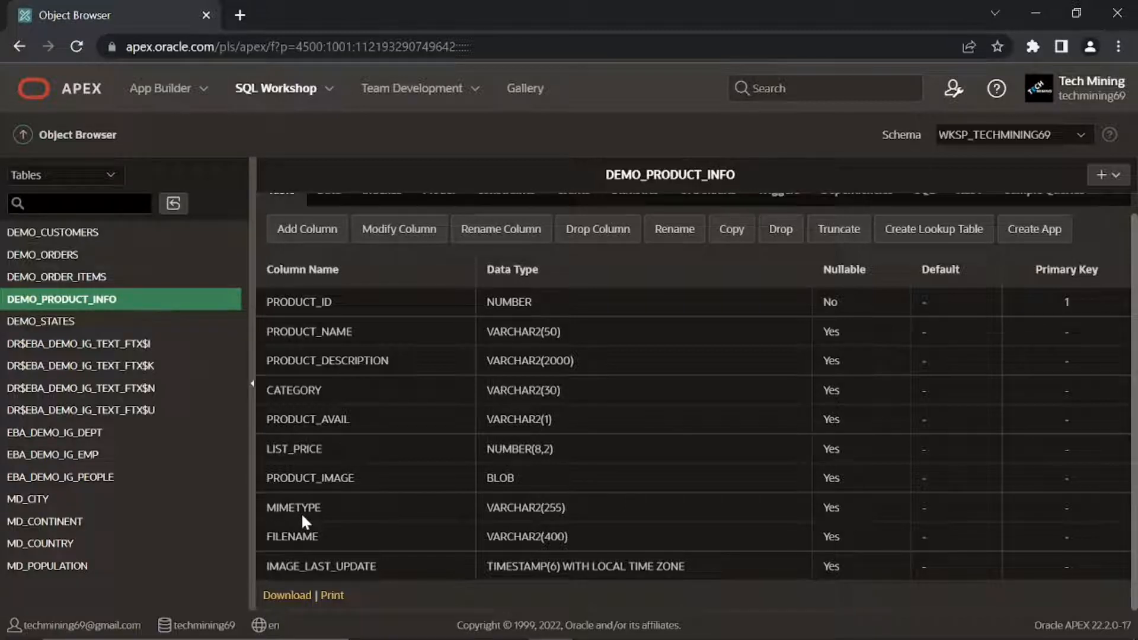
{"action": "mouse_move", "coordinate": [302, 529]}
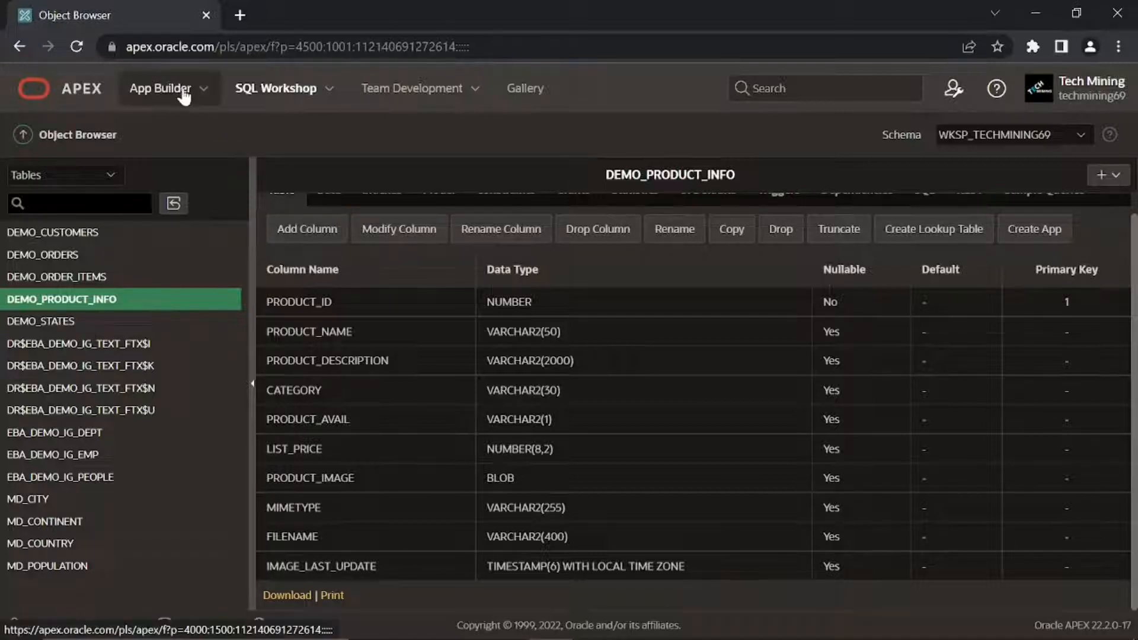
Open Sales Web Application in App Builder and start creating a new page
{"action": "left_click", "coordinate": [161, 88]}
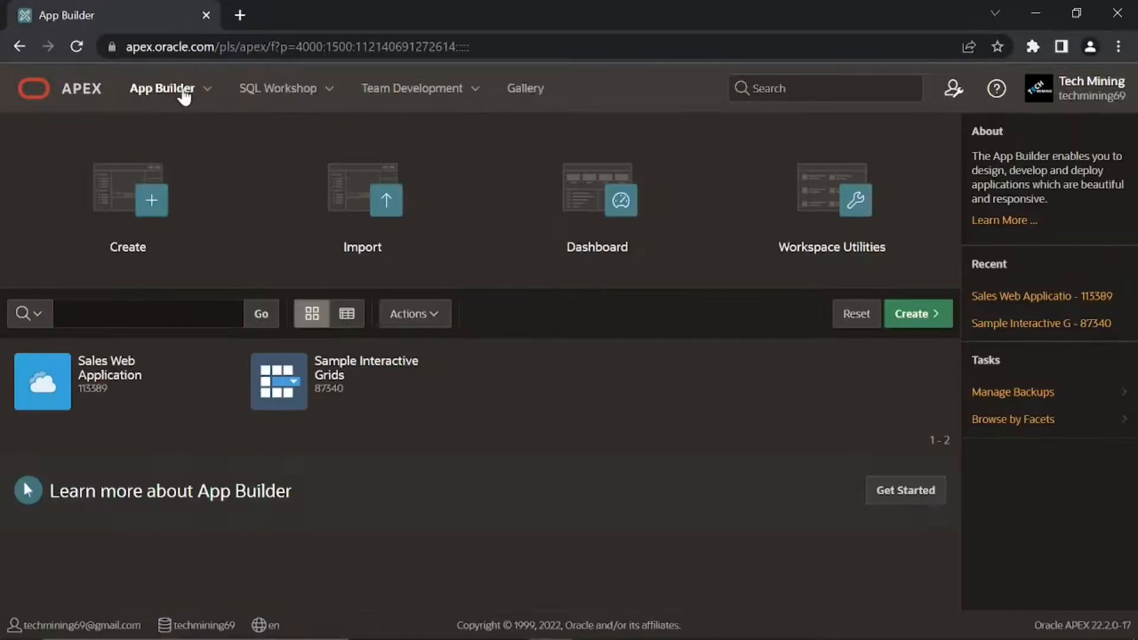
{"action": "left_click", "coordinate": [109, 380]}
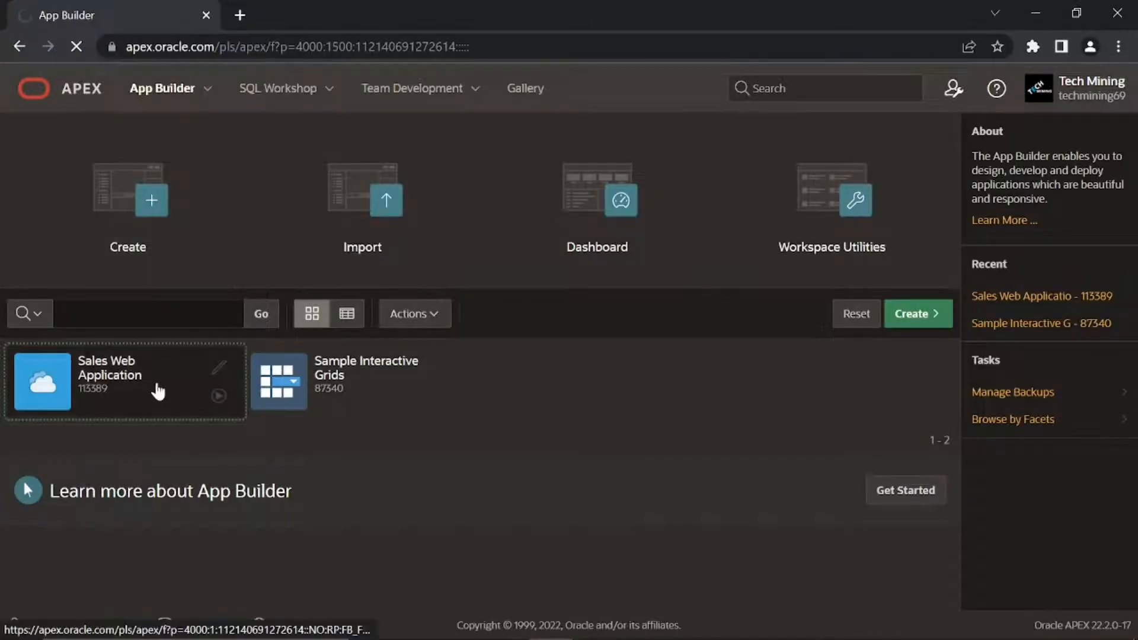
{"action": "left_click", "coordinate": [109, 367]}
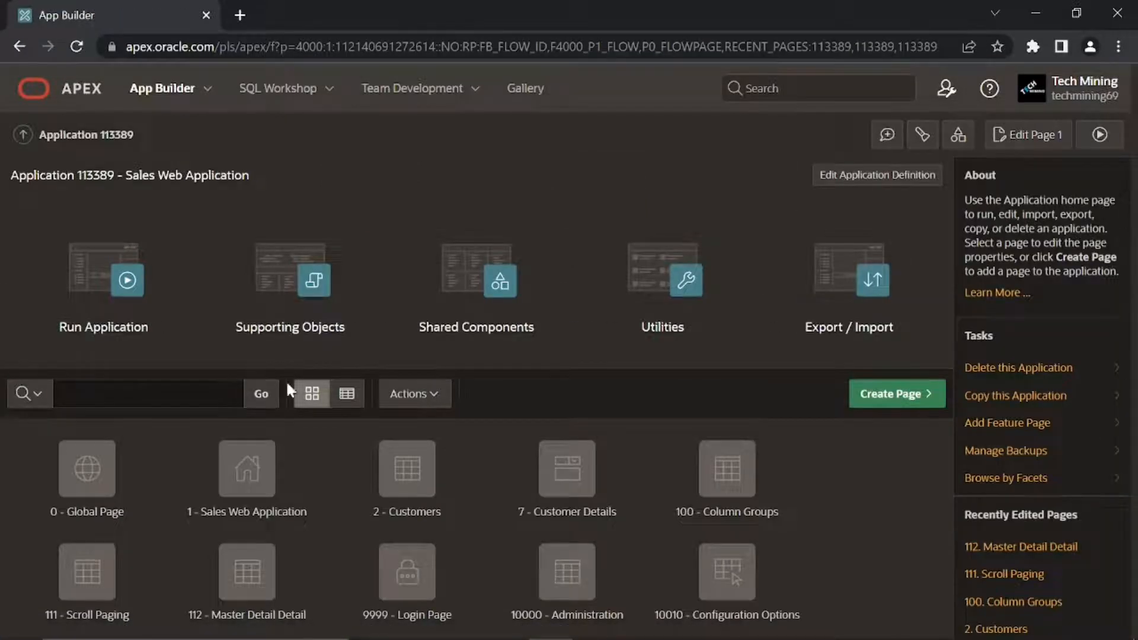
{"action": "left_click", "coordinate": [890, 393]}
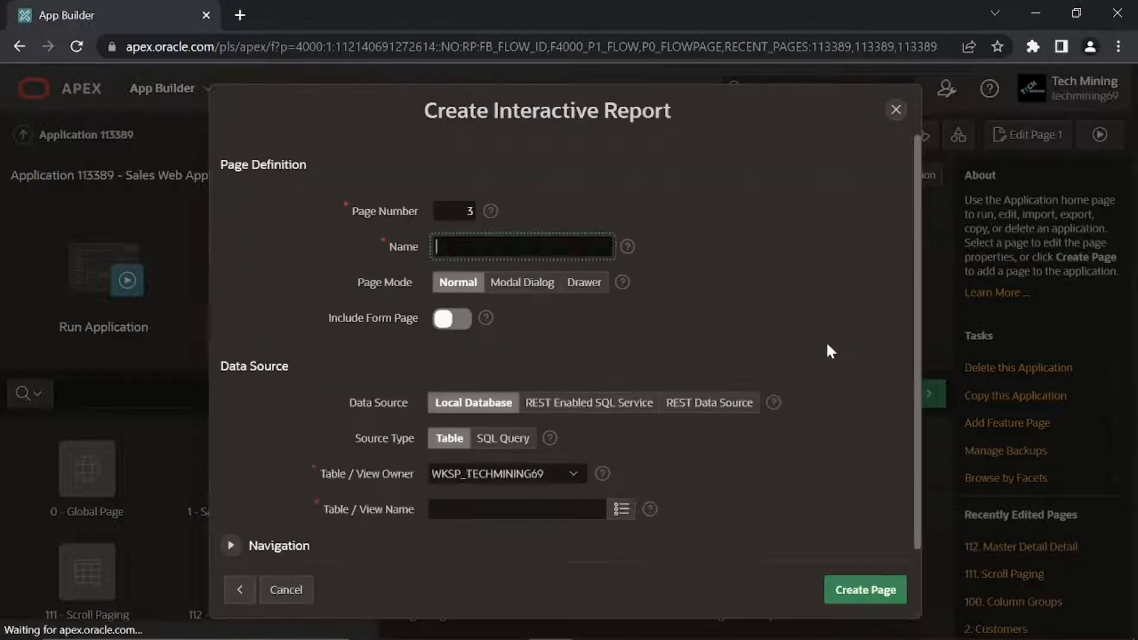
{"action": "mouse_move", "coordinate": [458, 233]}
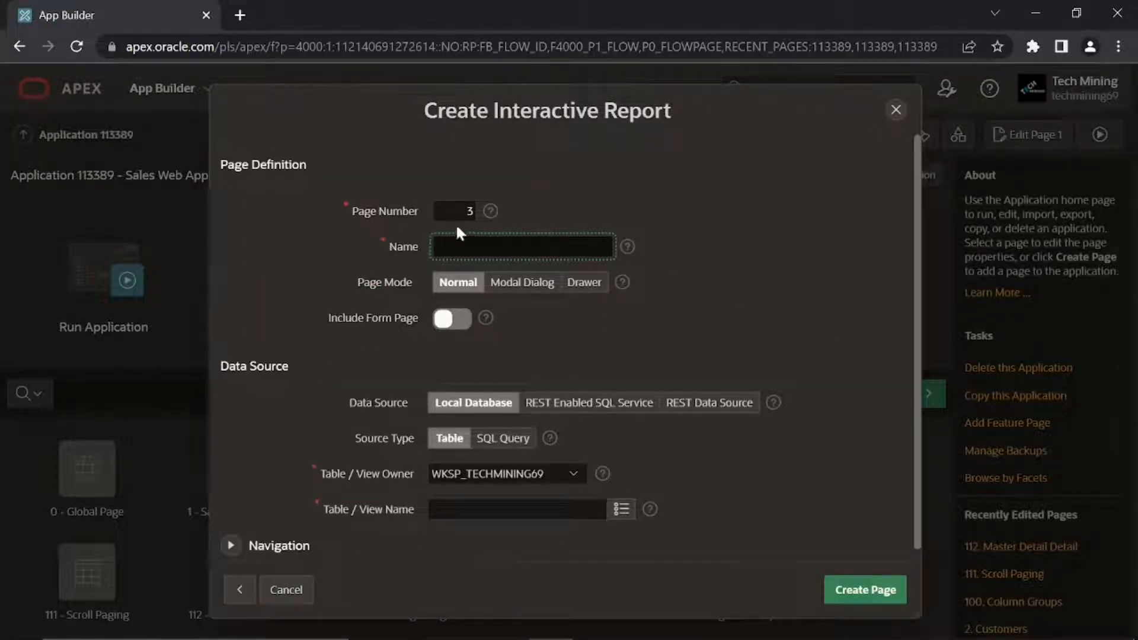
Name the report Products with a modal Product Details form page numbered 6
{"action": "left_click", "coordinate": [522, 246]}
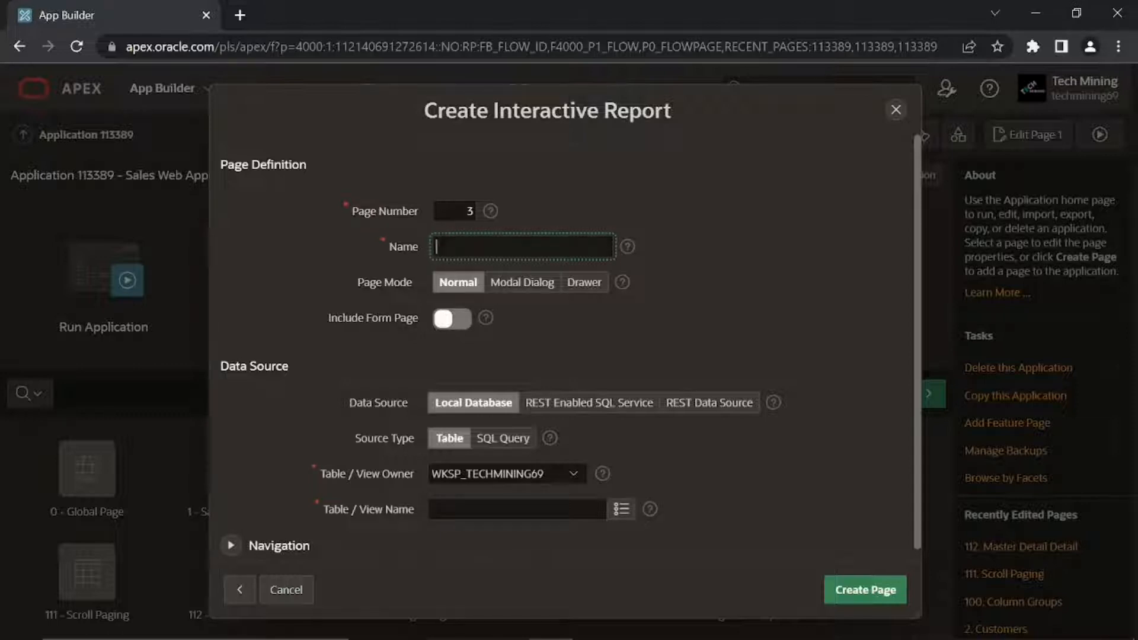
{"action": "type", "text": "Products"}
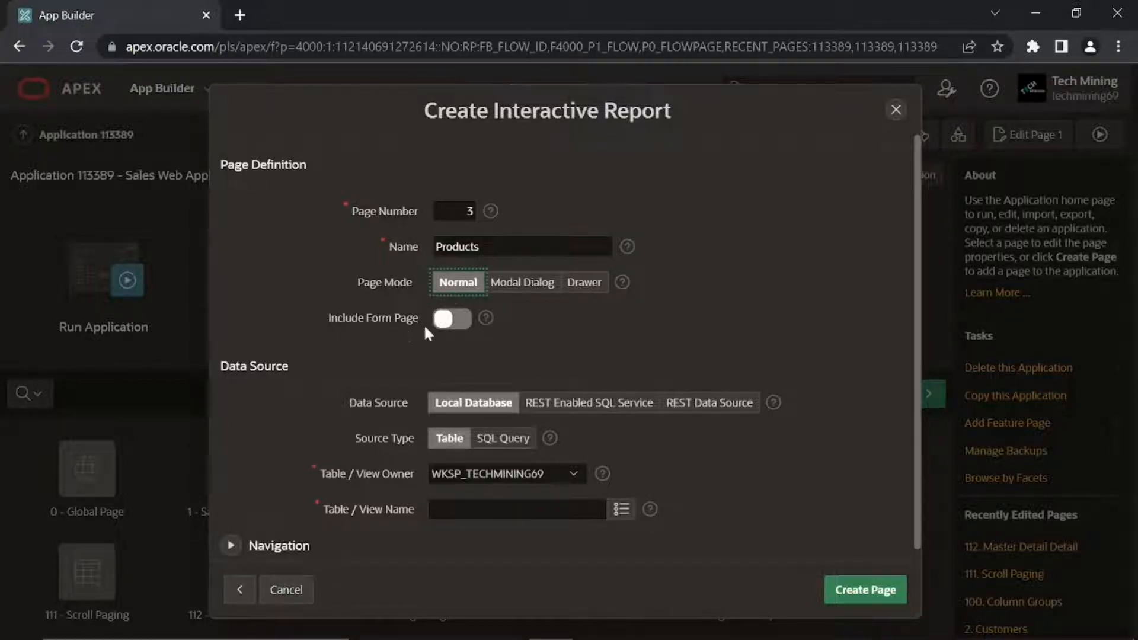
{"action": "left_click", "coordinate": [450, 317]}
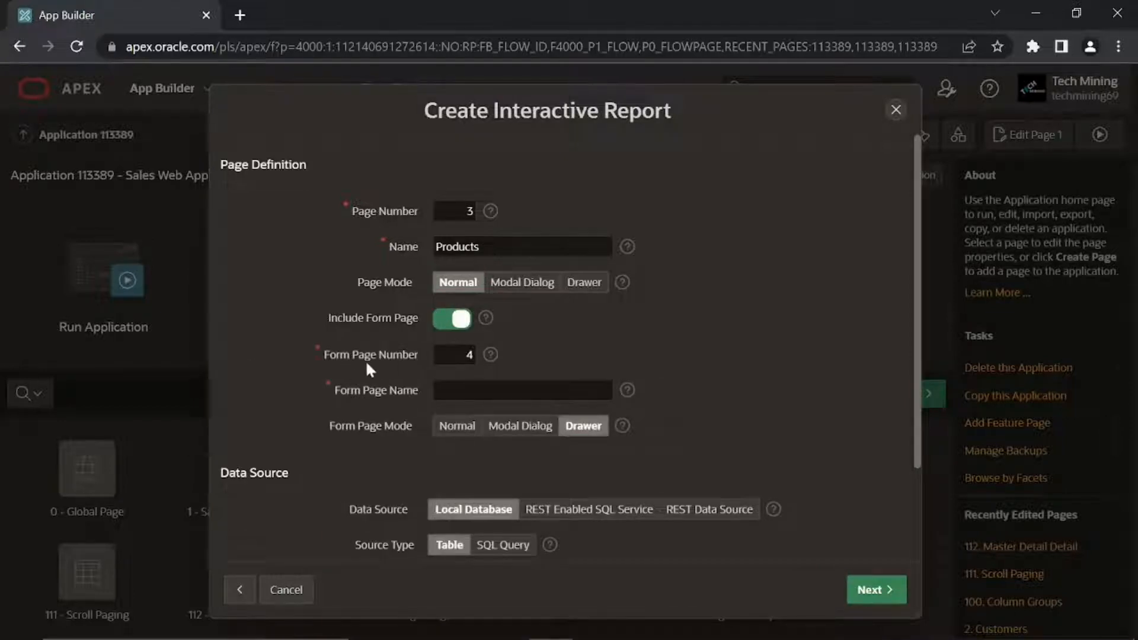
{"action": "left_click", "coordinate": [454, 355]}
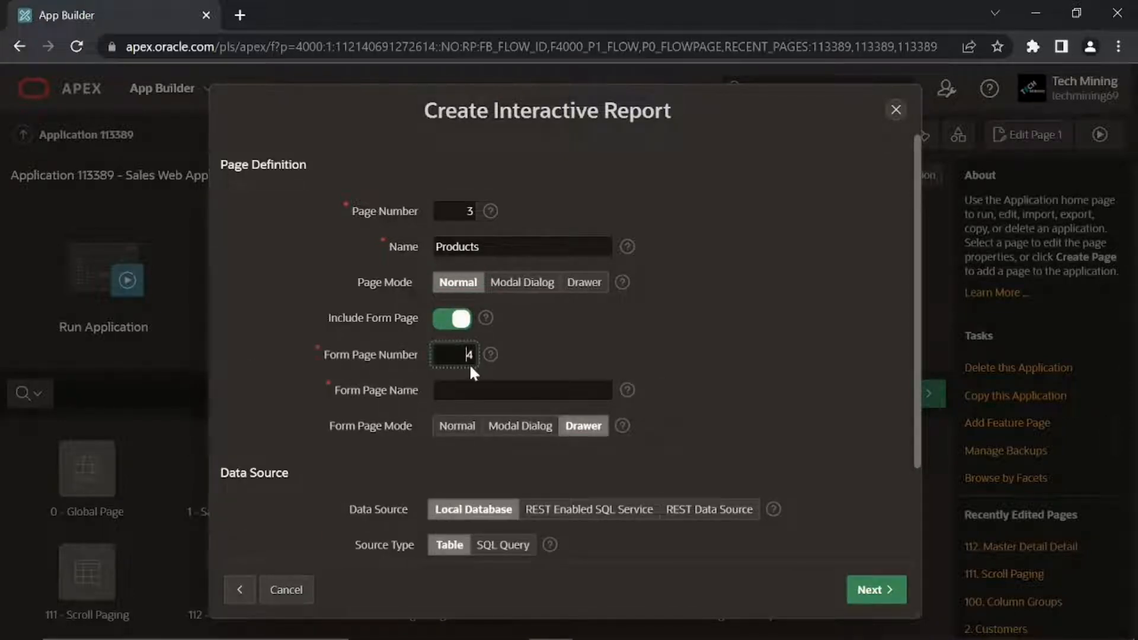
{"action": "type", "text": "6"}
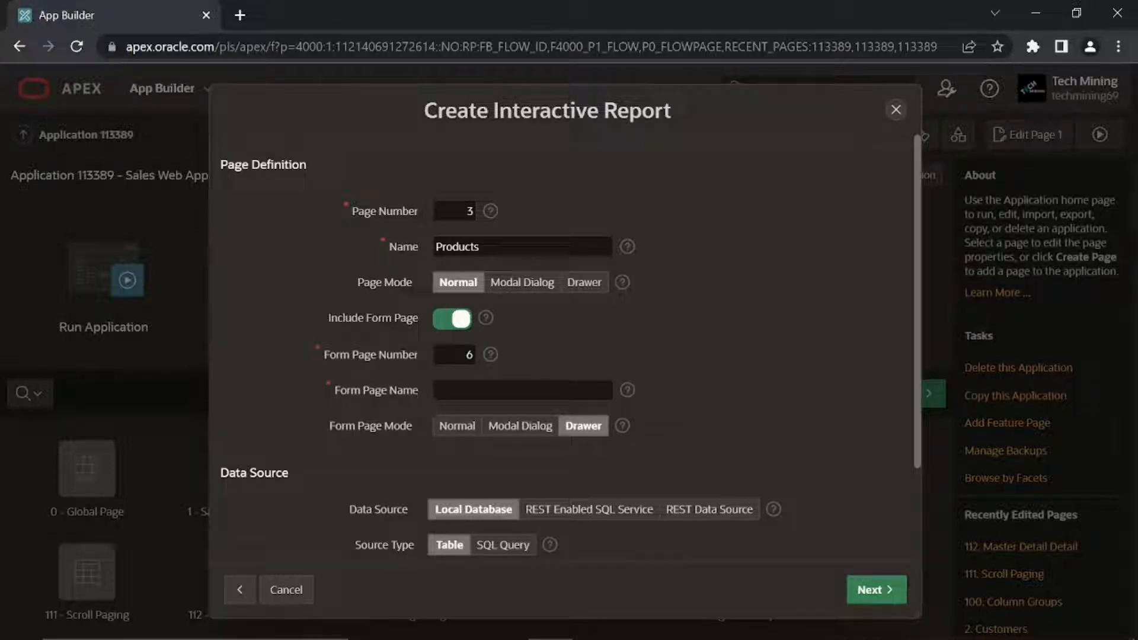
{"action": "type", "text": "Product Details"}
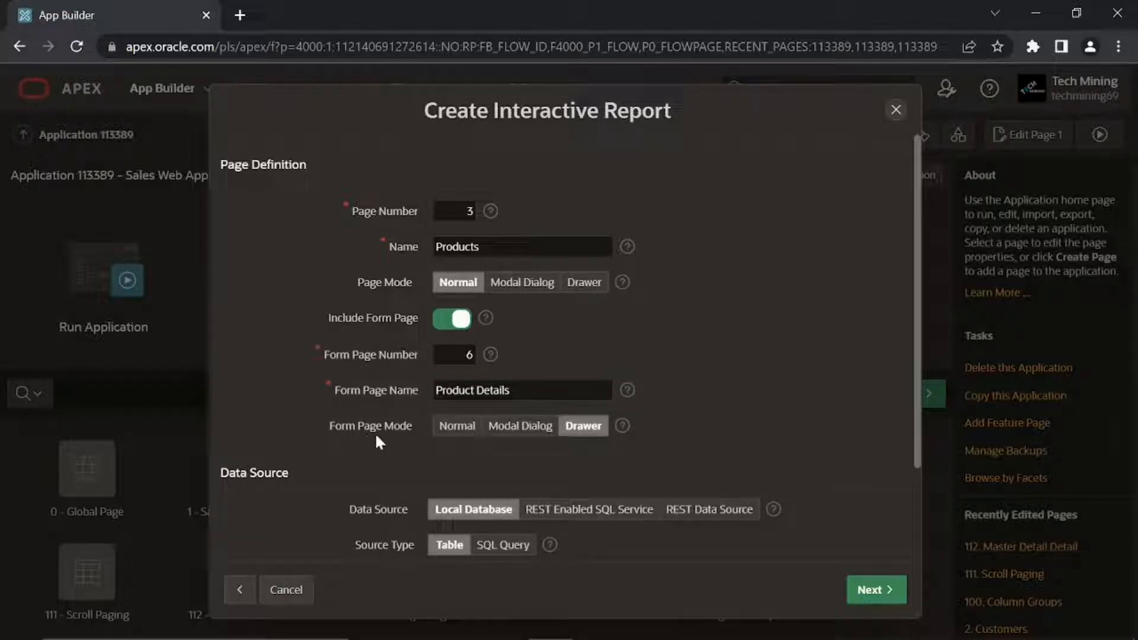
{"action": "left_click", "coordinate": [521, 425]}
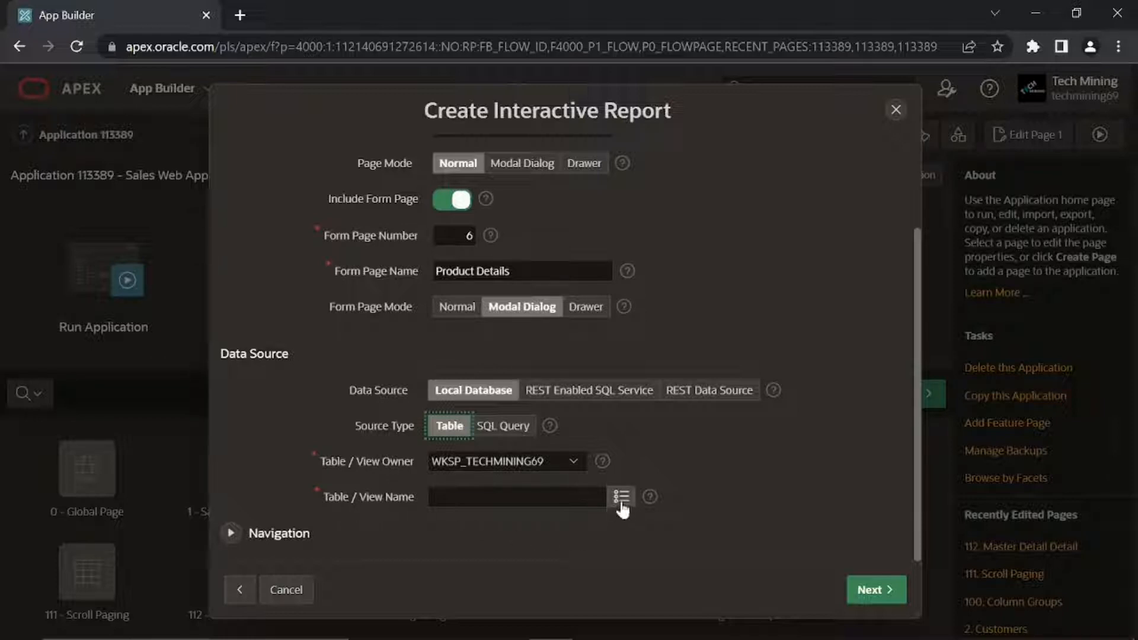
Source the report from DEMO_PRODUCT_INFO with Home (Page 1) as breadcrumb parent, then continue
{"action": "left_click", "coordinate": [620, 496]}
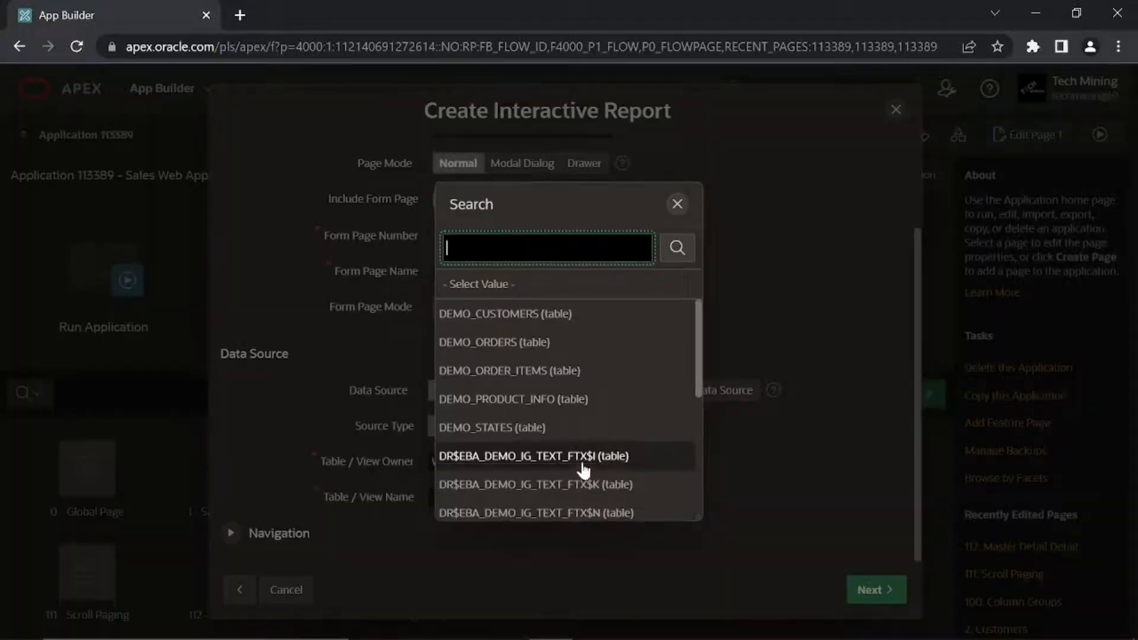
{"action": "left_click", "coordinate": [512, 399]}
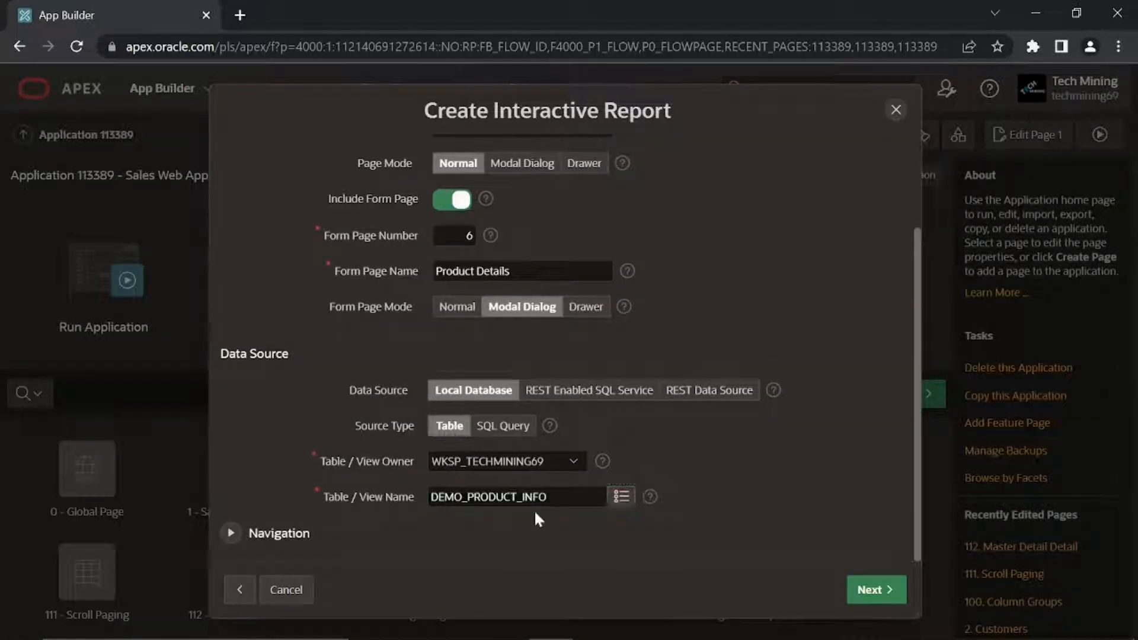
{"action": "left_click", "coordinate": [231, 532]}
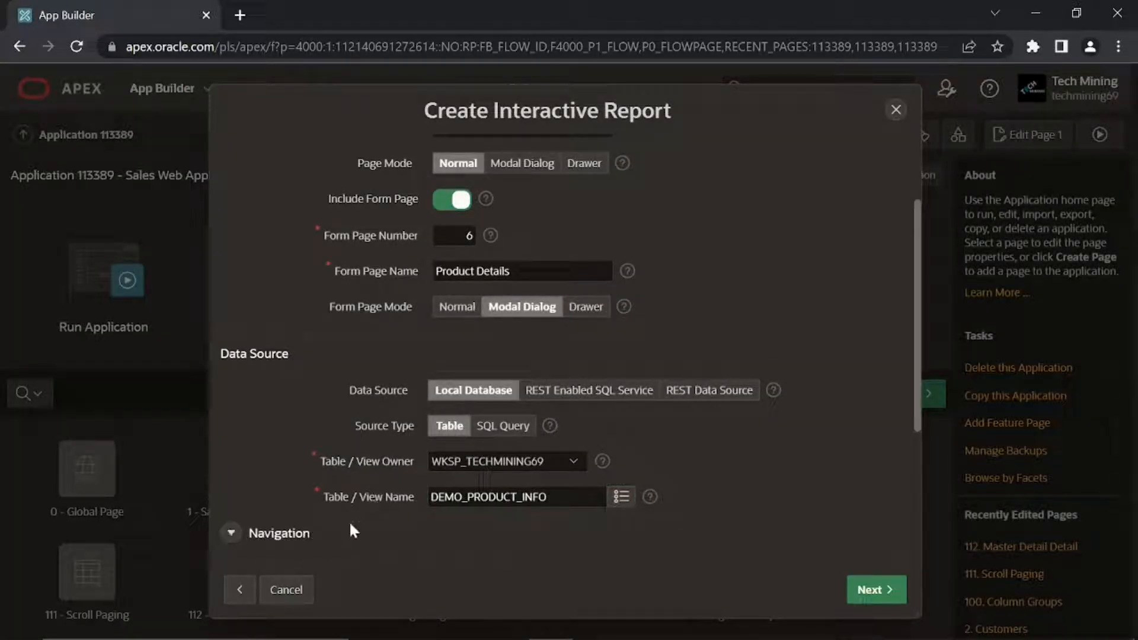
{"action": "scroll", "scroll_direction": "down", "scroll_amount": 3}
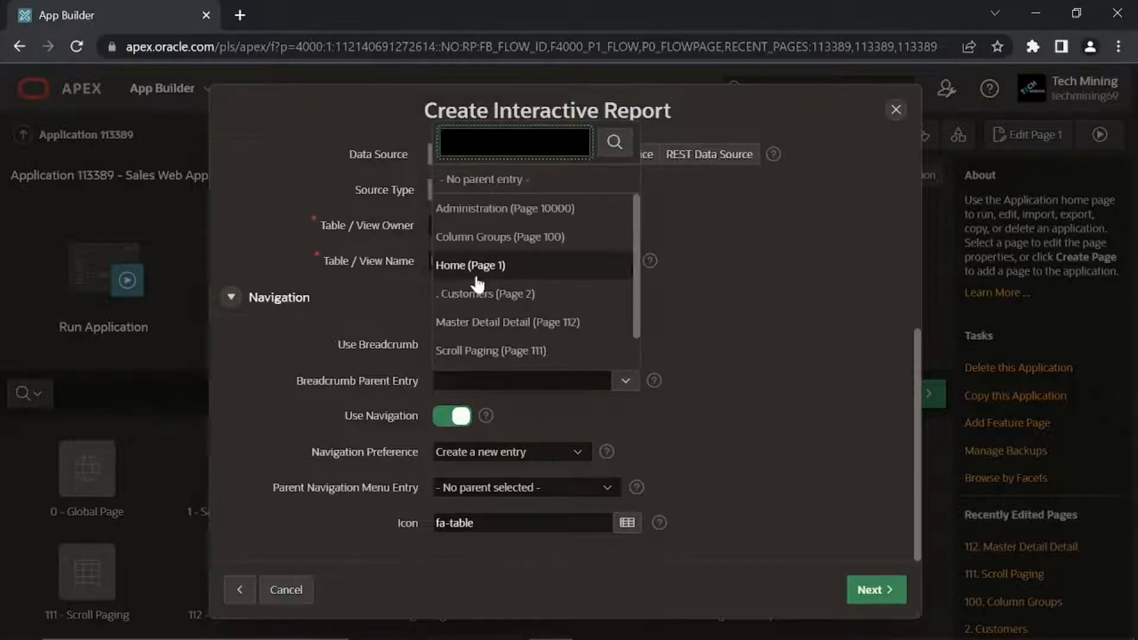
{"action": "left_click", "coordinate": [470, 265]}
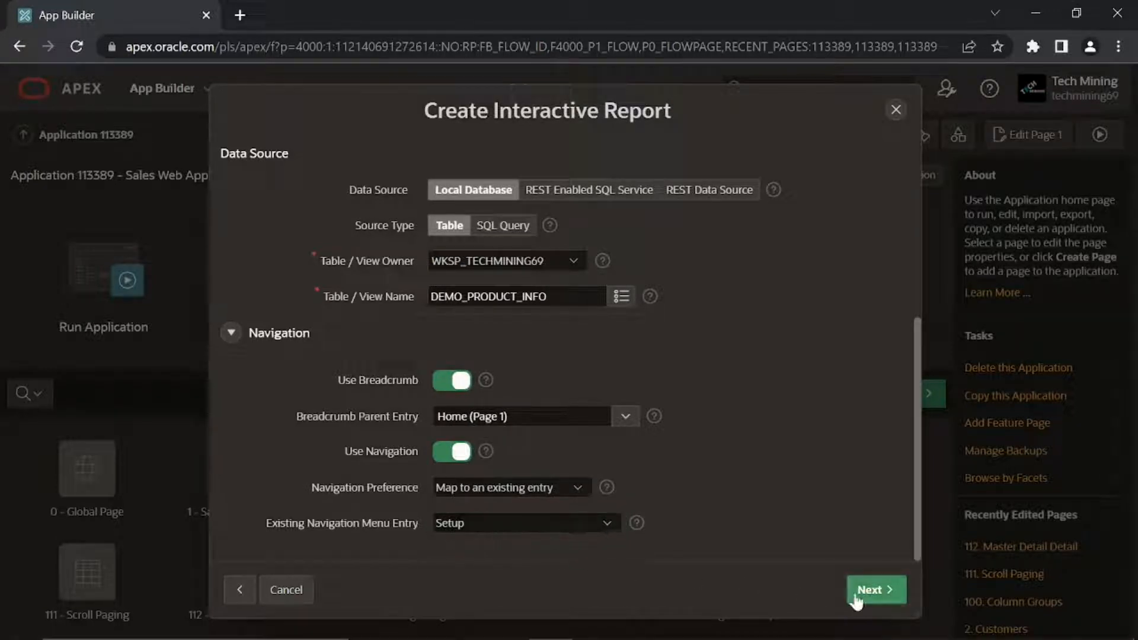
{"action": "left_click", "coordinate": [875, 589]}
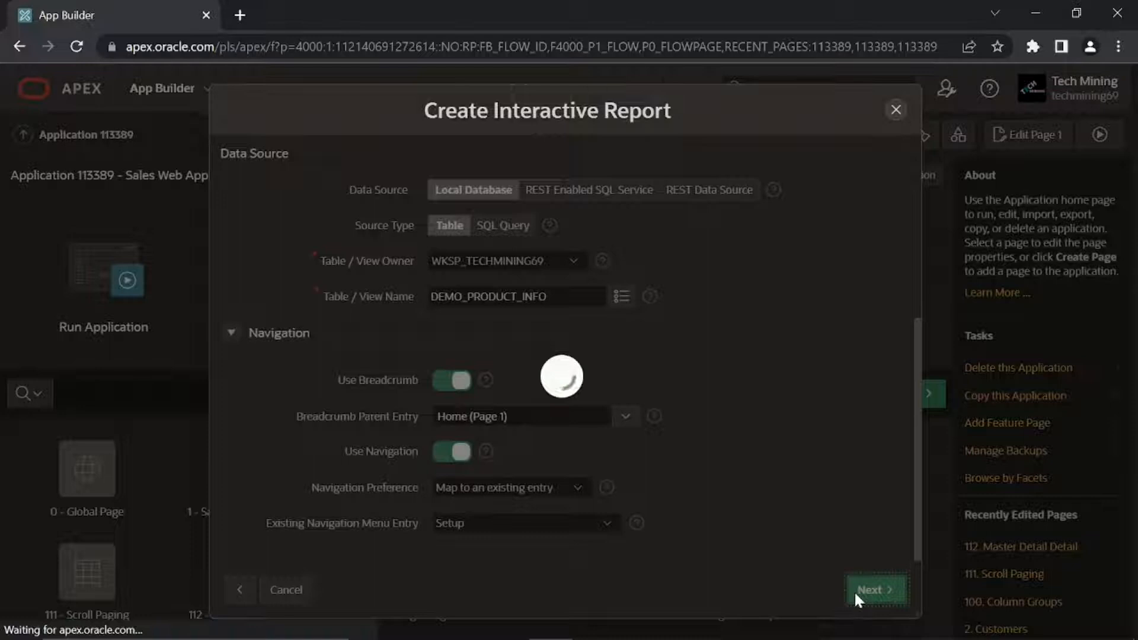
Accept PRODUCT_ID as primary key and create the report and form pages
{"action": "left_click", "coordinate": [875, 589]}
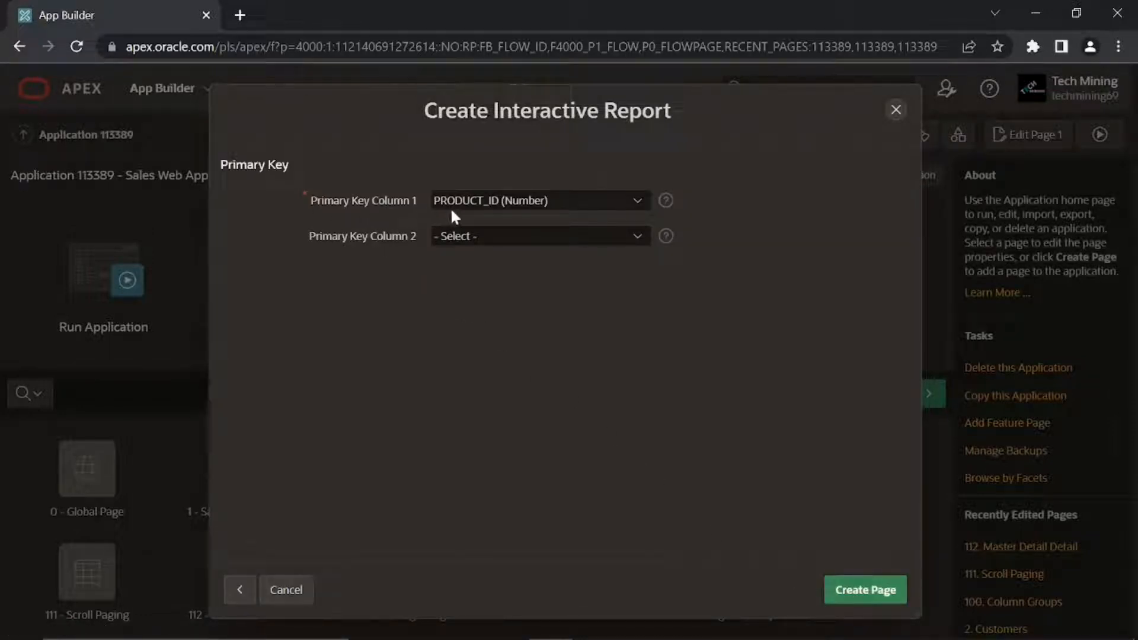
{"action": "mouse_move", "coordinate": [506, 214]}
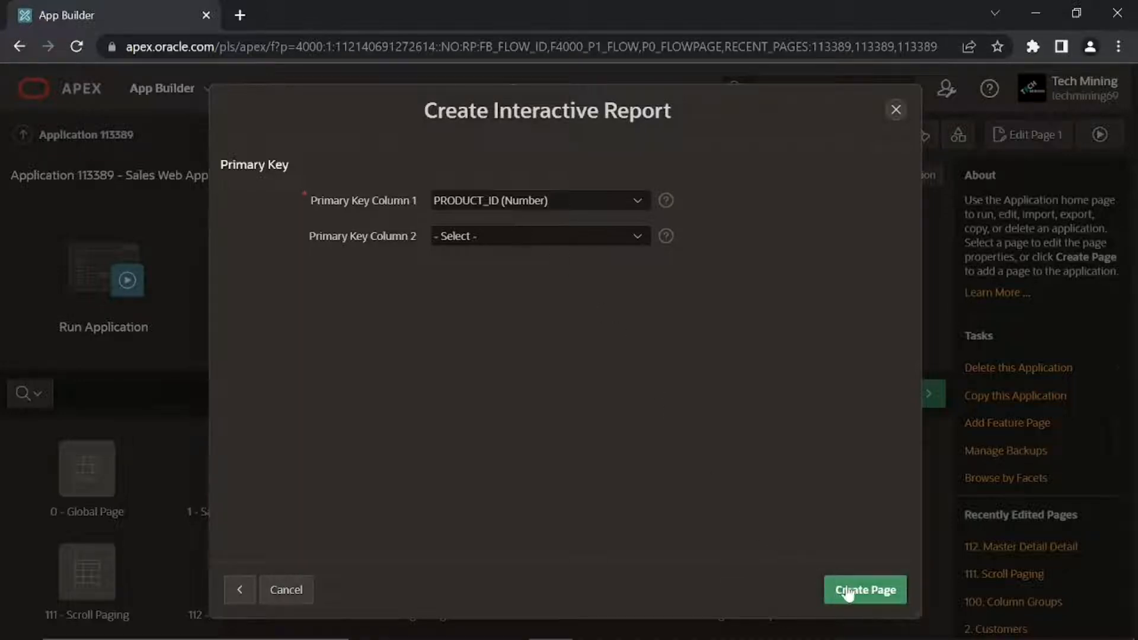
{"action": "left_click", "coordinate": [864, 589]}
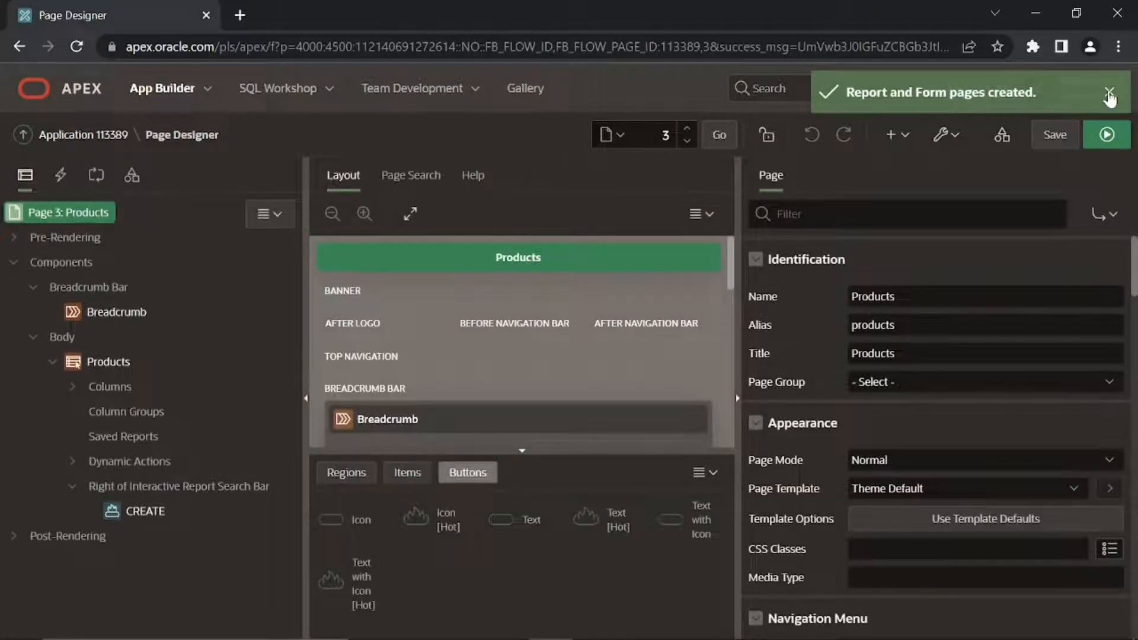
Select the Products report region and look at the Part 6 source folder files
{"action": "left_click", "coordinate": [1125, 96]}
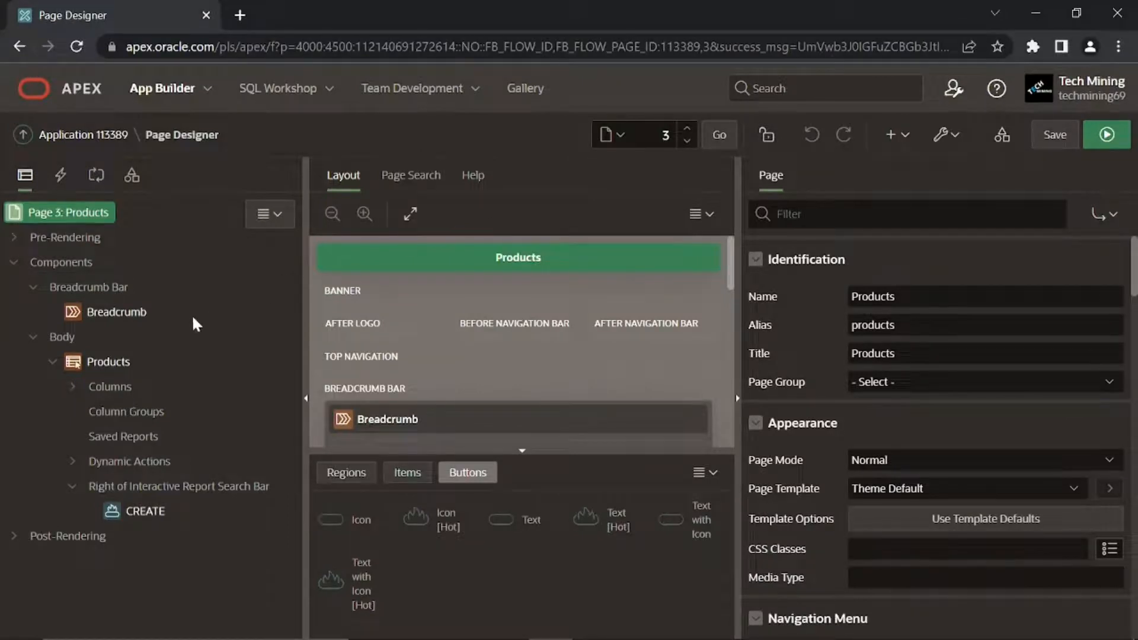
{"action": "left_click", "coordinate": [108, 362]}
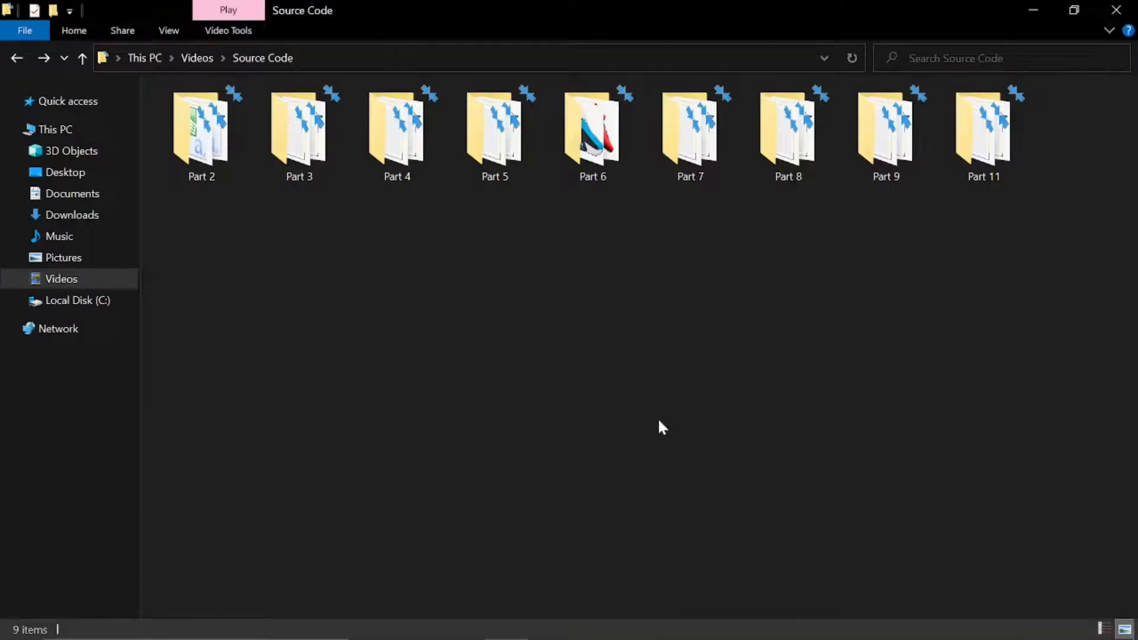
{"action": "double_click", "coordinate": [592, 130]}
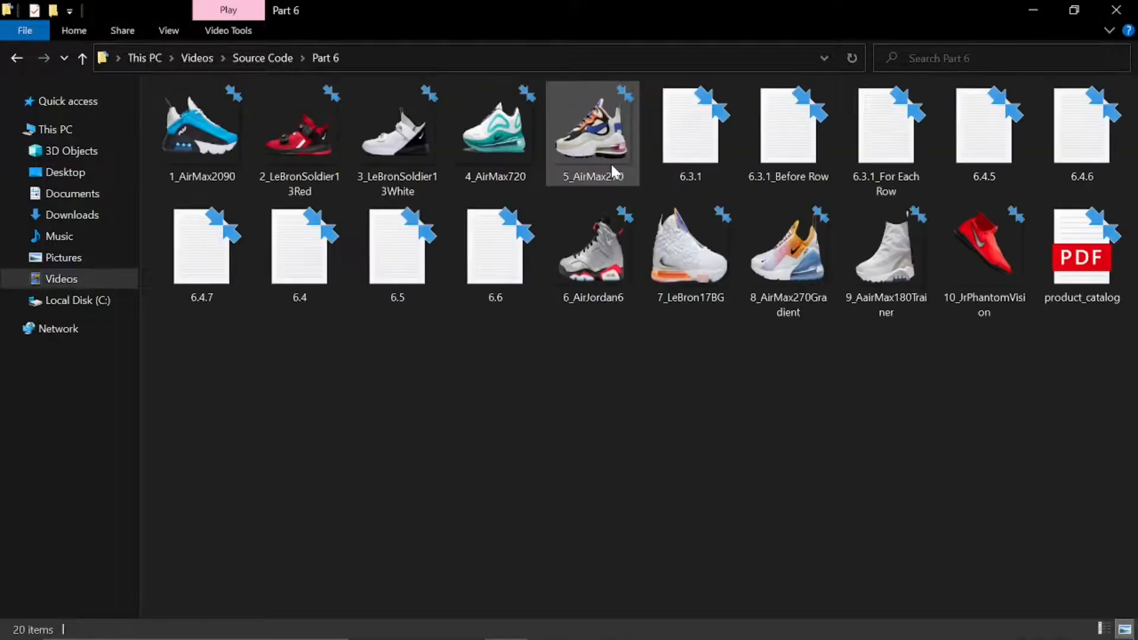
{"action": "double_click", "coordinate": [689, 124]}
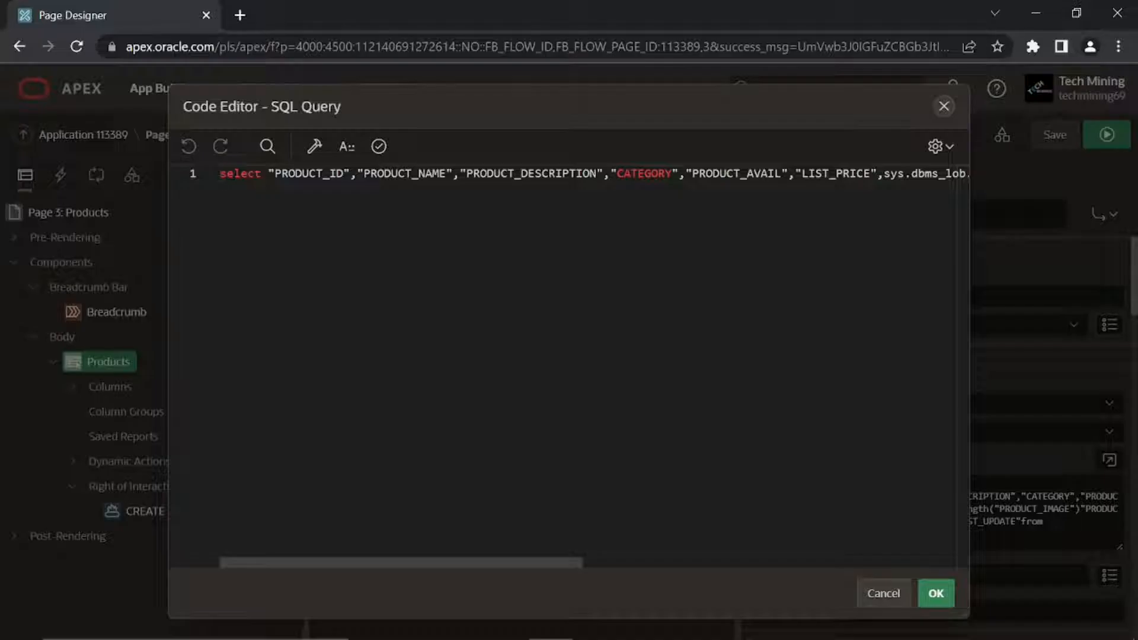
Replace the Products report query with the new SQL, validate it and accept
{"action": "key", "text": "Ctrl+A"}
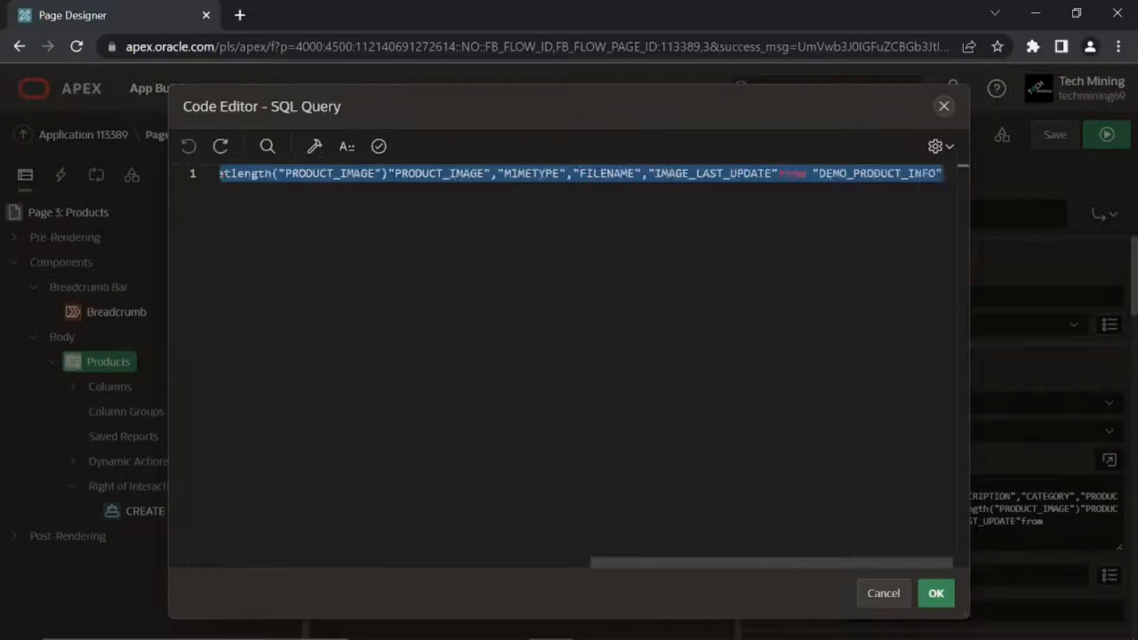
{"action": "scroll", "scroll_direction": "down", "scroll_amount": 3}
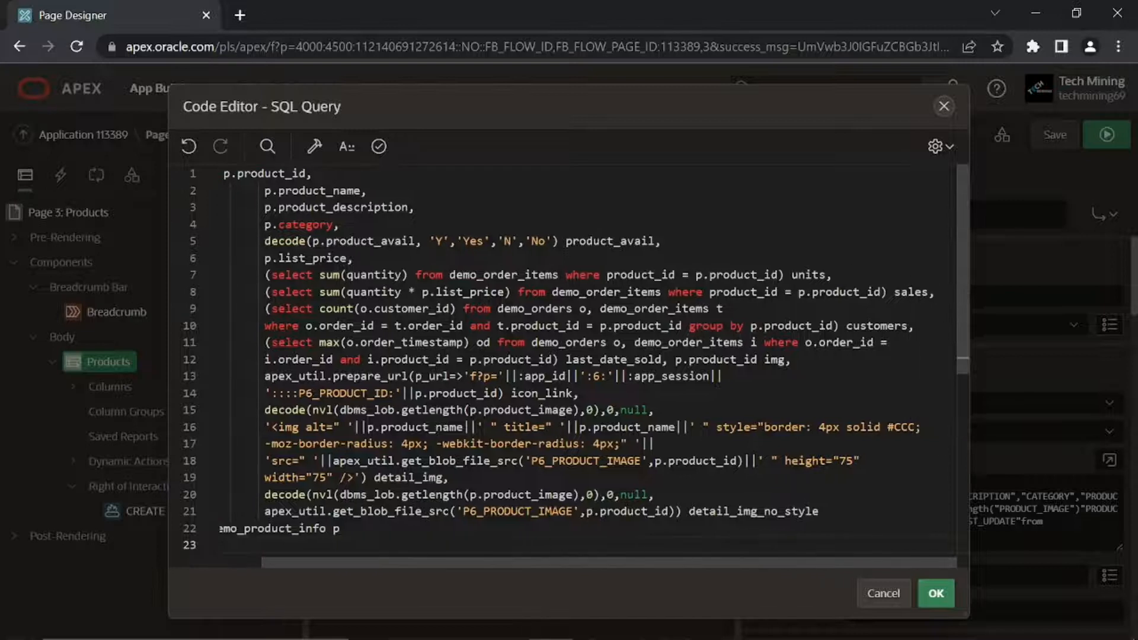
{"action": "left_click", "coordinate": [377, 147]}
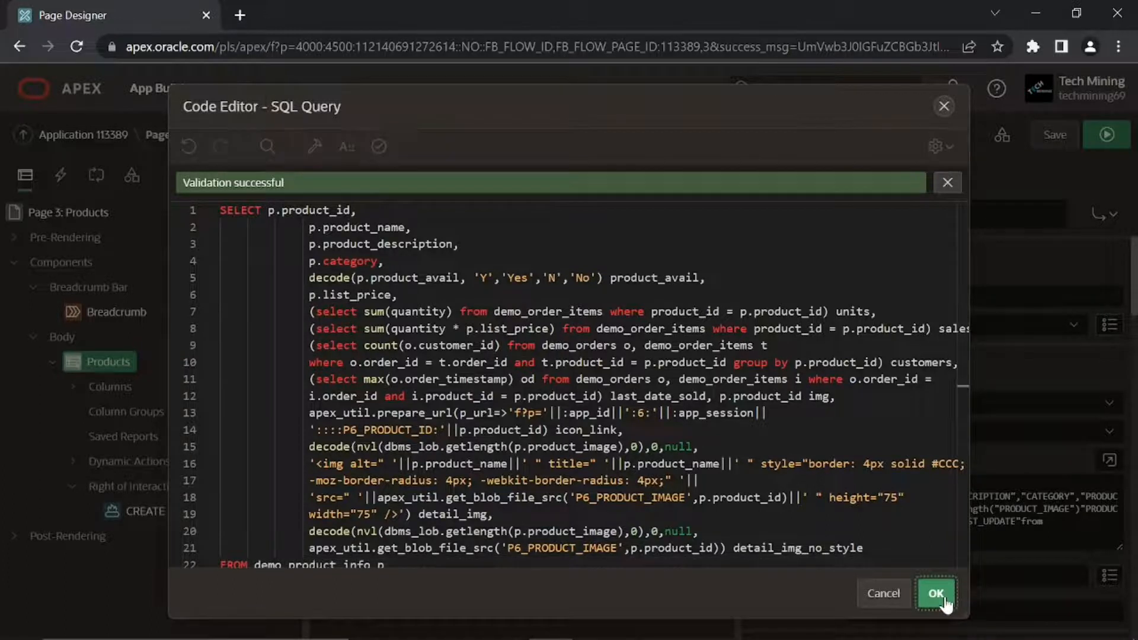
{"action": "left_click", "coordinate": [936, 593]}
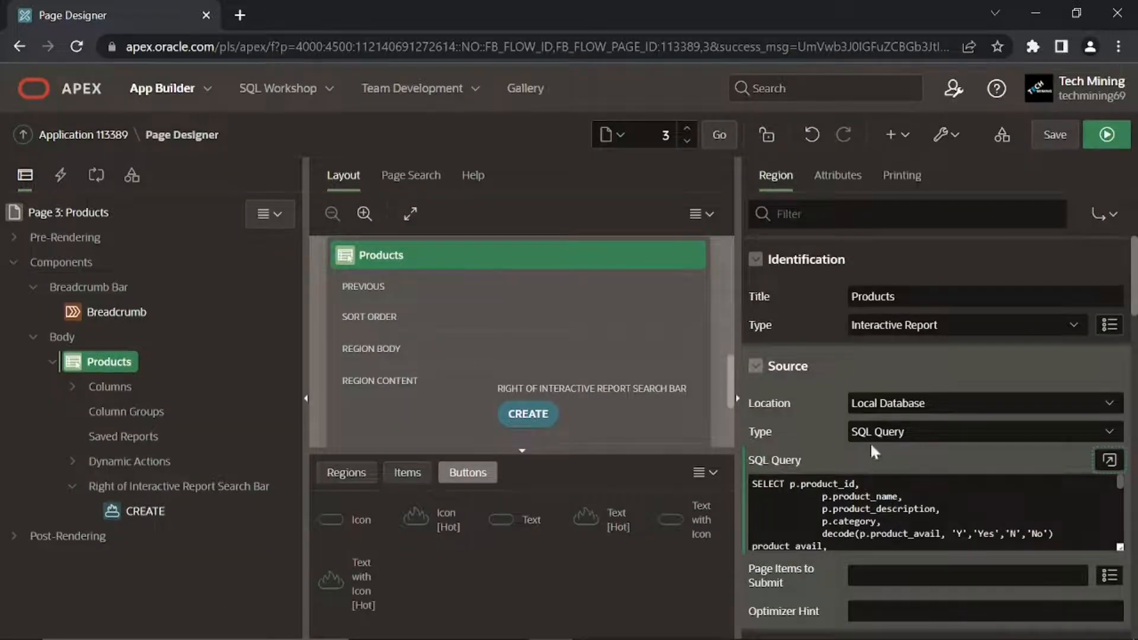
Make the IMG and ICON_LINK report columns Hidden Columns
{"action": "scroll", "scroll_direction": "down", "scroll_amount": 3}
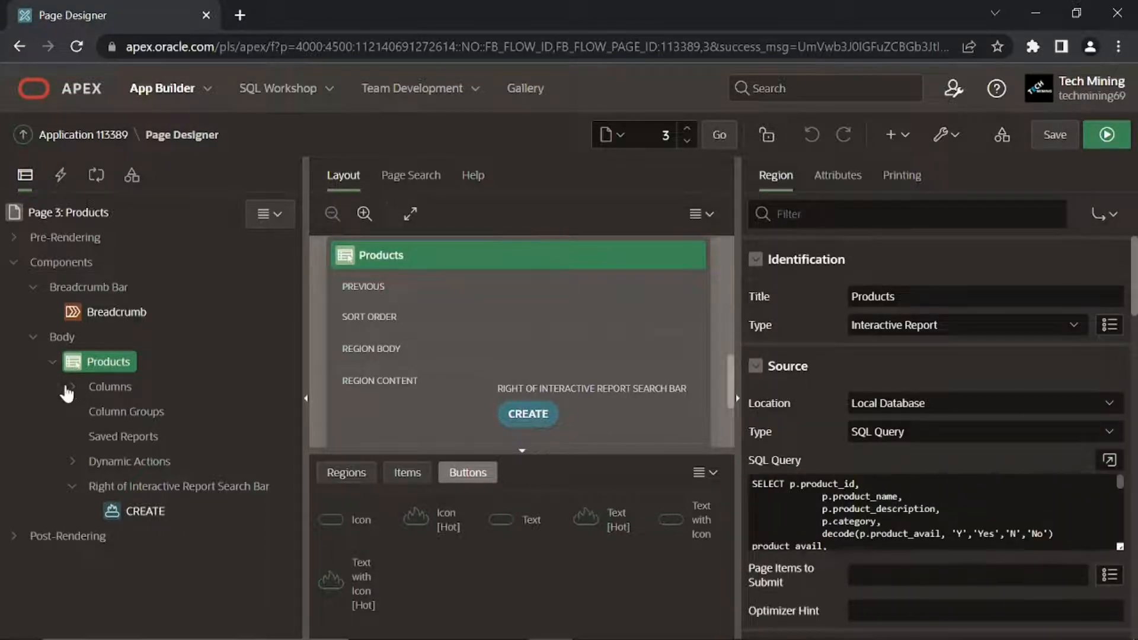
{"action": "left_click", "coordinate": [71, 386]}
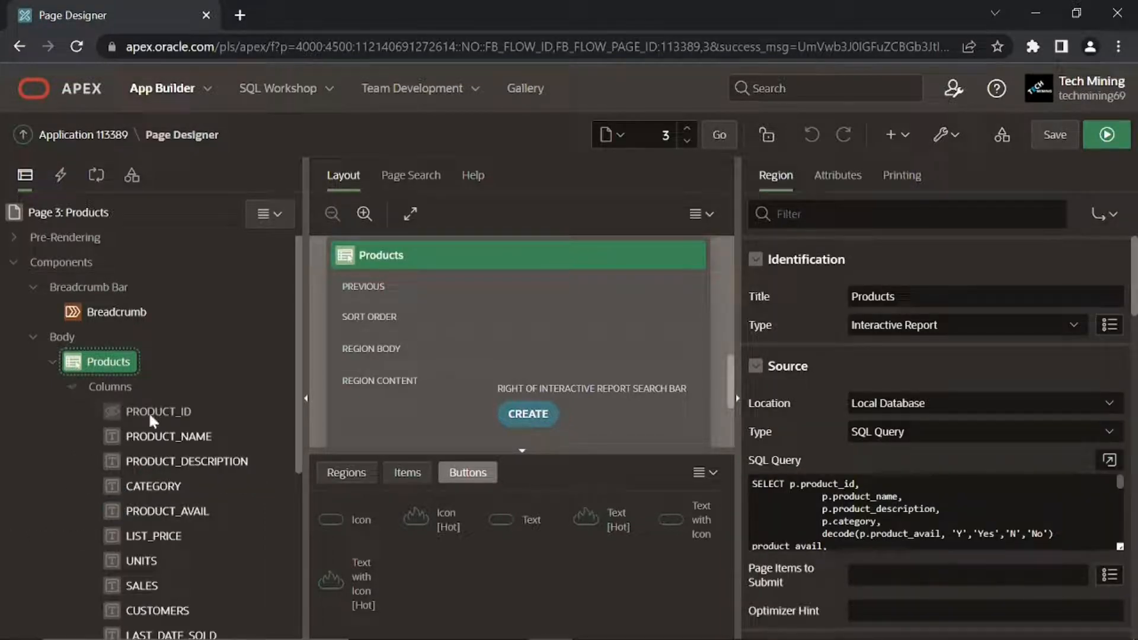
{"action": "left_click", "coordinate": [160, 411]}
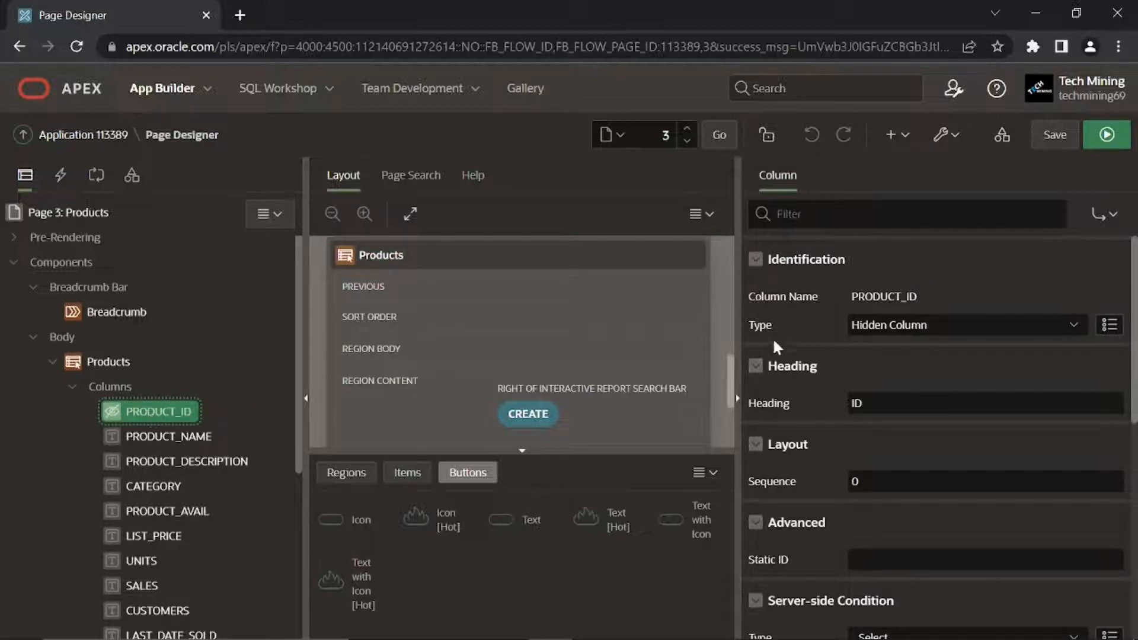
{"action": "mouse_move", "coordinate": [876, 345]}
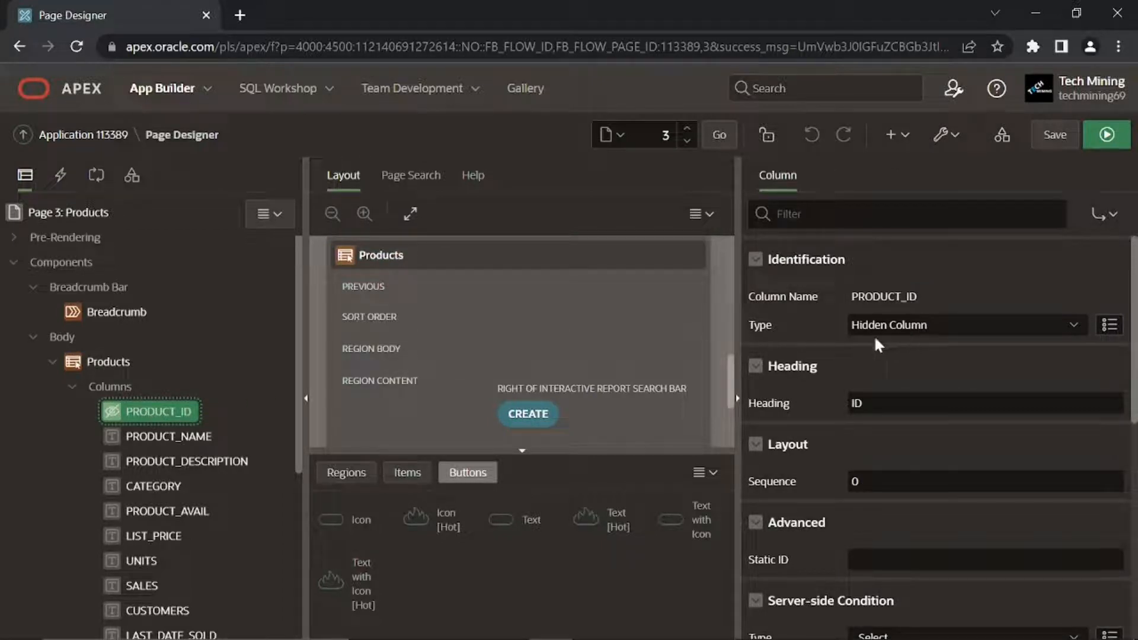
{"action": "mouse_move", "coordinate": [680, 350]}
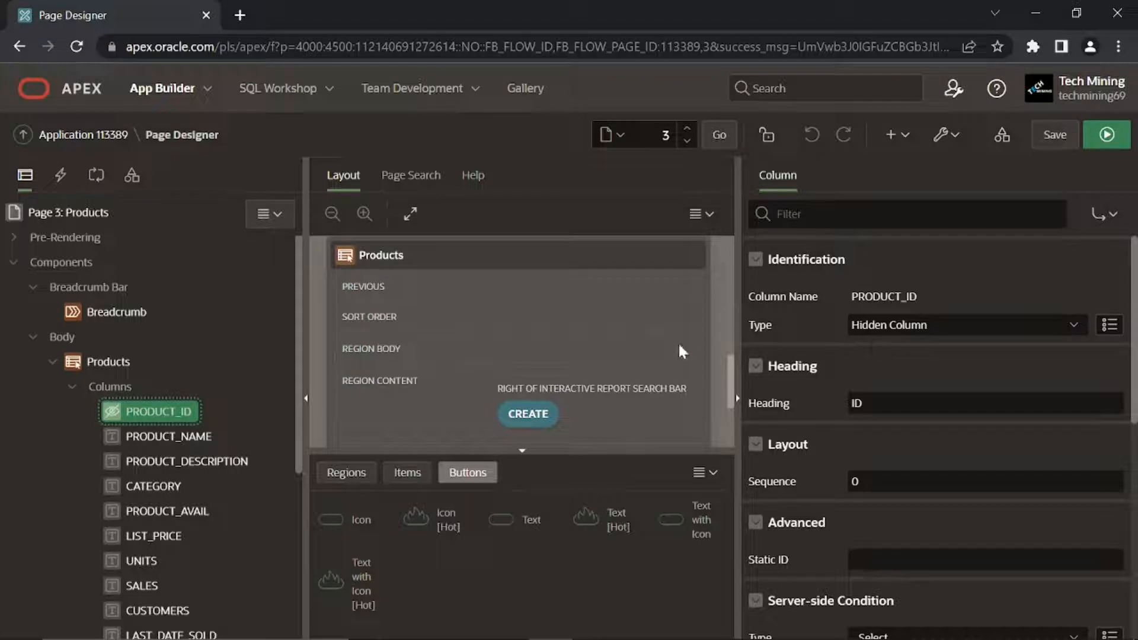
{"action": "scroll", "scroll_direction": "down", "scroll_amount": 3}
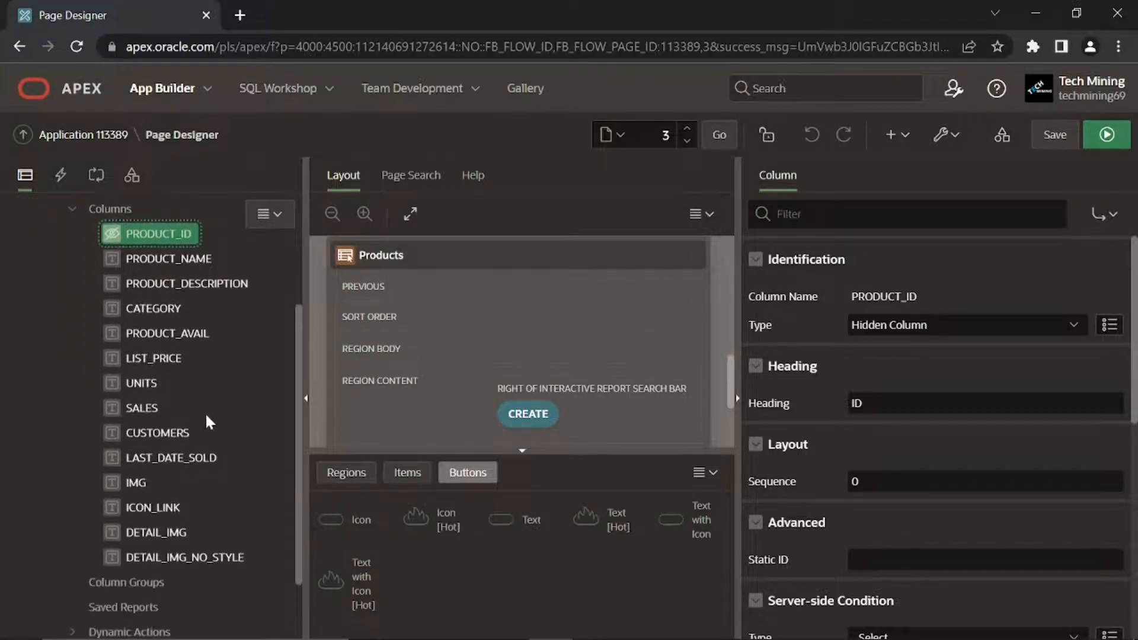
{"action": "left_click", "coordinate": [135, 483]}
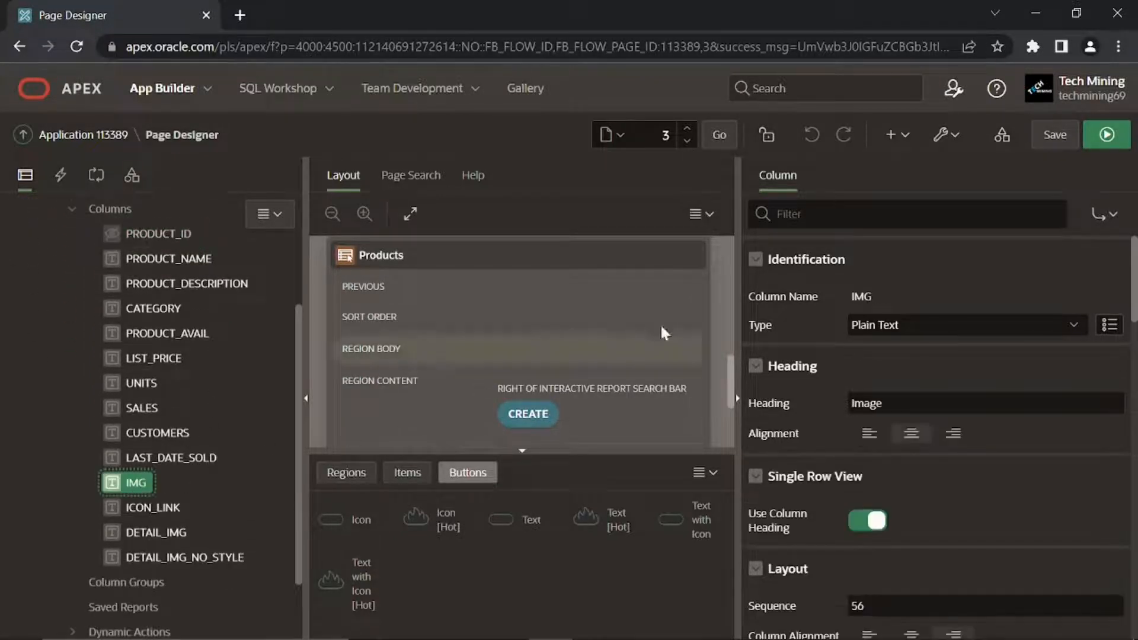
{"action": "left_click", "coordinate": [965, 325]}
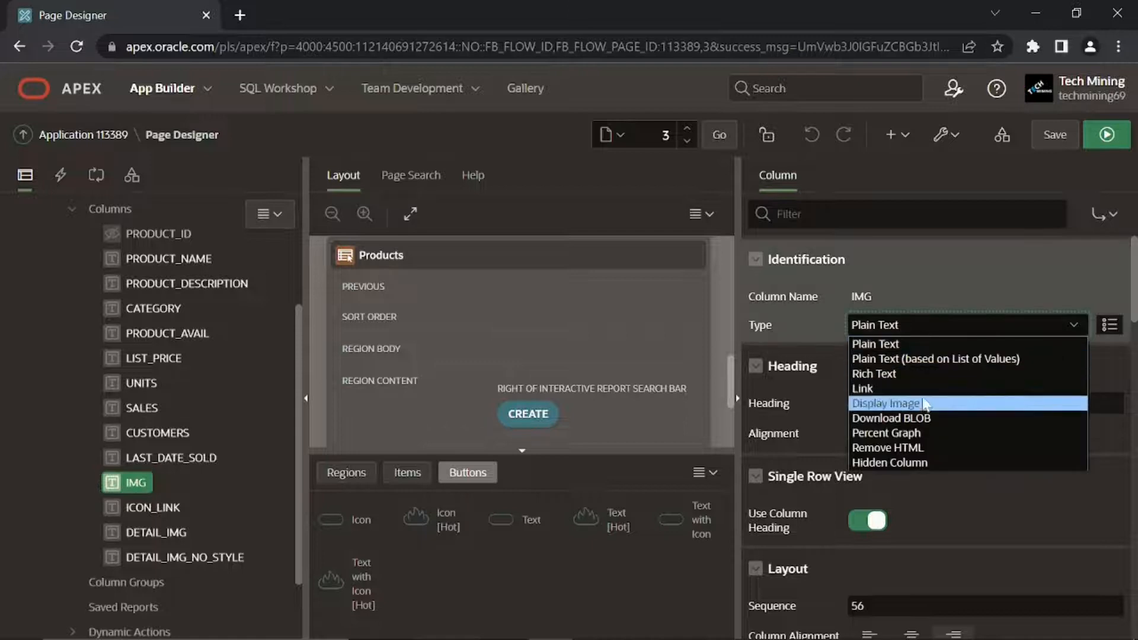
{"action": "mouse_move", "coordinate": [907, 462]}
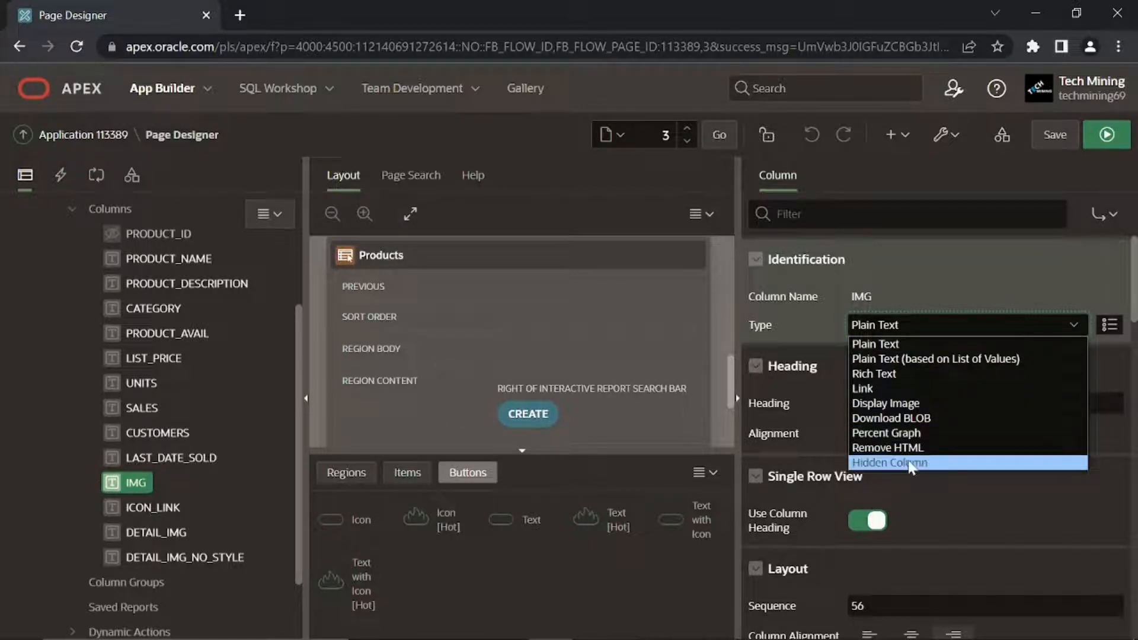
{"action": "left_click", "coordinate": [890, 464]}
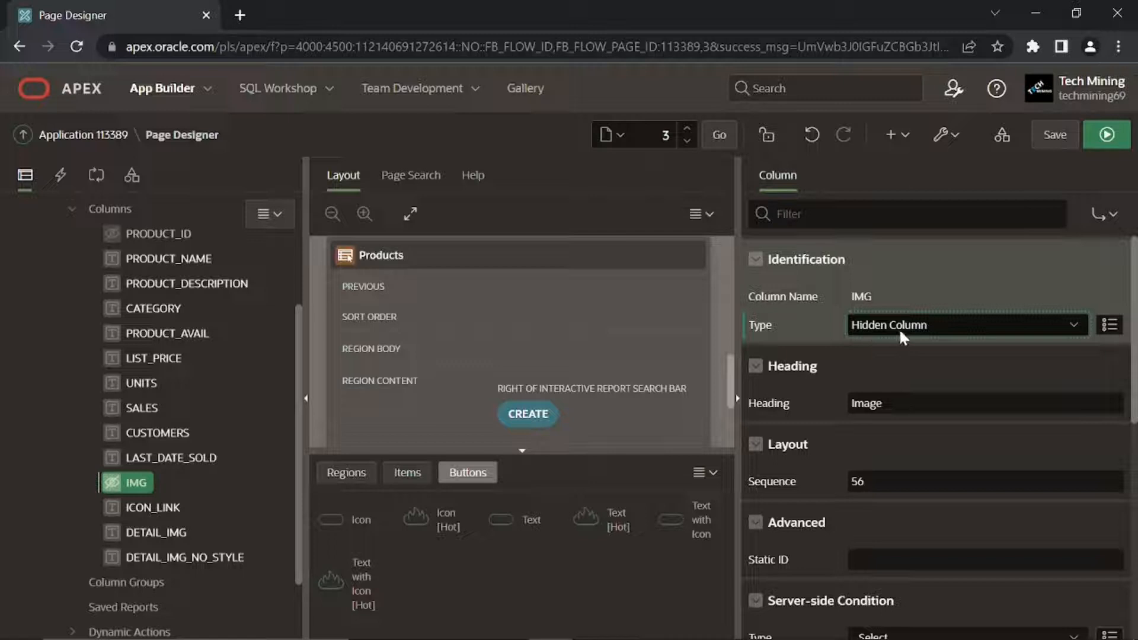
{"action": "left_click", "coordinate": [155, 508]}
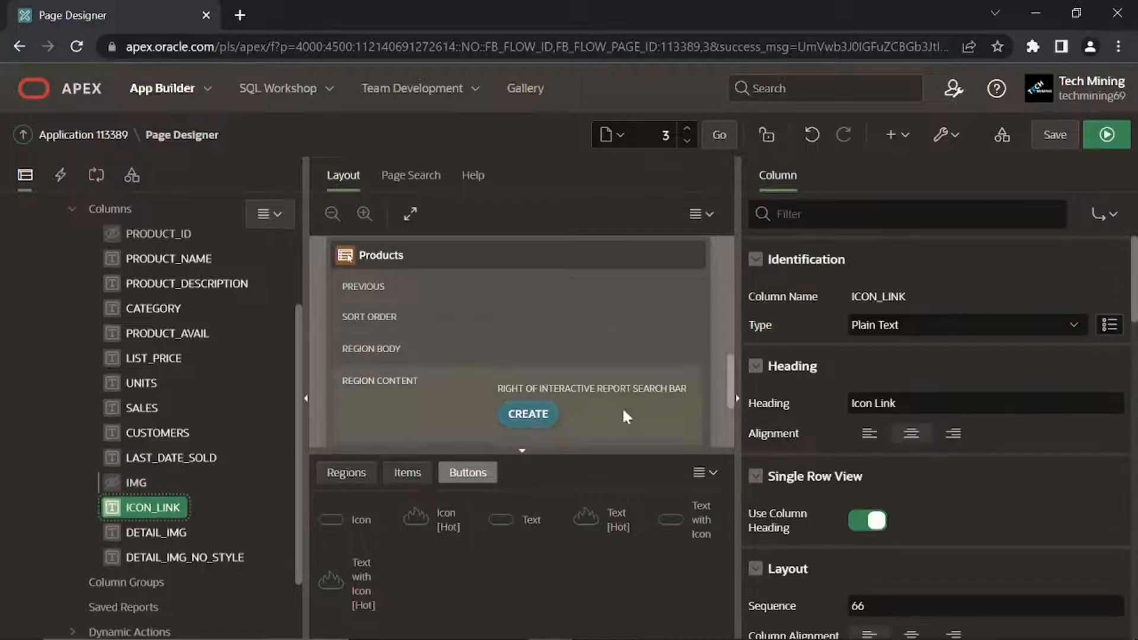
{"action": "left_click", "coordinate": [964, 324]}
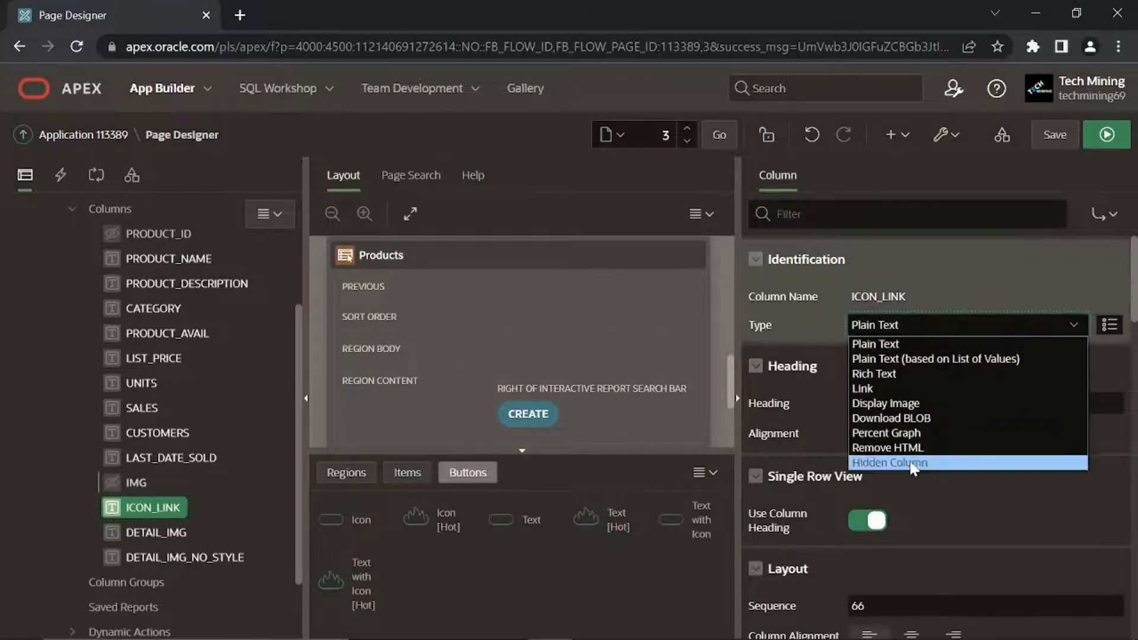
{"action": "left_click", "coordinate": [889, 463]}
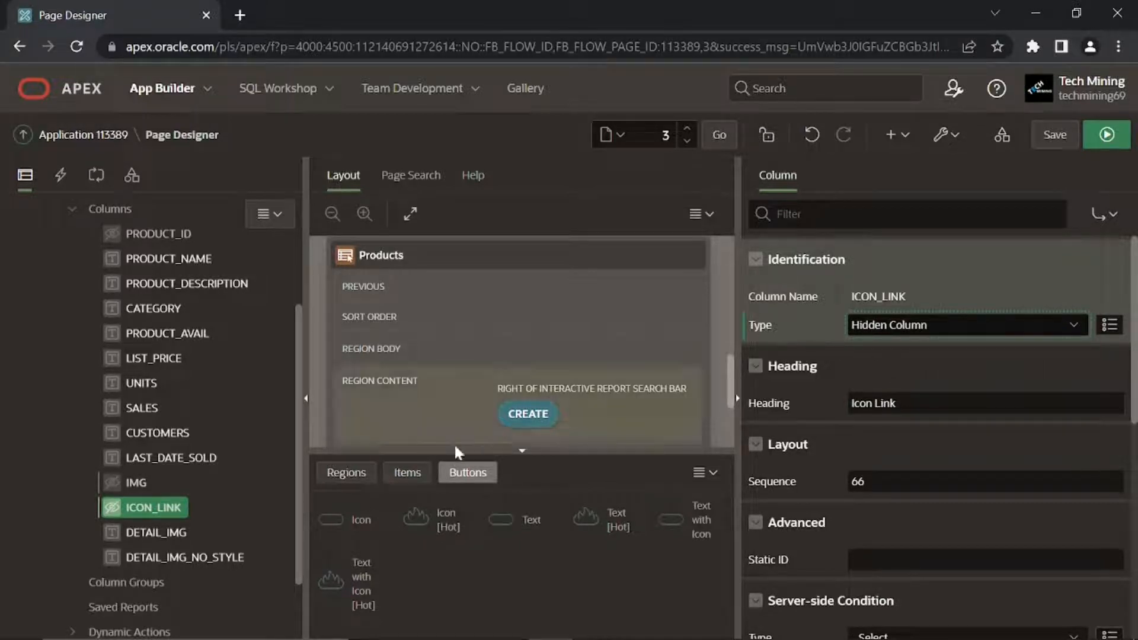
Stop escaping special characters in DETAIL_IMG and hide DETAIL_IMG_NO_STYLE
{"action": "left_click", "coordinate": [155, 532]}
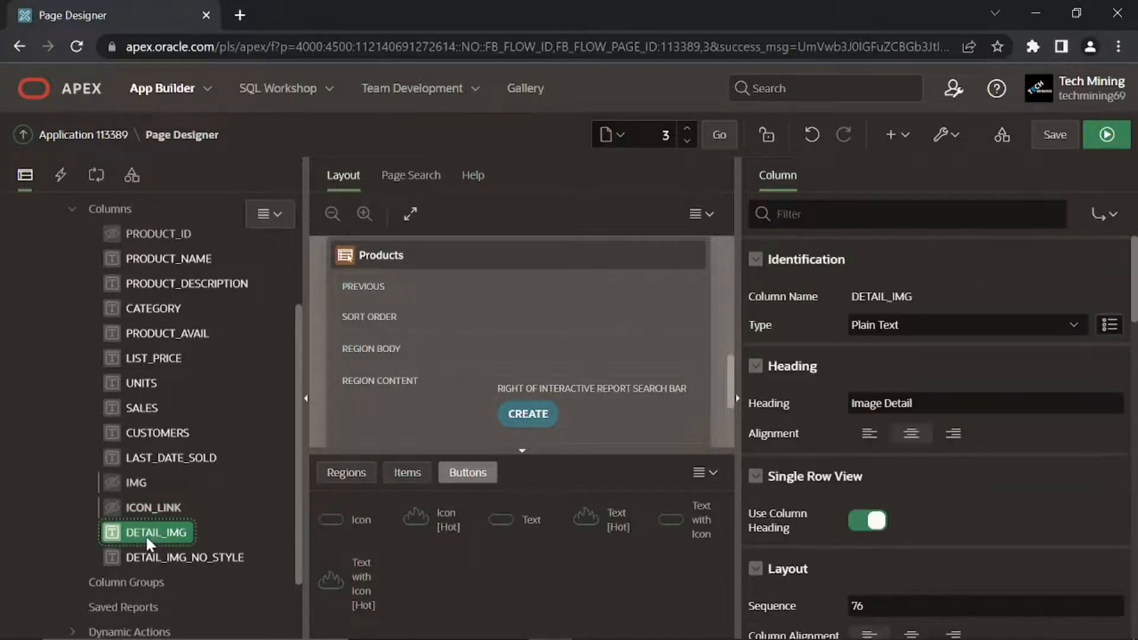
{"action": "mouse_move", "coordinate": [824, 403]}
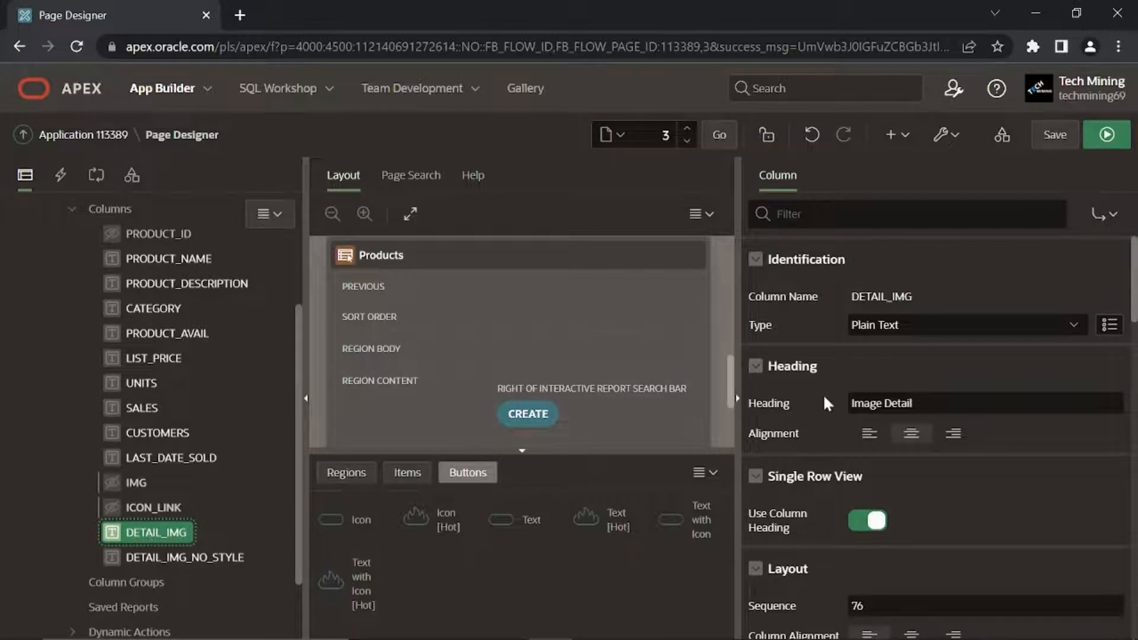
{"action": "scroll", "scroll_direction": "down", "scroll_amount": 3}
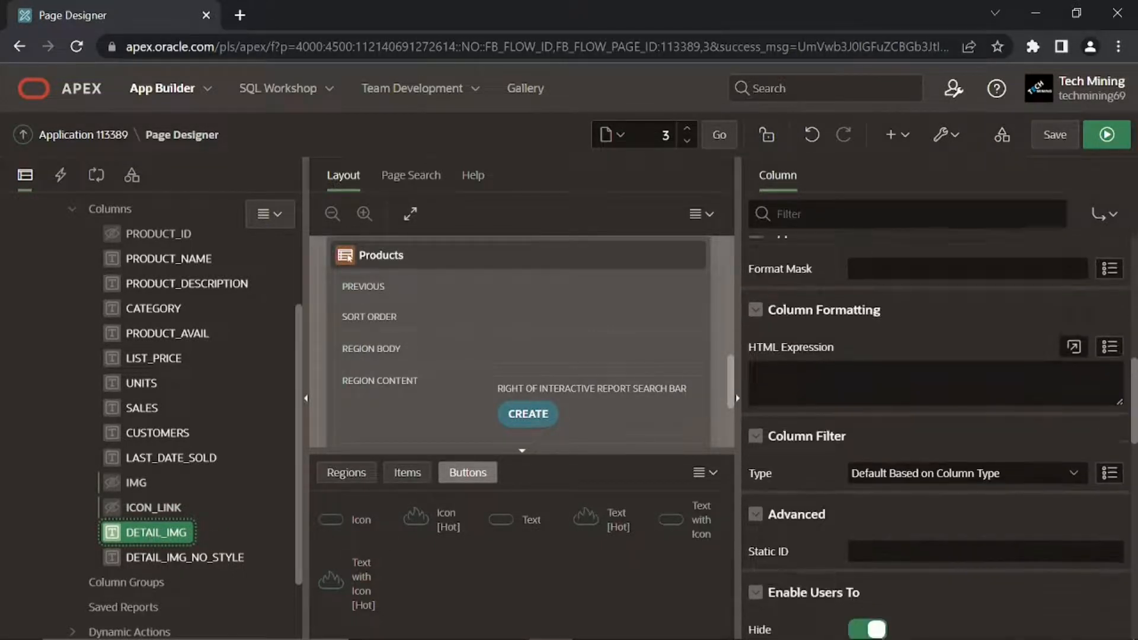
{"action": "scroll", "scroll_direction": "down", "scroll_amount": 3}
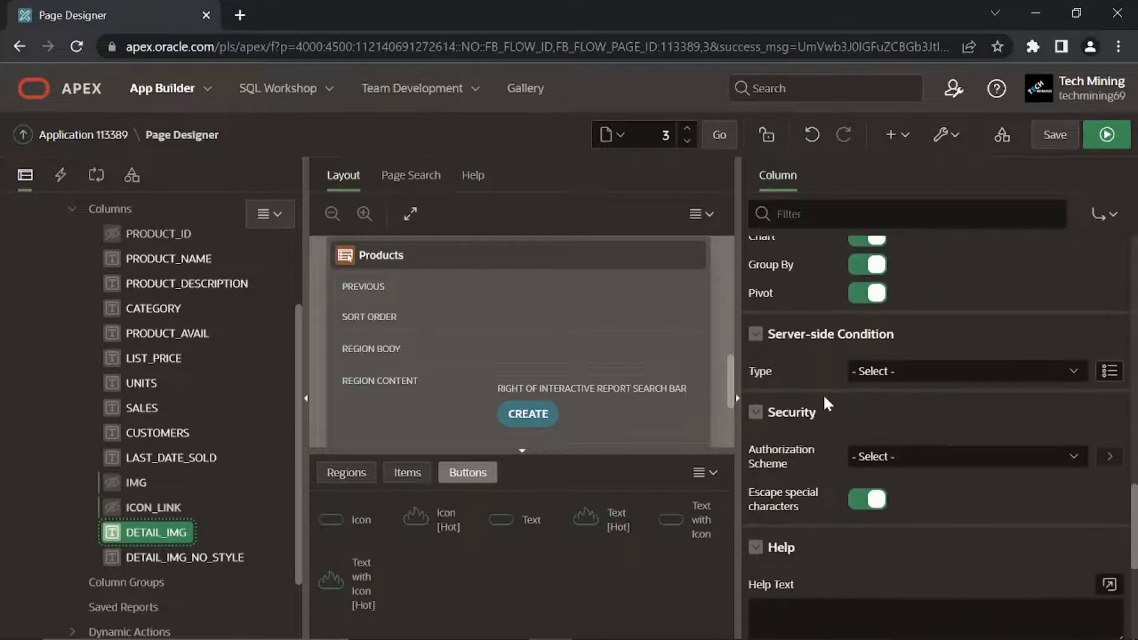
{"action": "scroll", "scroll_direction": "down", "scroll_amount": 3}
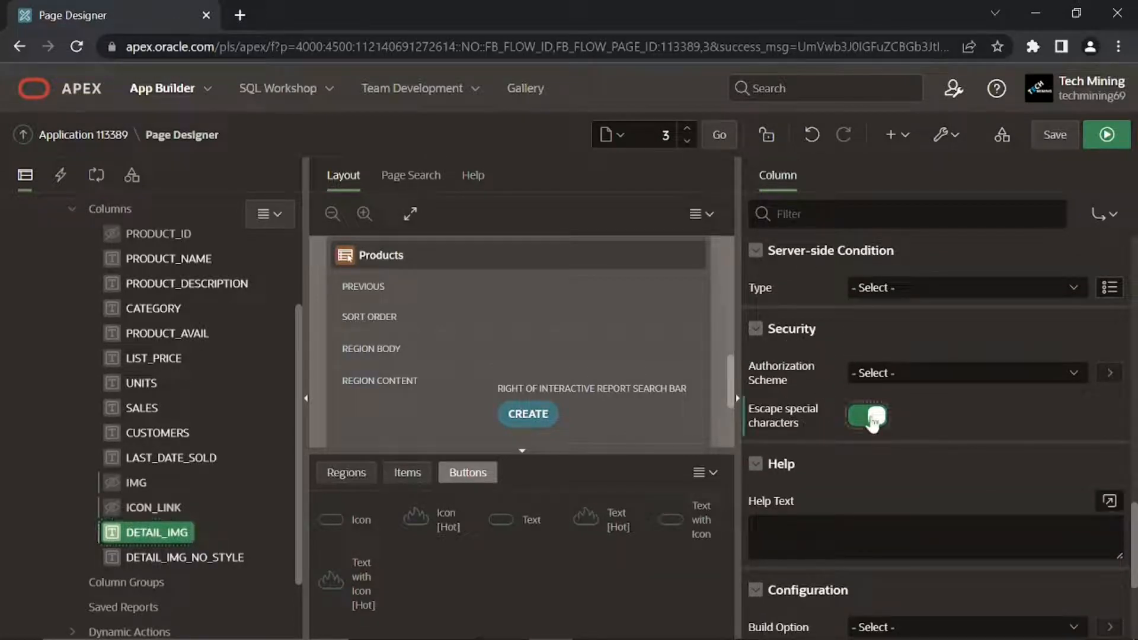
{"action": "left_click", "coordinate": [866, 416]}
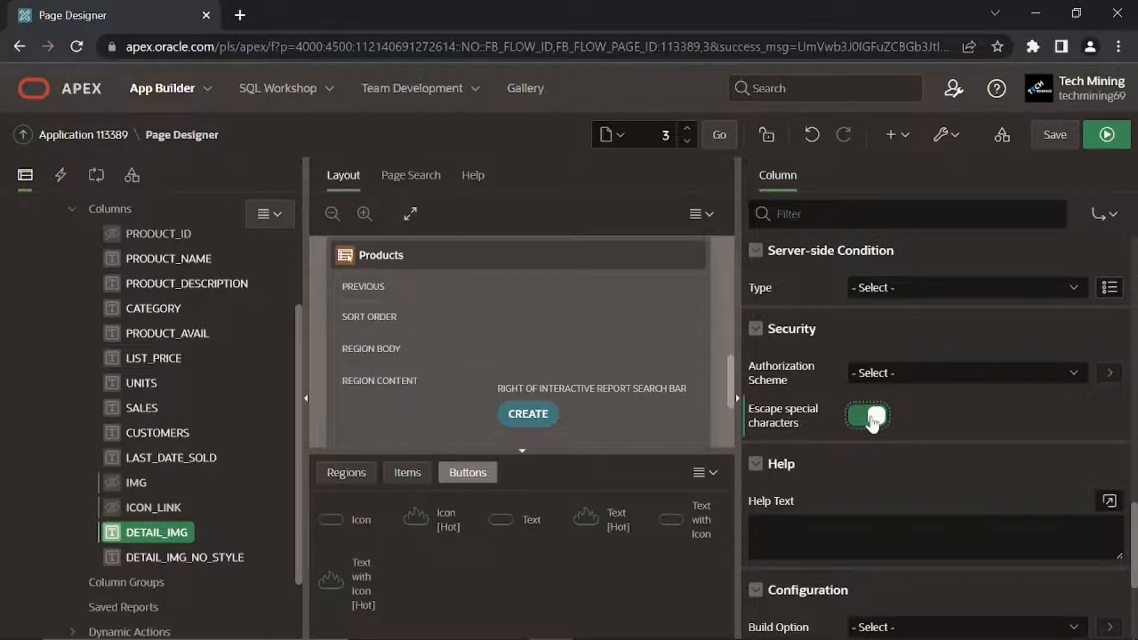
{"action": "left_click", "coordinate": [866, 416]}
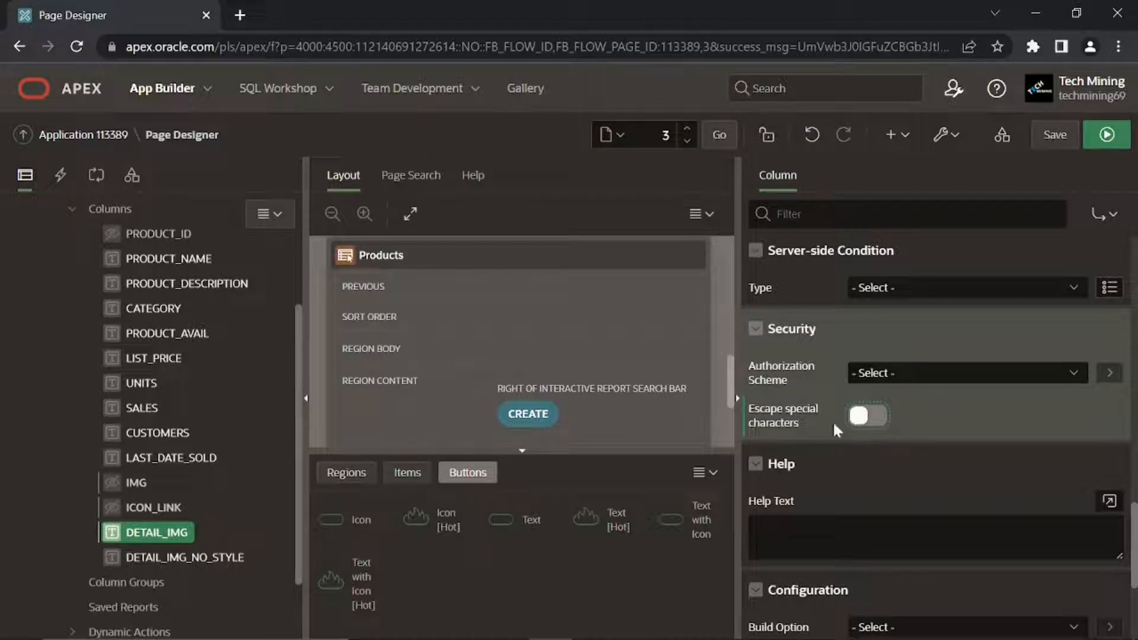
{"action": "left_click", "coordinate": [185, 558]}
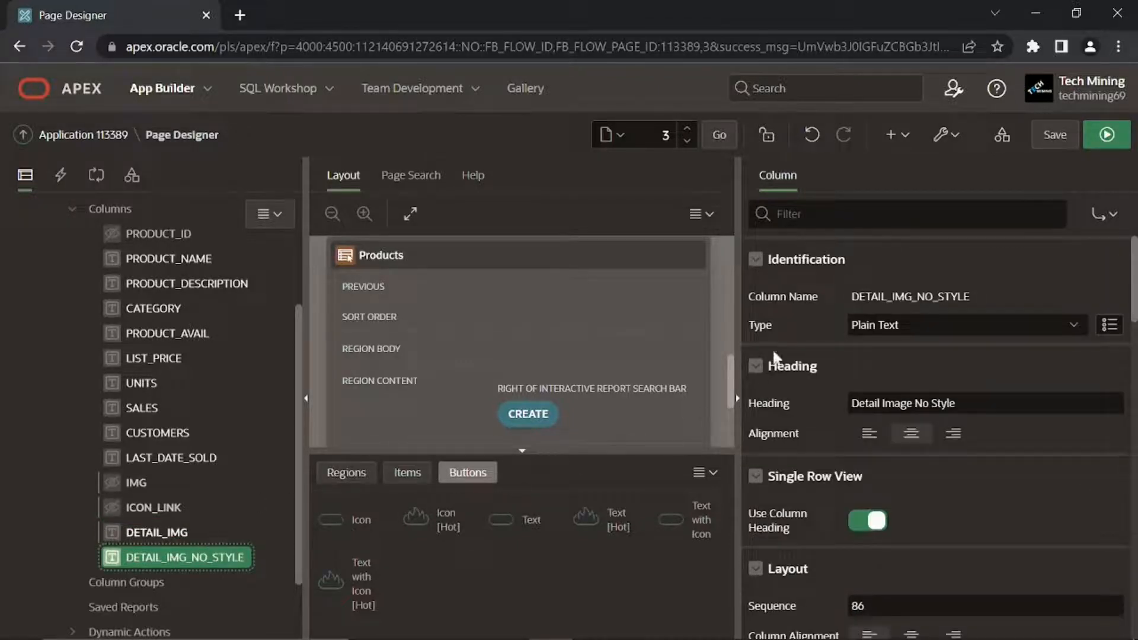
{"action": "left_click", "coordinate": [965, 325]}
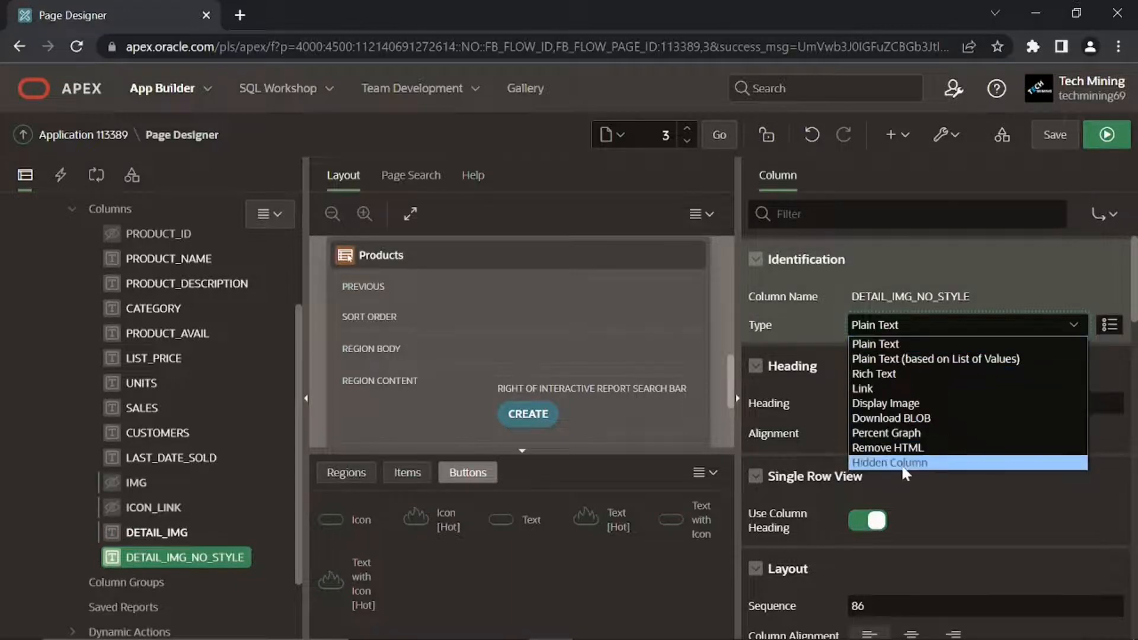
{"action": "left_click", "coordinate": [888, 462]}
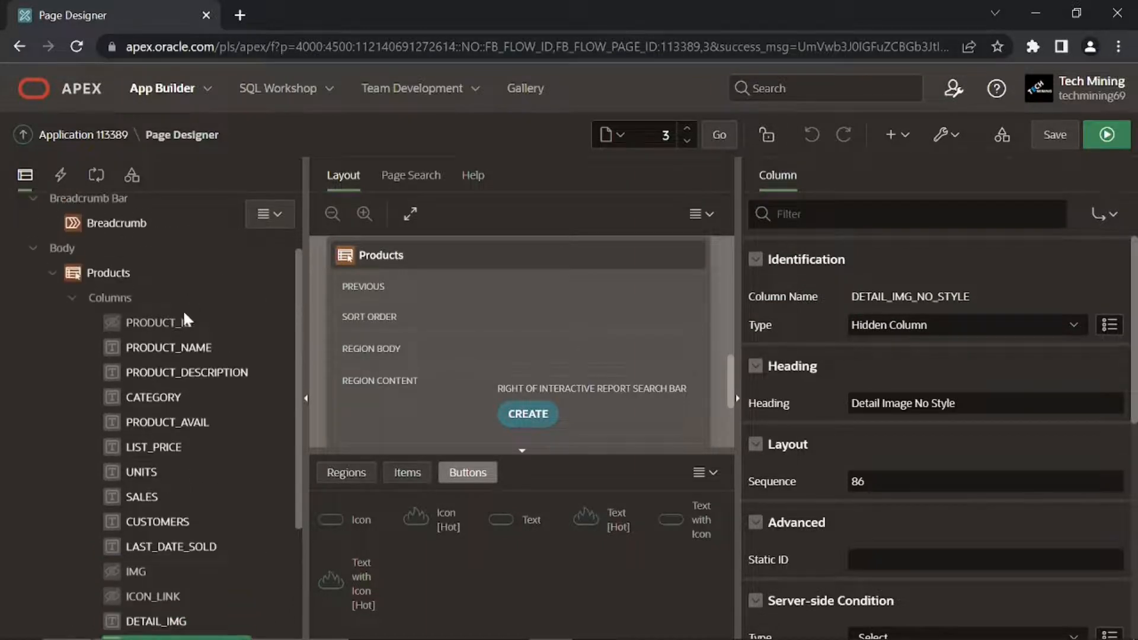
Turn PRODUCT_NAME into a link targeting page 6
{"action": "left_click", "coordinate": [172, 347]}
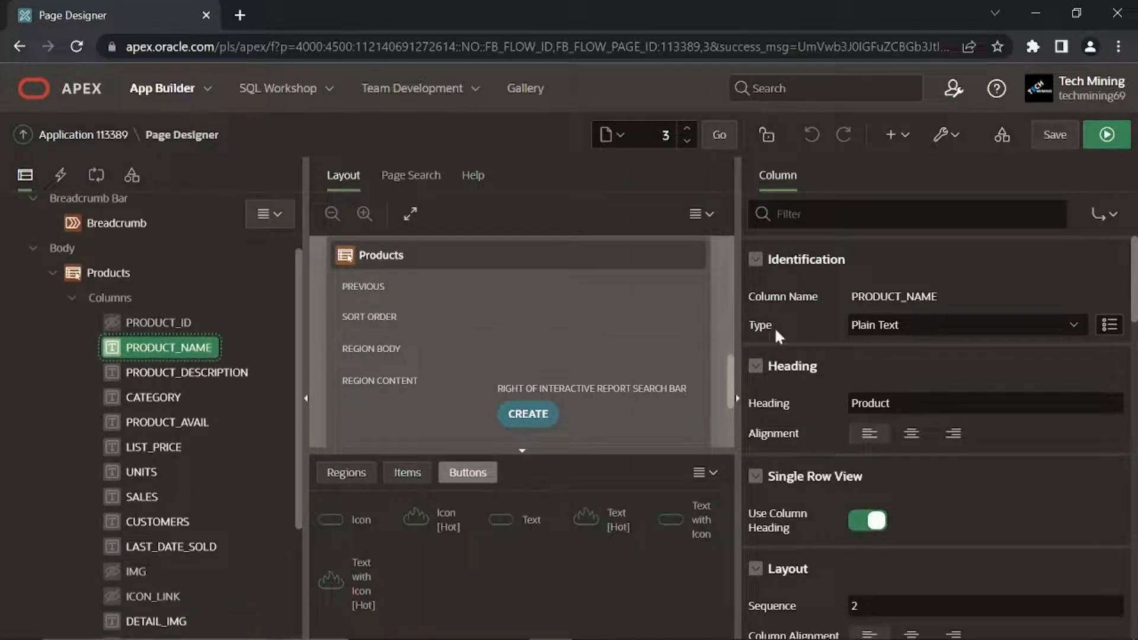
{"action": "left_click", "coordinate": [964, 325]}
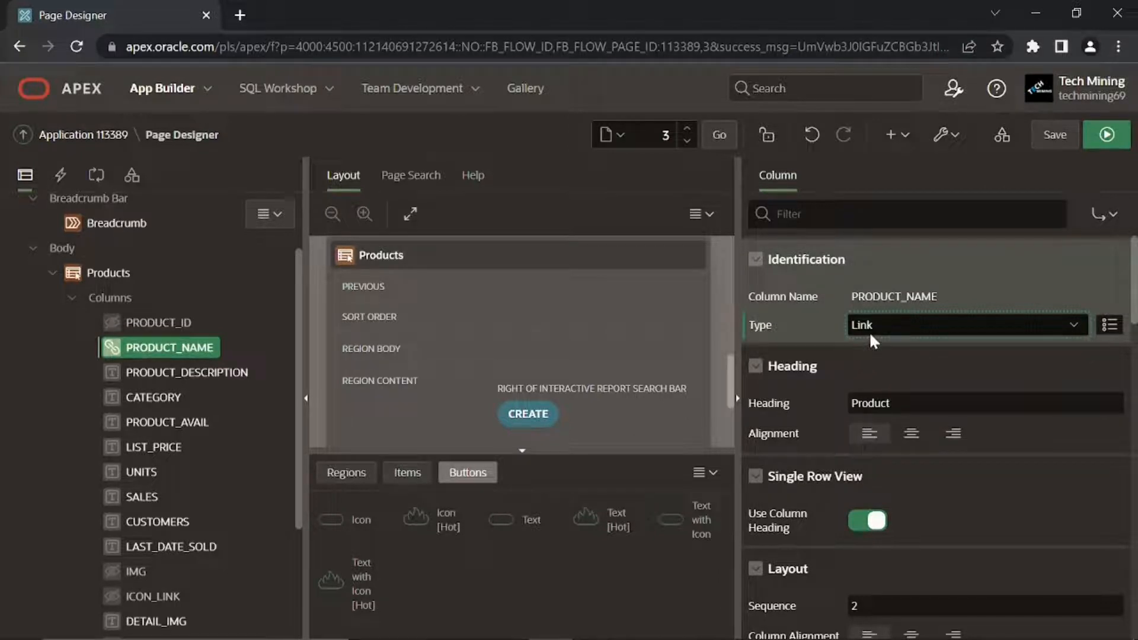
{"action": "scroll", "scroll_direction": "down", "scroll_amount": 3}
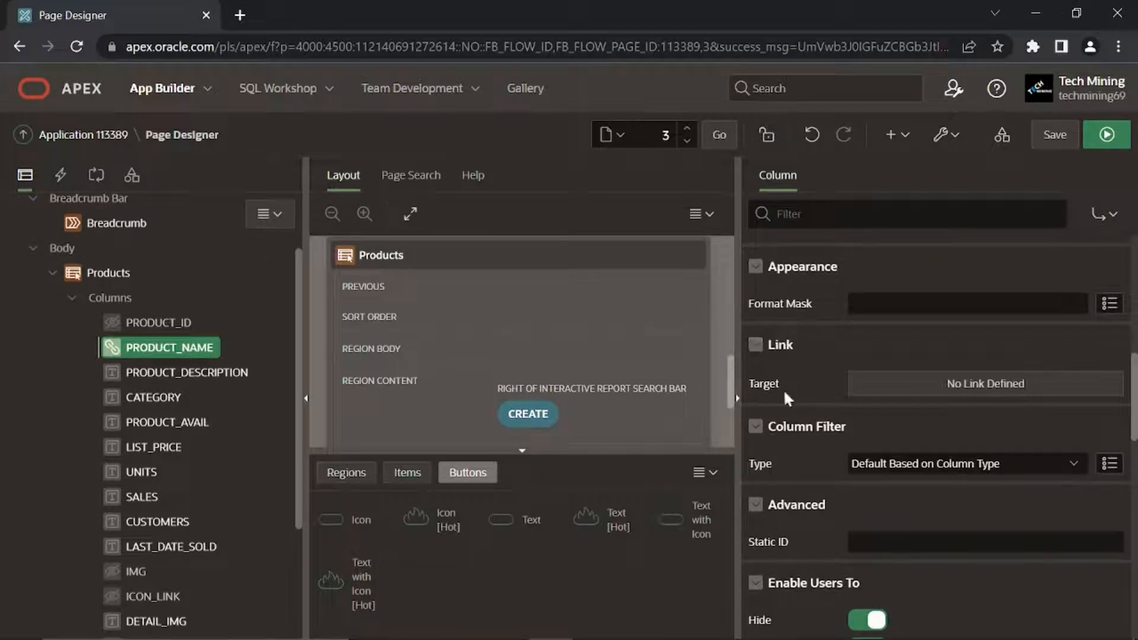
{"action": "left_click", "coordinate": [984, 383]}
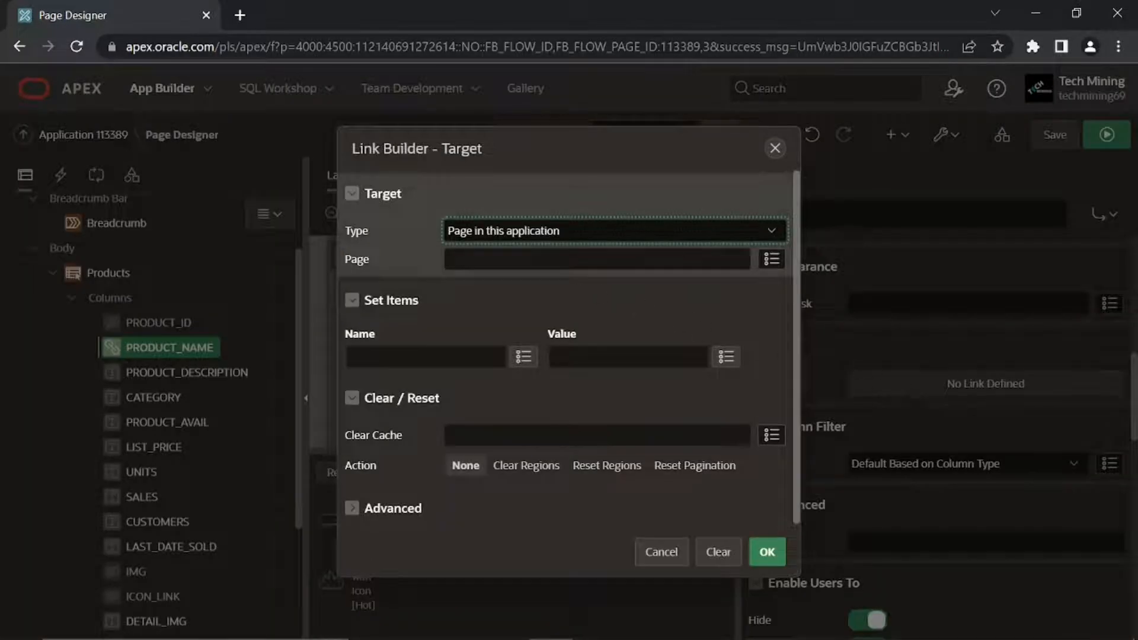
{"action": "mouse_move", "coordinate": [375, 273]}
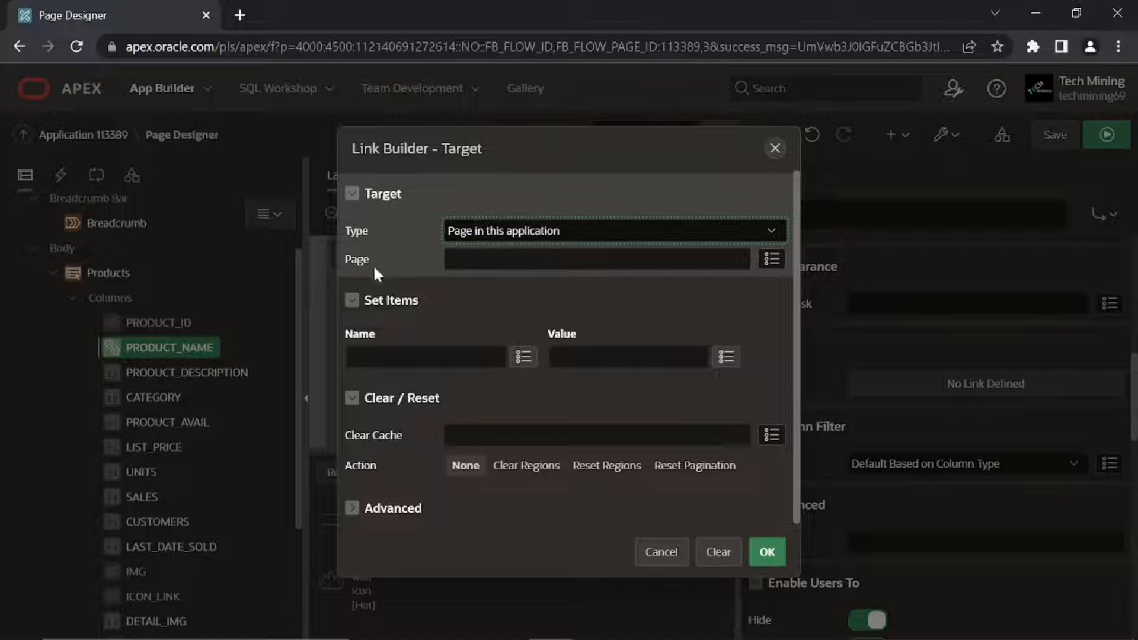
{"action": "left_click", "coordinate": [770, 259]}
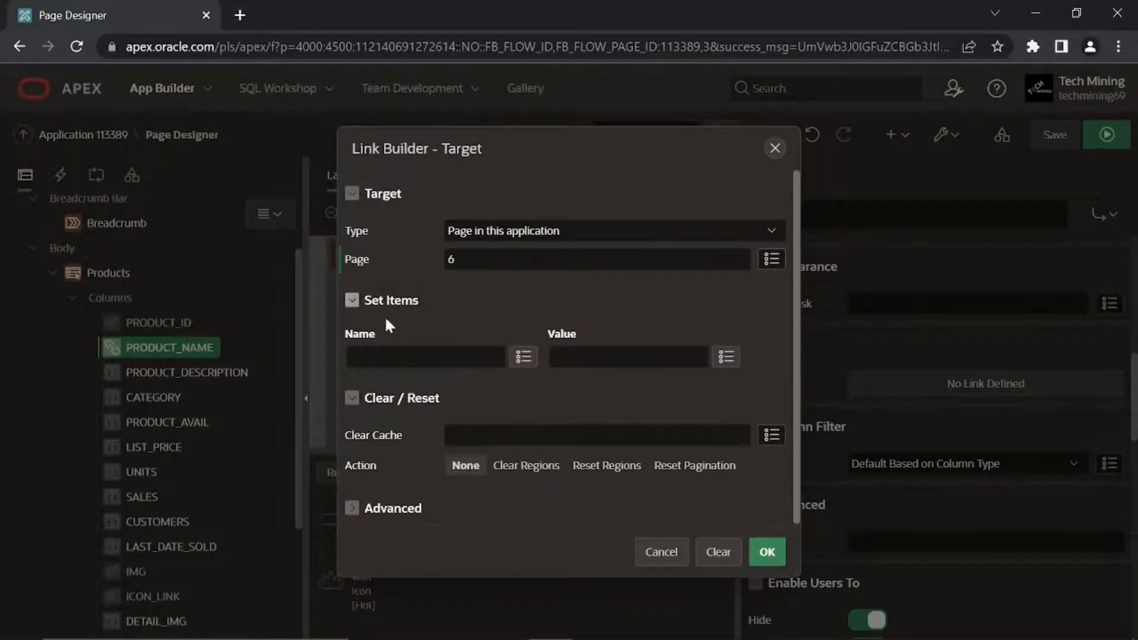
Pass #PRODUCT_ID# into P6_PRODUCT_ID, confirm the link and run the page
{"action": "left_click", "coordinate": [521, 357]}
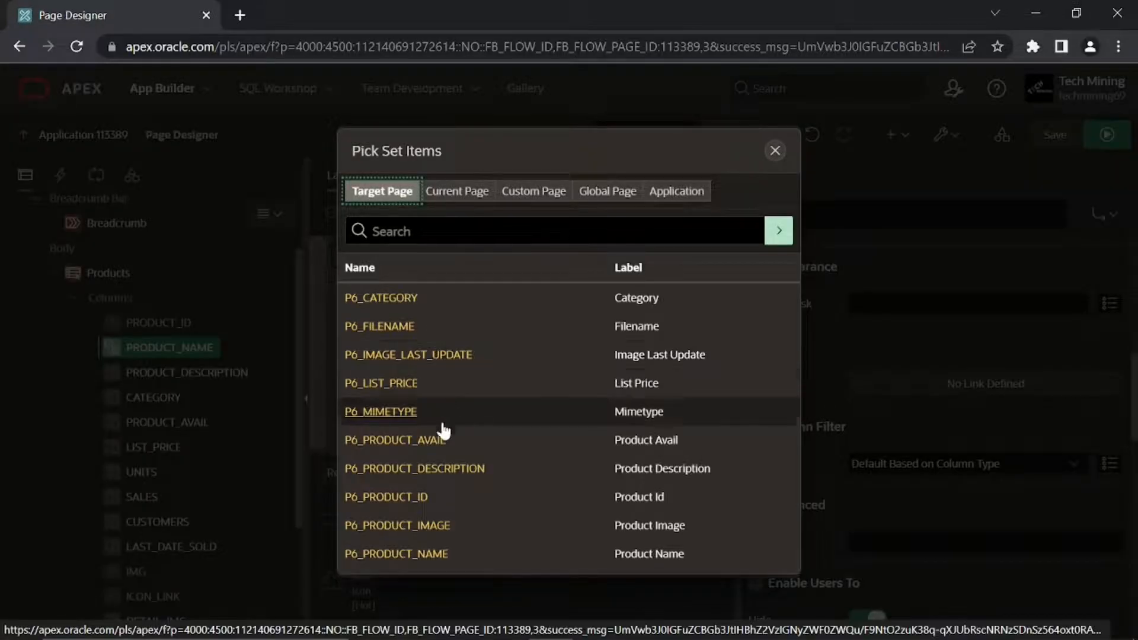
{"action": "left_click", "coordinate": [384, 496]}
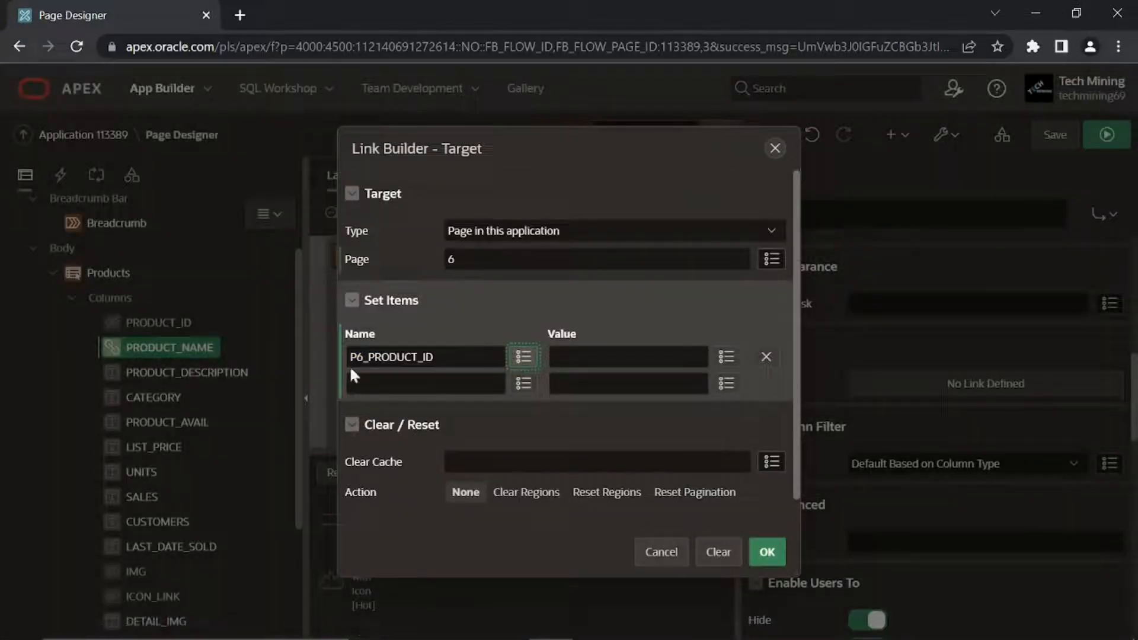
{"action": "mouse_move", "coordinate": [447, 376]}
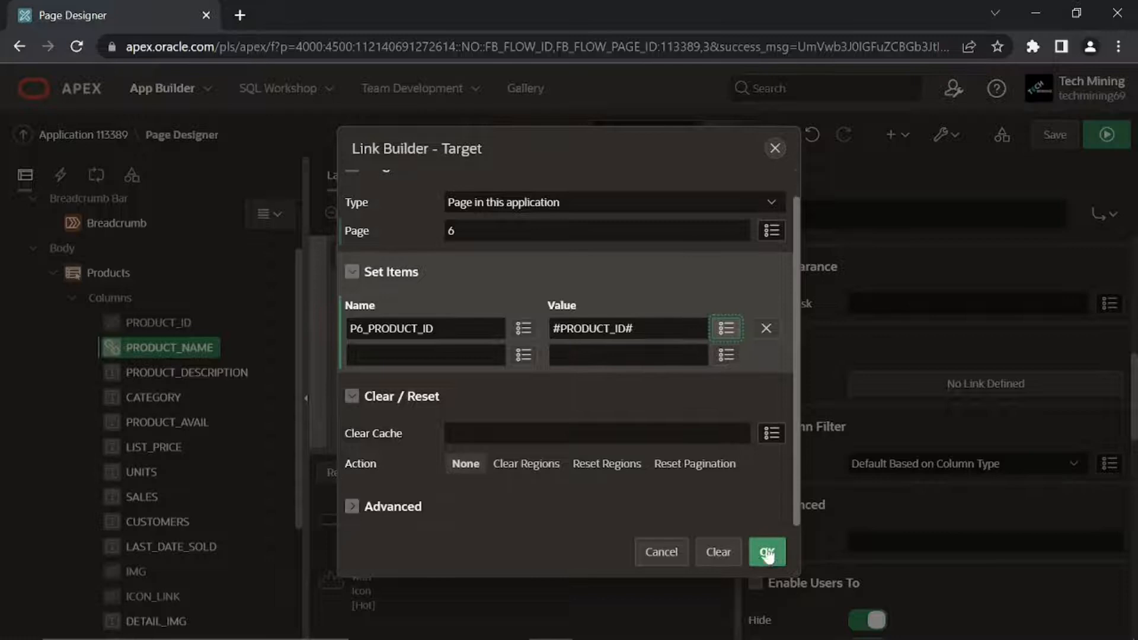
{"action": "left_click", "coordinate": [766, 552]}
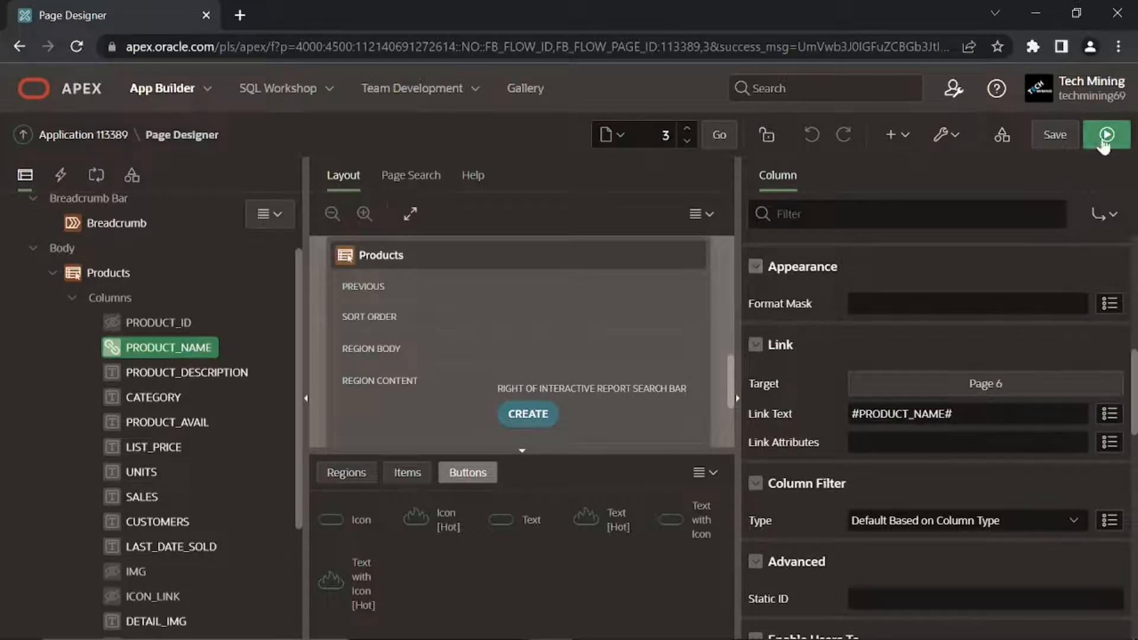
{"action": "left_click", "coordinate": [1106, 135]}
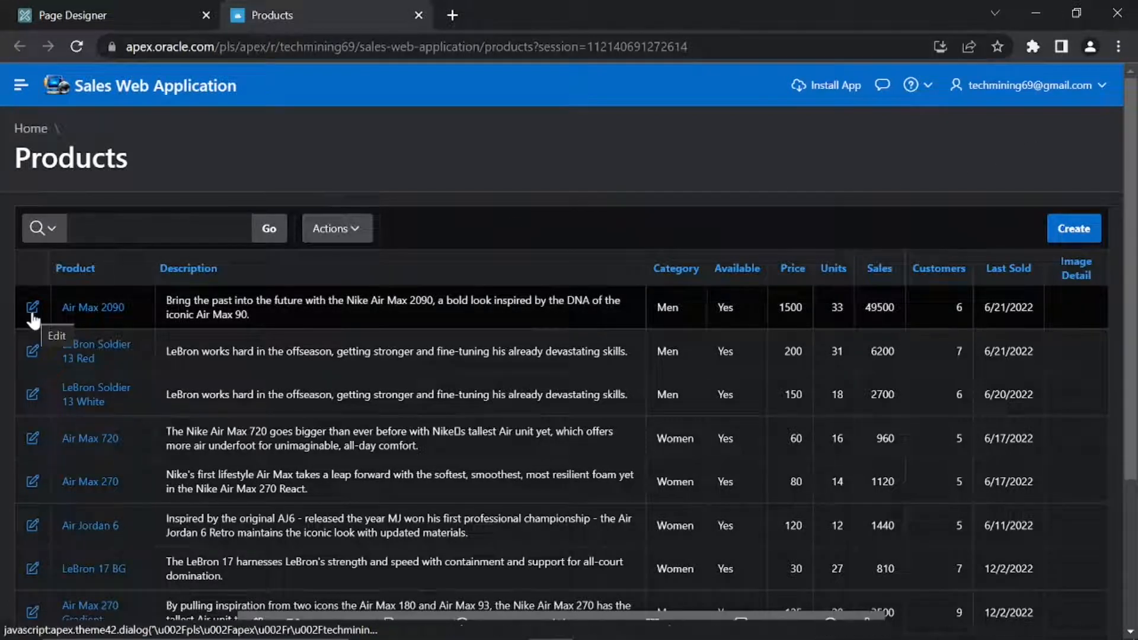
Return from the running Products report tab to Page Designer
{"action": "left_click", "coordinate": [33, 305]}
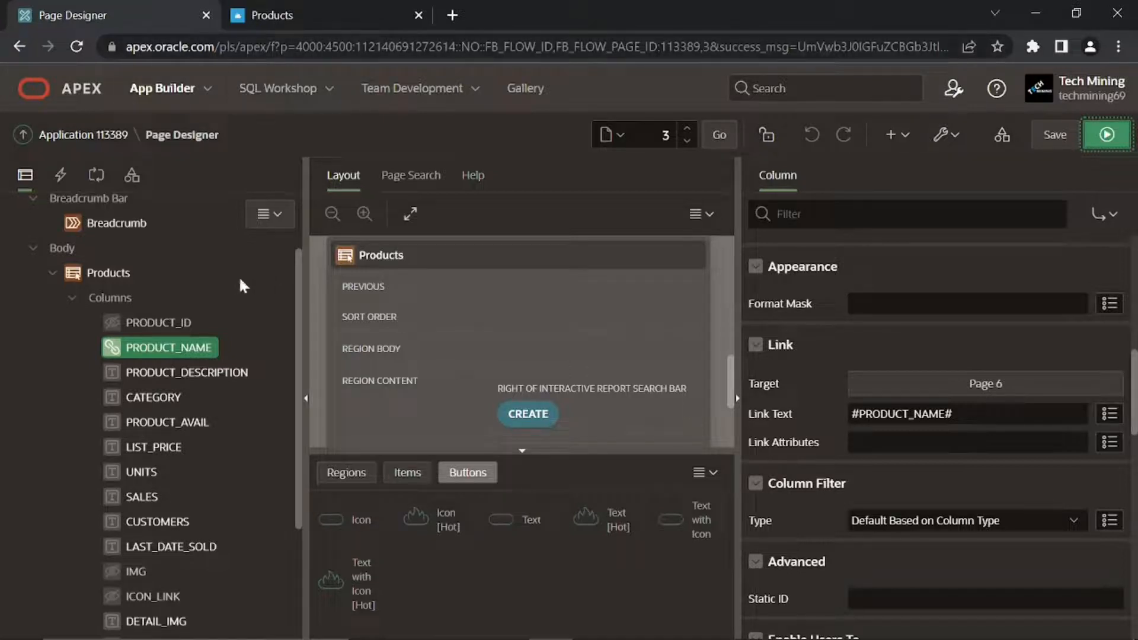
Enable Icon View on the Products report attributes with 5 columns per row
{"action": "left_click", "coordinate": [107, 362]}
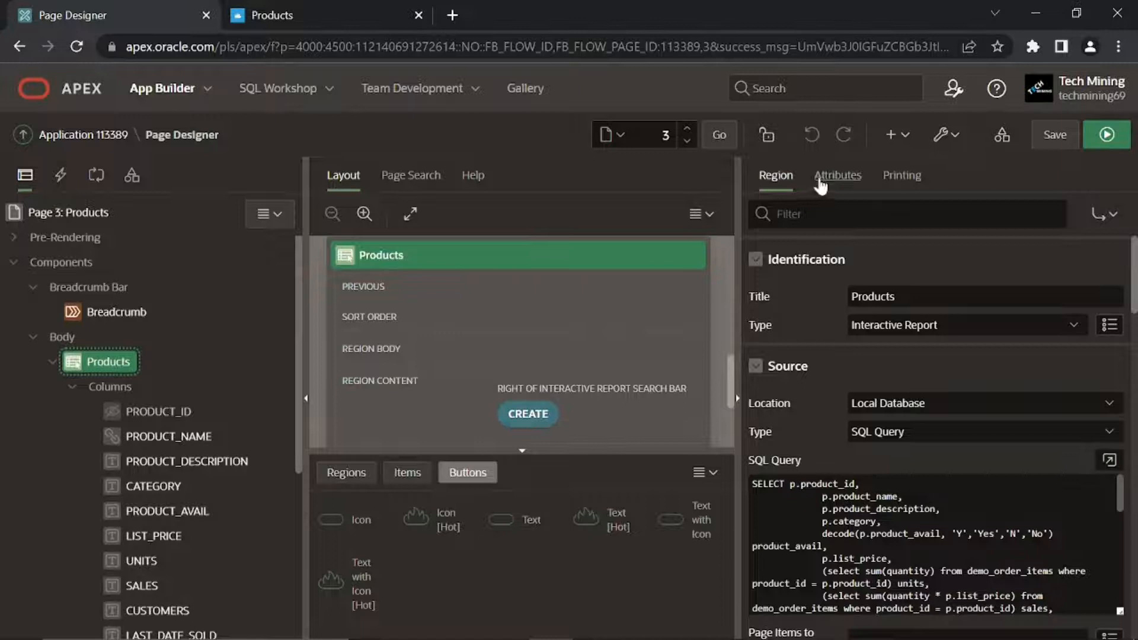
{"action": "left_click", "coordinate": [836, 176]}
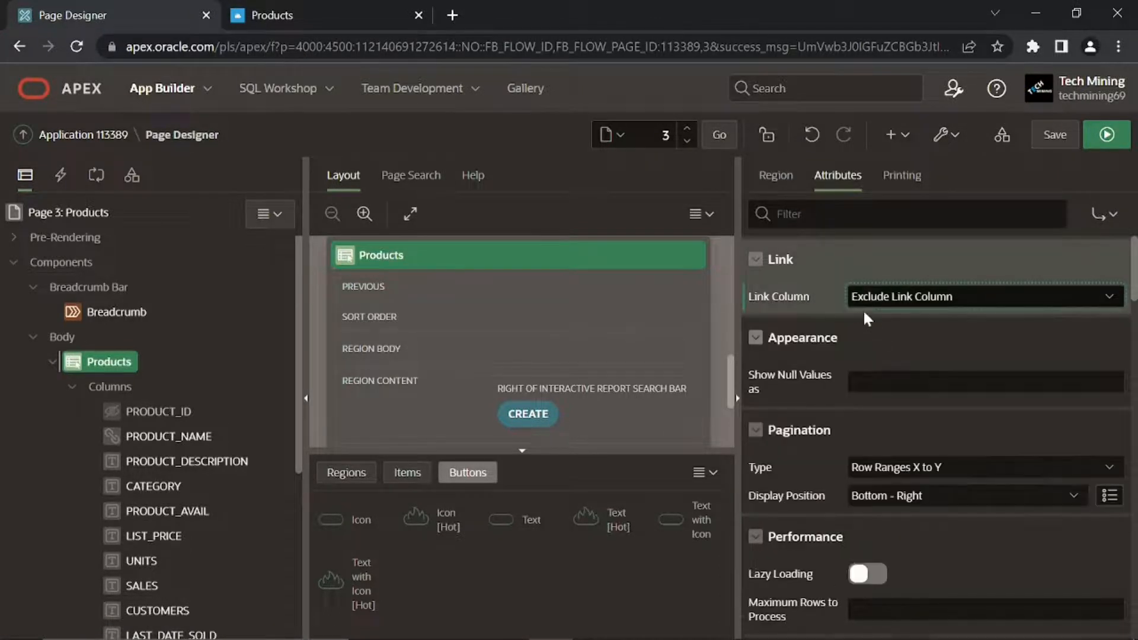
{"action": "mouse_move", "coordinate": [929, 310]}
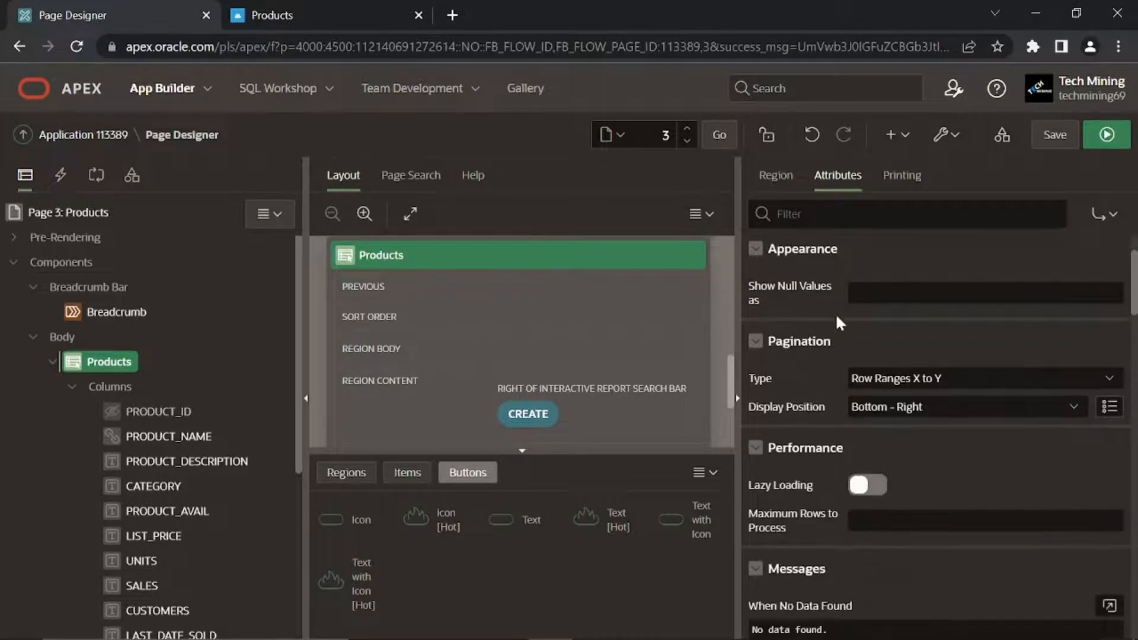
{"action": "scroll", "scroll_direction": "down", "scroll_amount": 3}
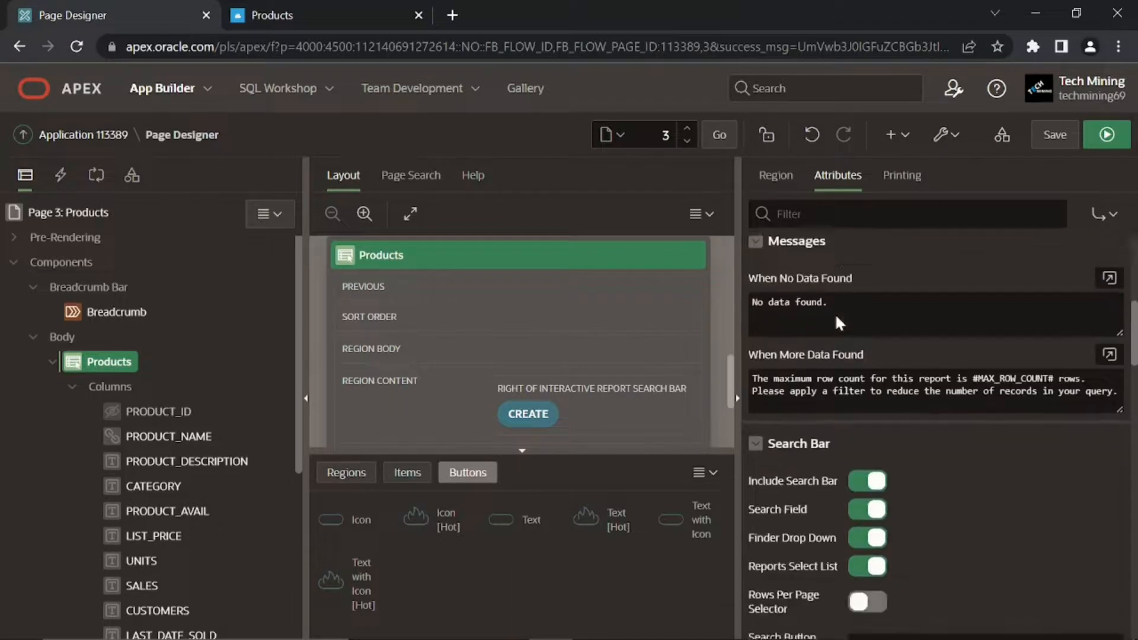
{"action": "scroll", "scroll_direction": "down", "scroll_amount": 3}
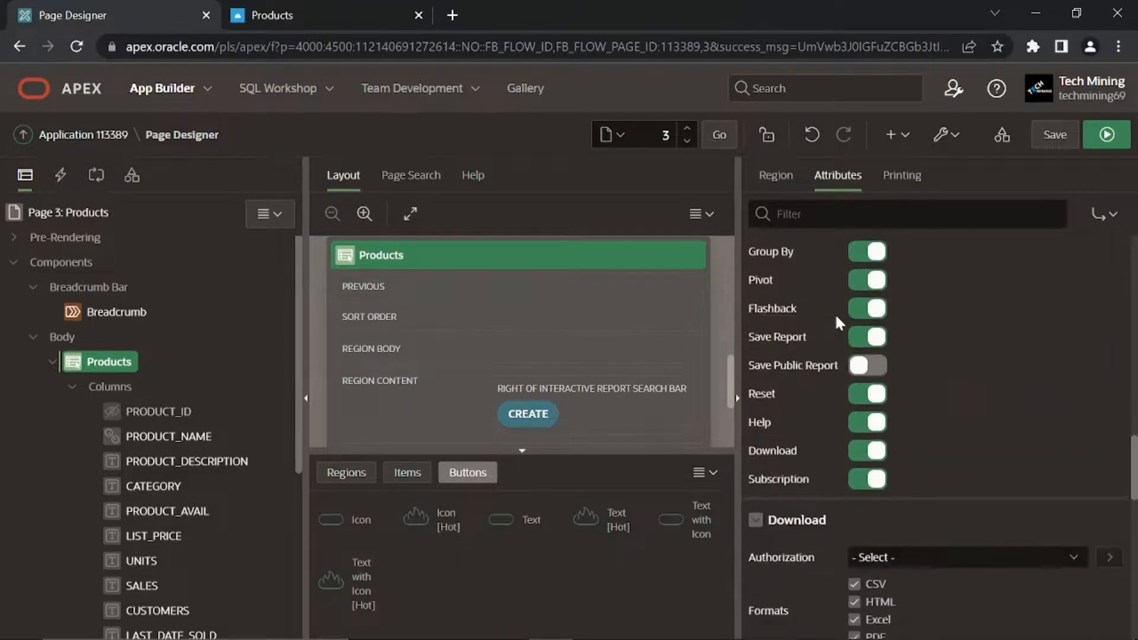
{"action": "scroll", "scroll_direction": "down", "scroll_amount": 3}
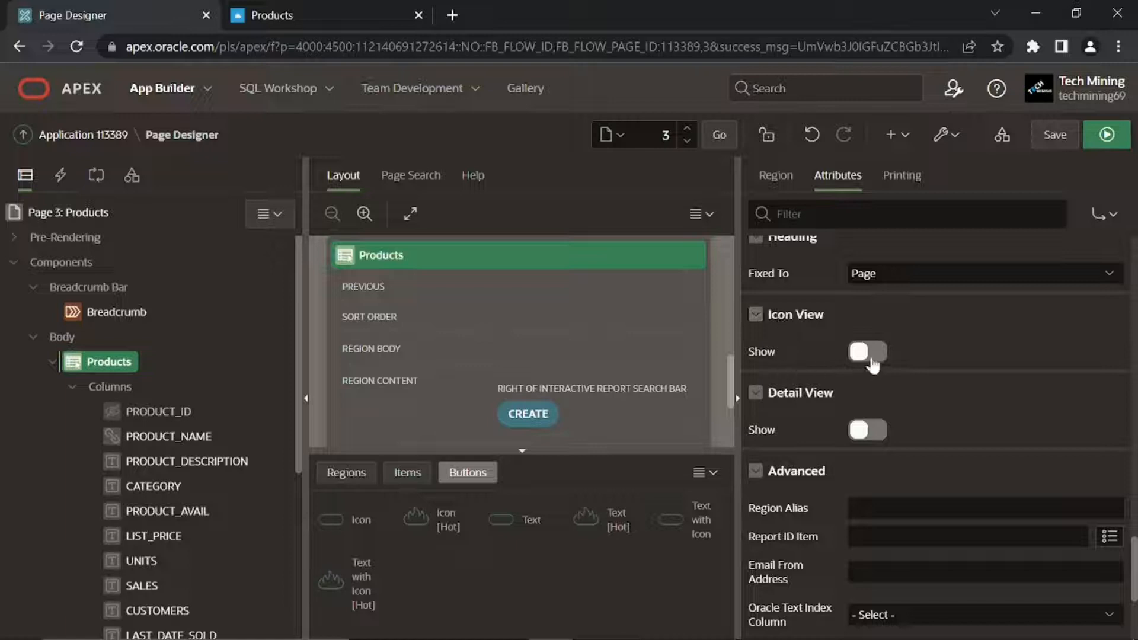
{"action": "left_click", "coordinate": [866, 352]}
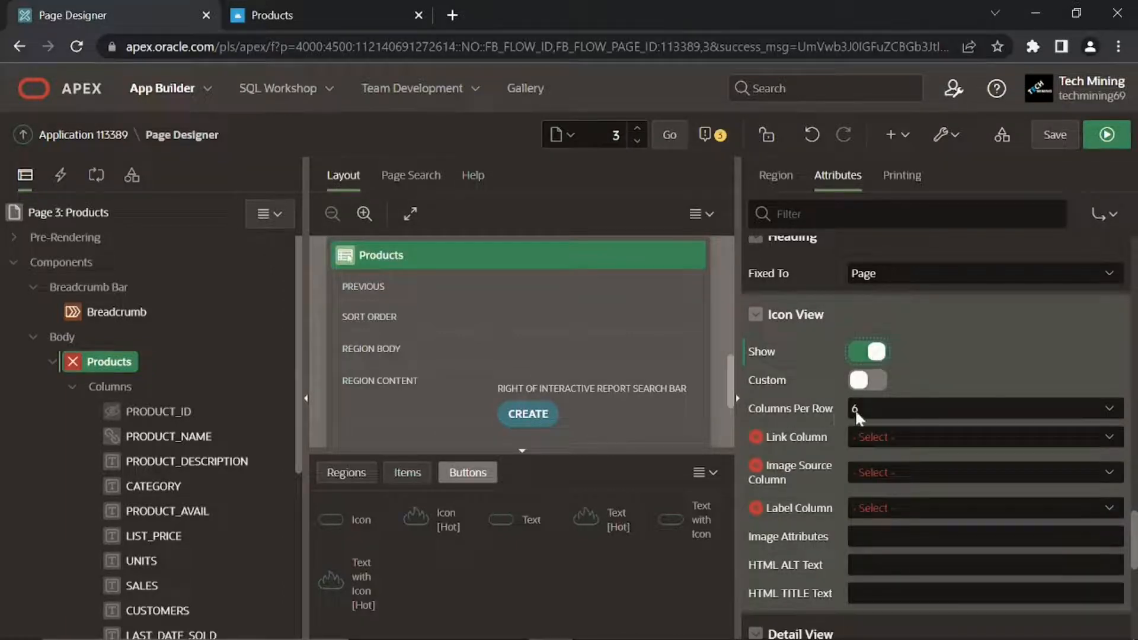
{"action": "left_click", "coordinate": [984, 406]}
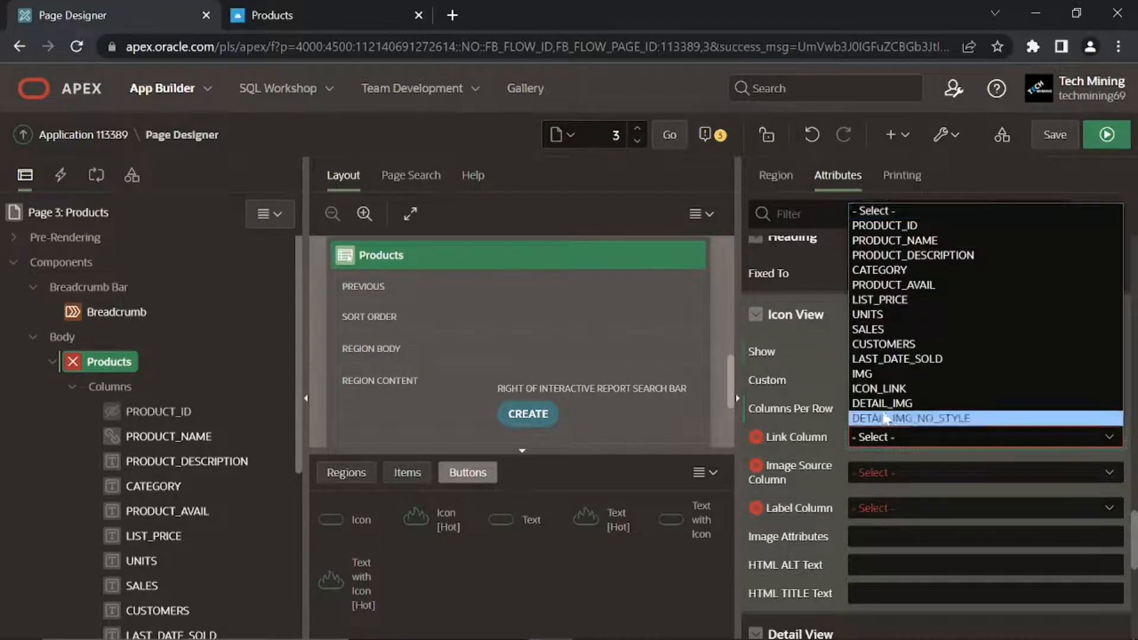
Set icon link ICON_LINK, image DETAIL_IMG_NO_STYLE, label PRODUCT_NAME, image attributes width="200" height="200", and enable Detail View
{"action": "left_click", "coordinate": [878, 388]}
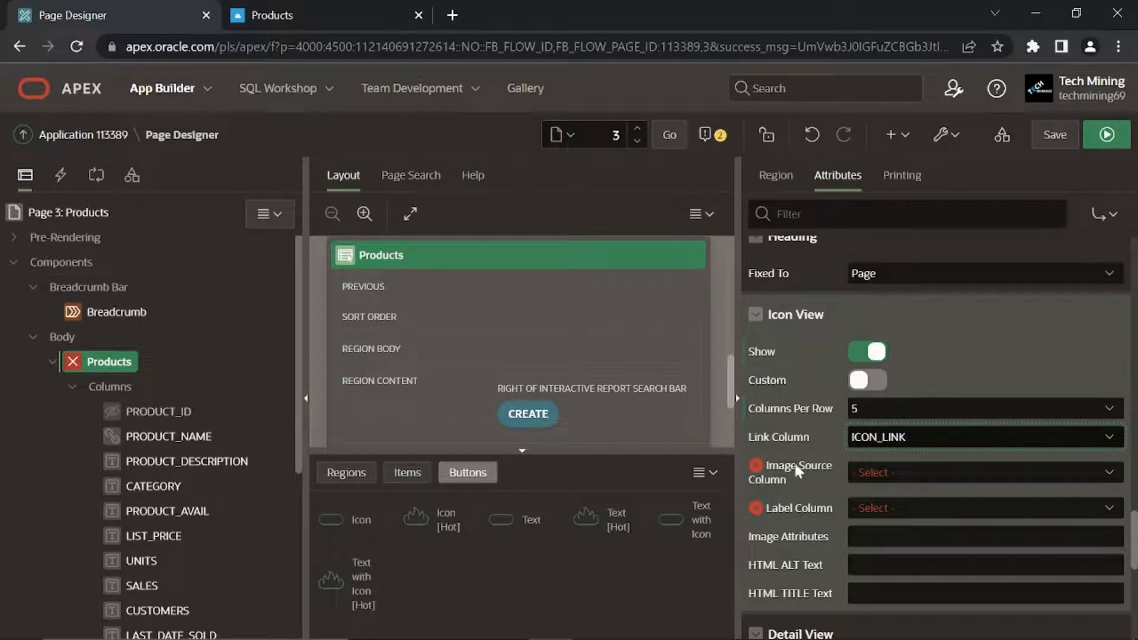
{"action": "left_click", "coordinate": [980, 473]}
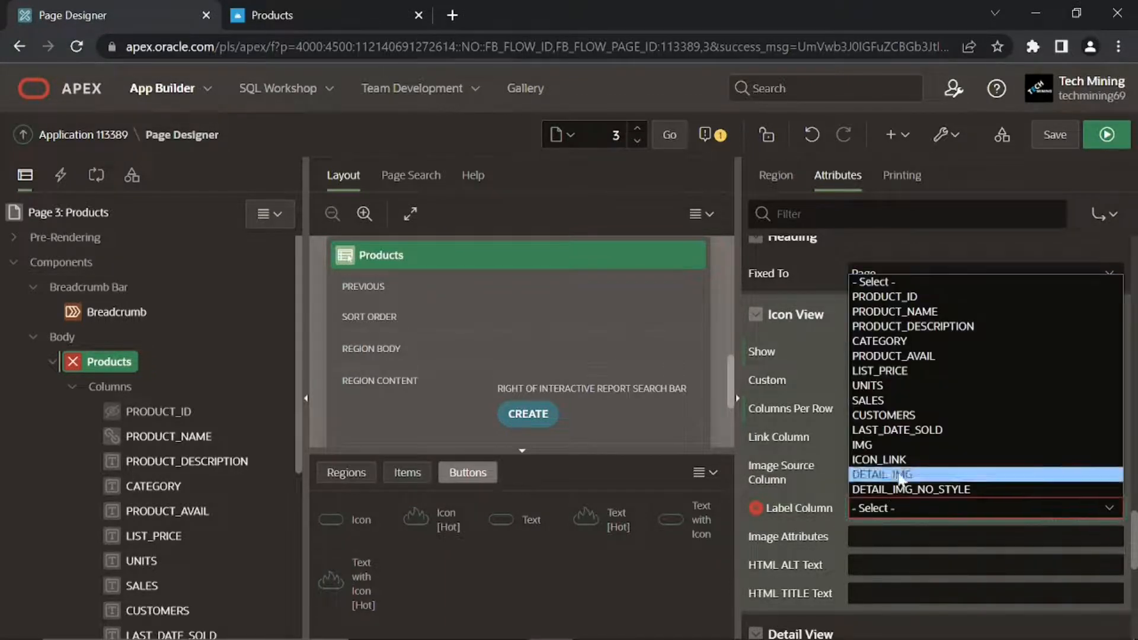
{"action": "left_click", "coordinate": [895, 507]}
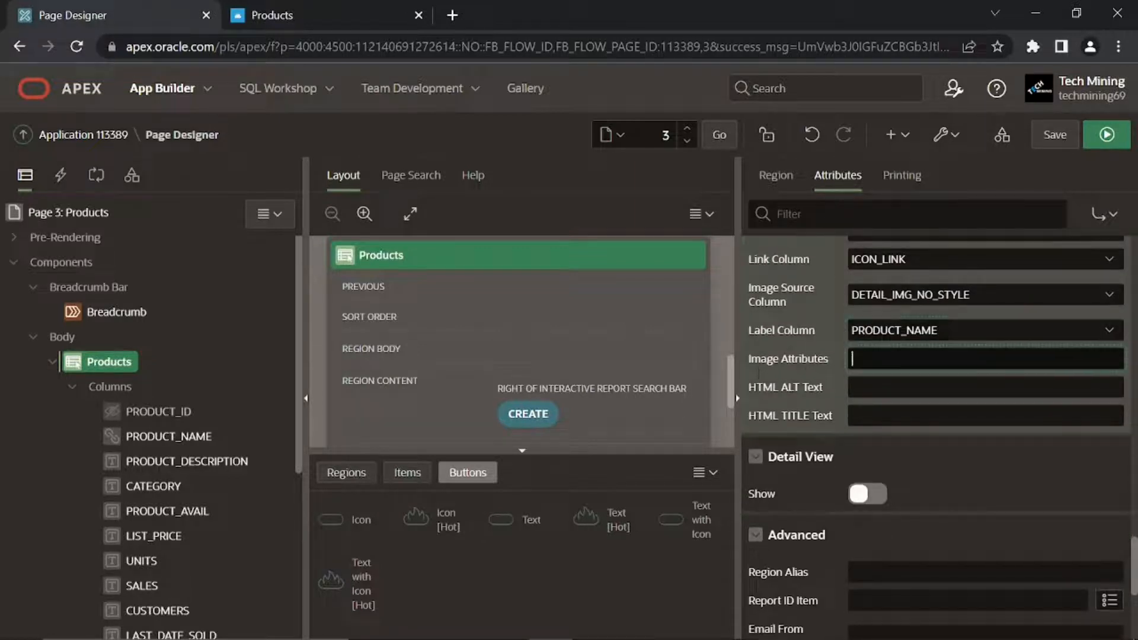
{"action": "type", "text": "width=\"200\" height=\"200\""}
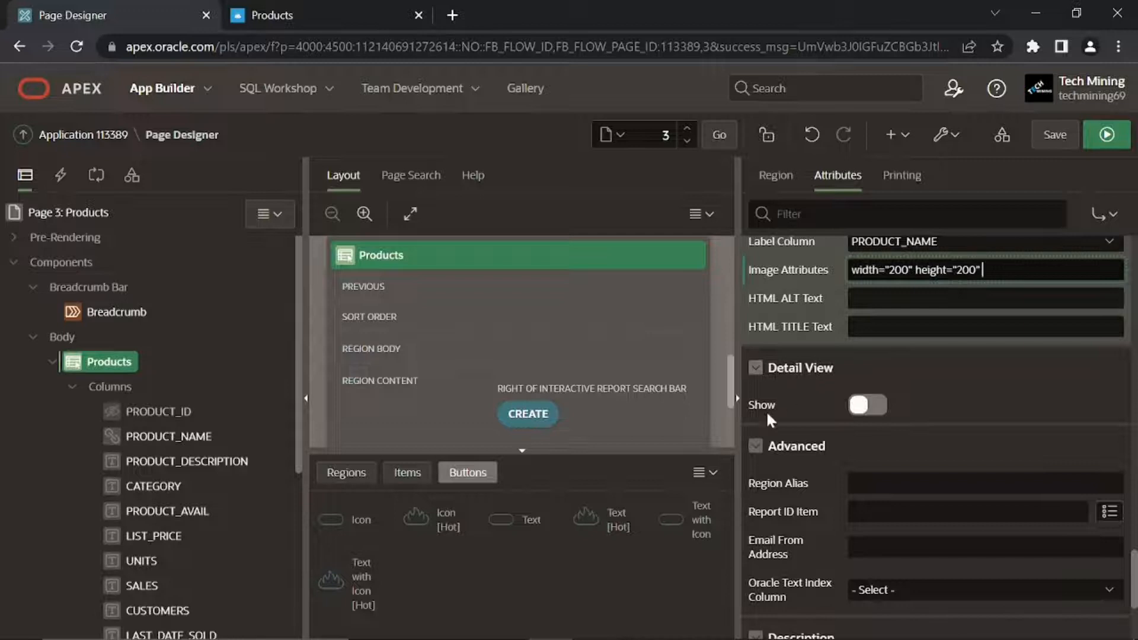
{"action": "scroll", "scroll_direction": "down", "scroll_amount": 3}
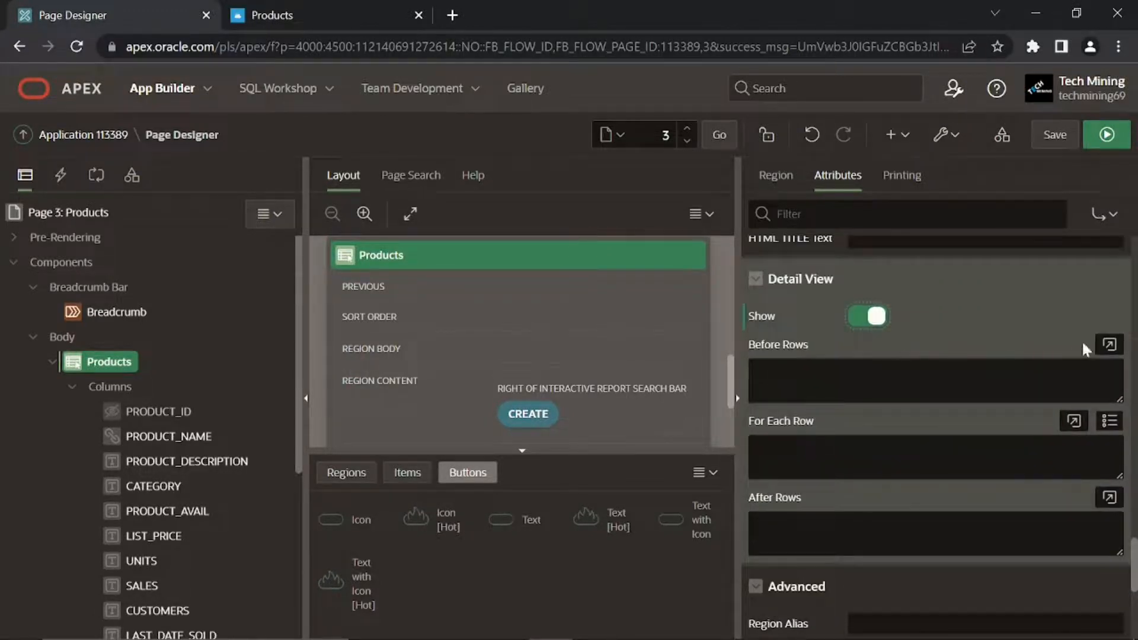
{"action": "left_click", "coordinate": [1108, 344]}
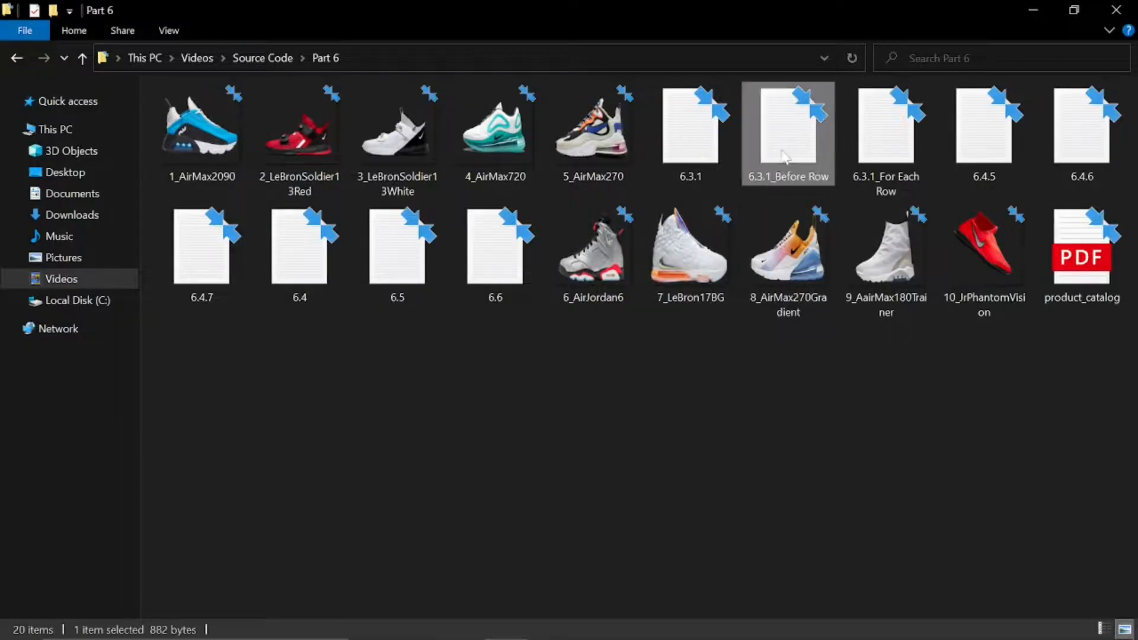
Open the 6.3.1_Before Row snippet to copy its CSS into the Before Rows editor
{"action": "double_click", "coordinate": [787, 133]}
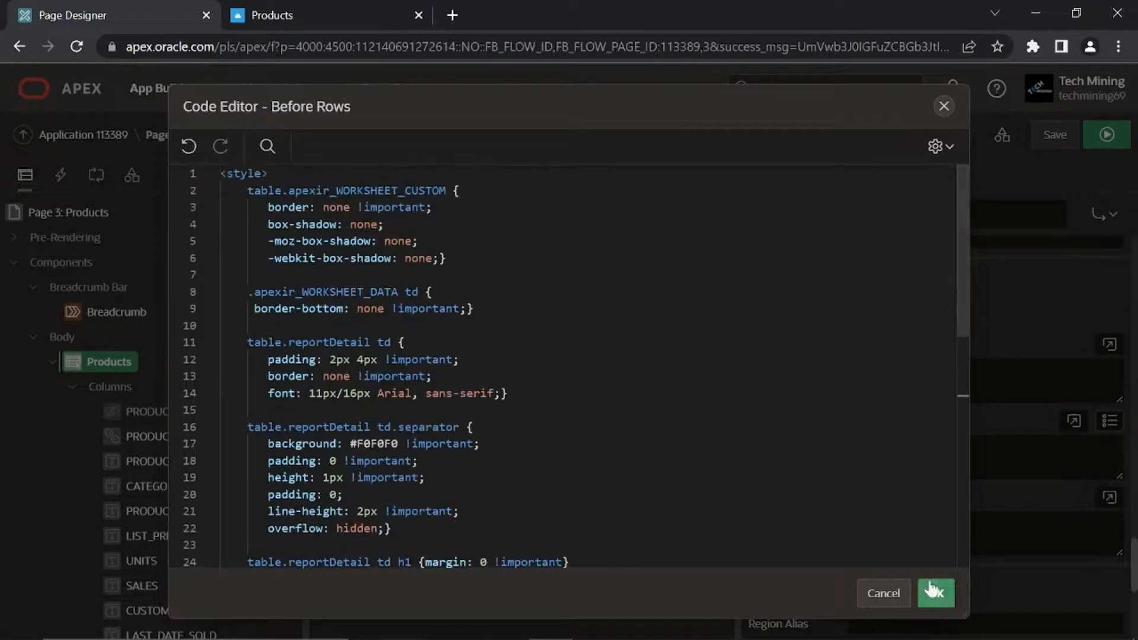
Confirm the Before Rows CSS and For Each Row template, then enter </table> in After Rows
{"action": "left_click", "coordinate": [935, 593]}
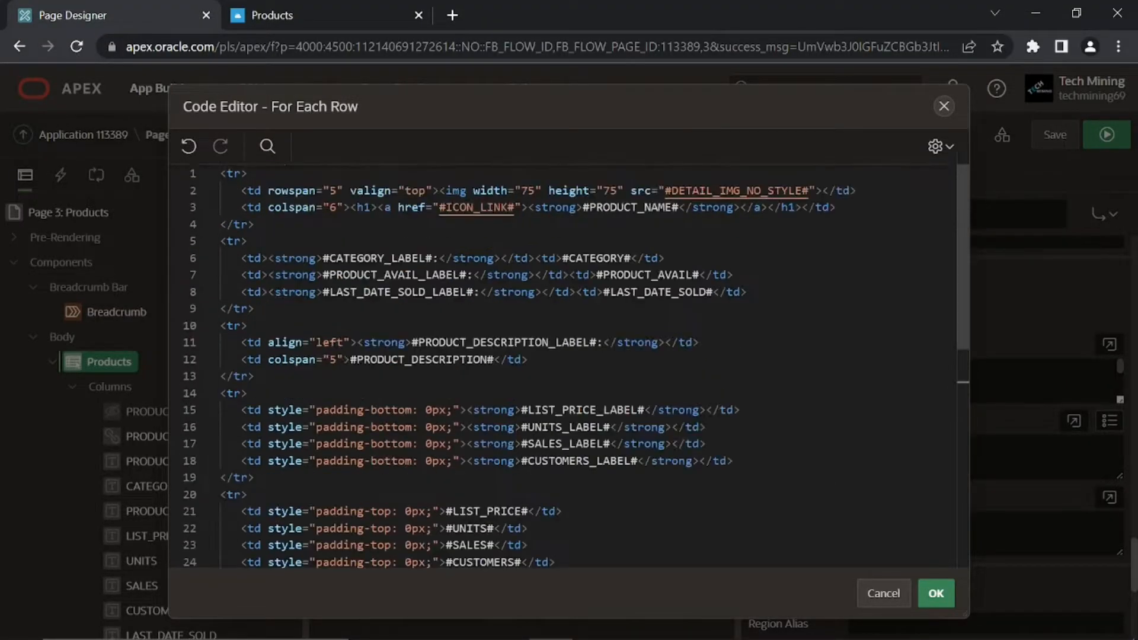
{"action": "left_click", "coordinate": [935, 592]}
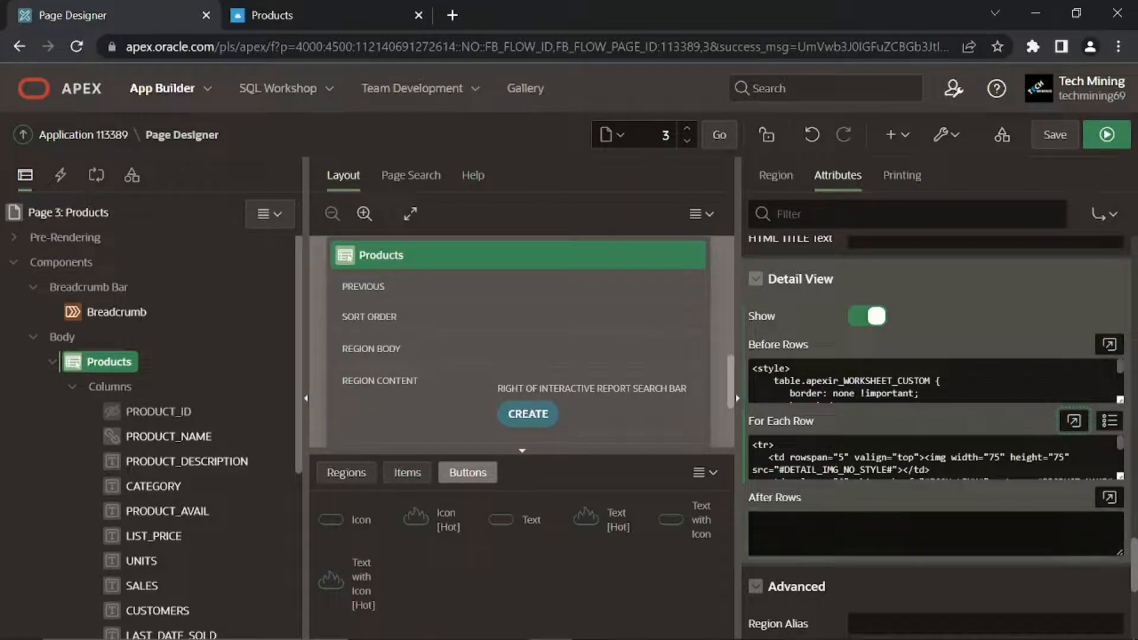
{"action": "type", "text": "</table>"}
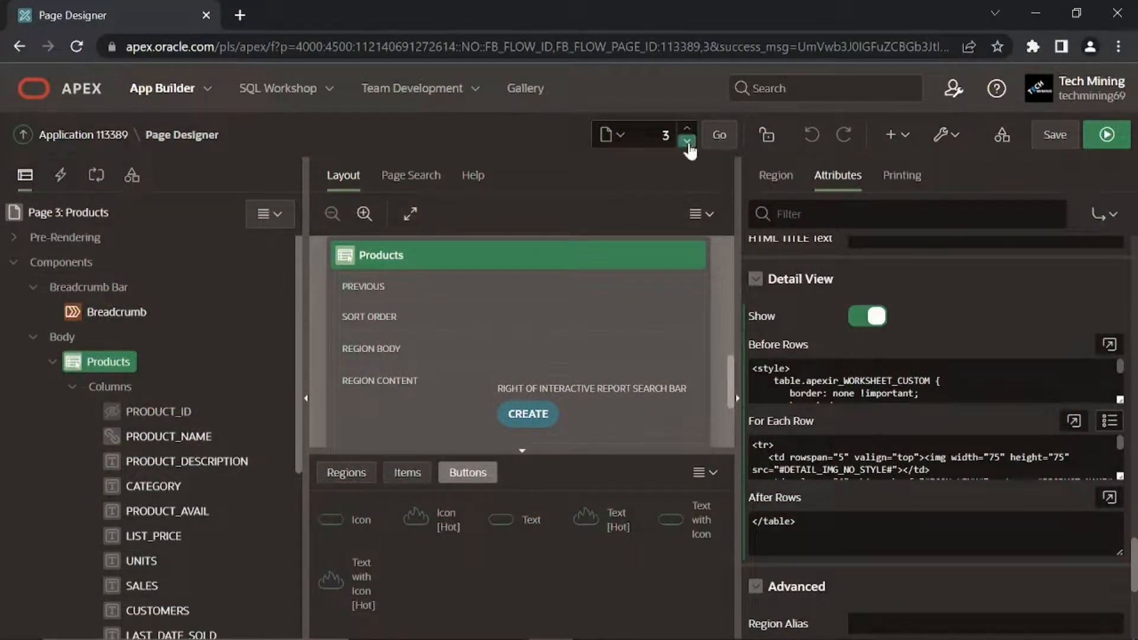
{"action": "mouse_move", "coordinate": [686, 143]}
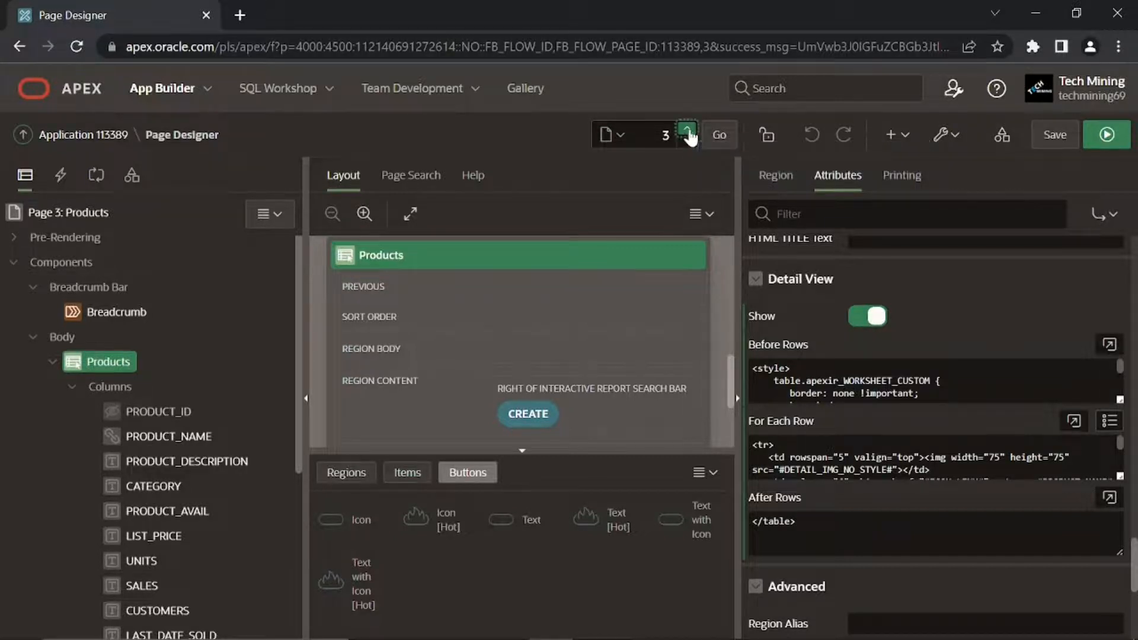
On page 6 Product Details, set dialog Width 900, Height 620 and Maximum Width 1000
{"action": "left_click", "coordinate": [685, 128]}
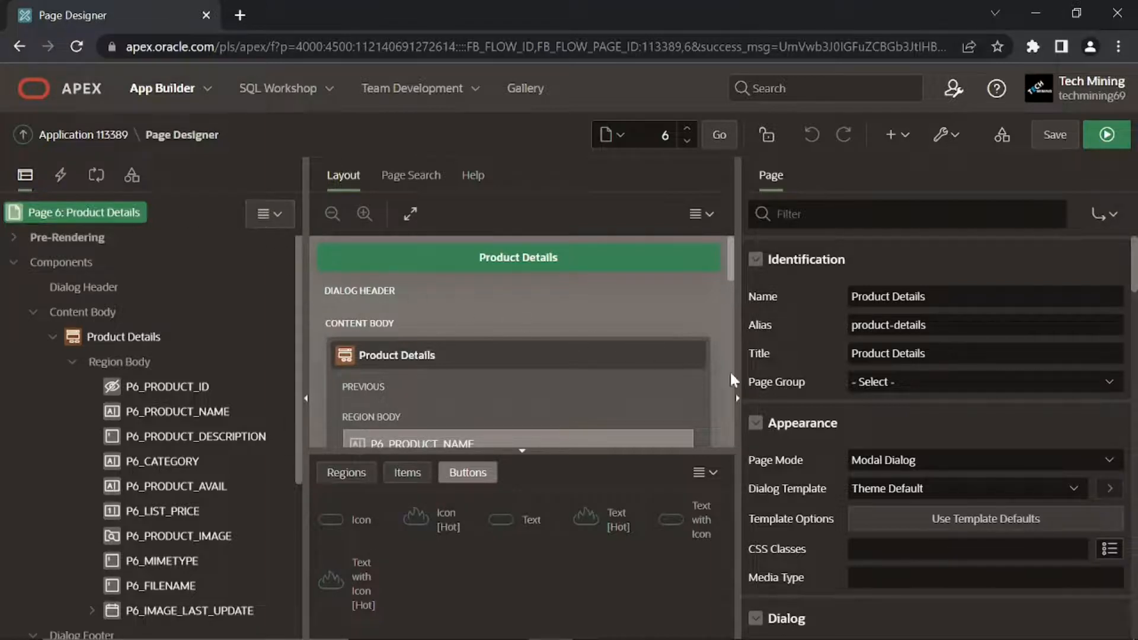
{"action": "mouse_move", "coordinate": [932, 375]}
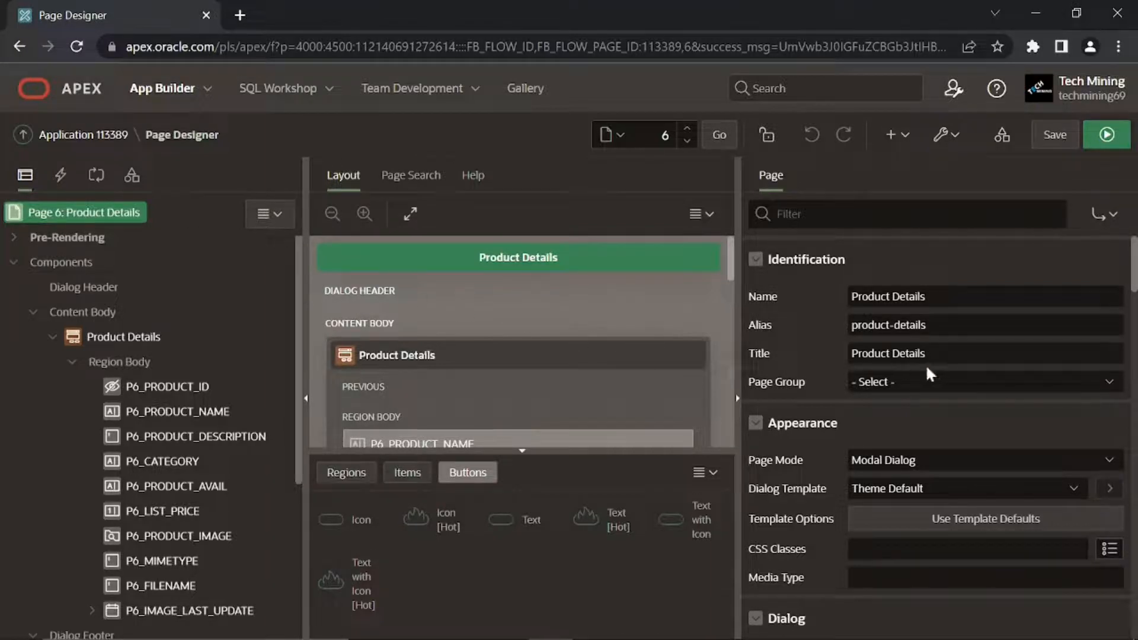
{"action": "scroll", "scroll_direction": "down", "scroll_amount": 3}
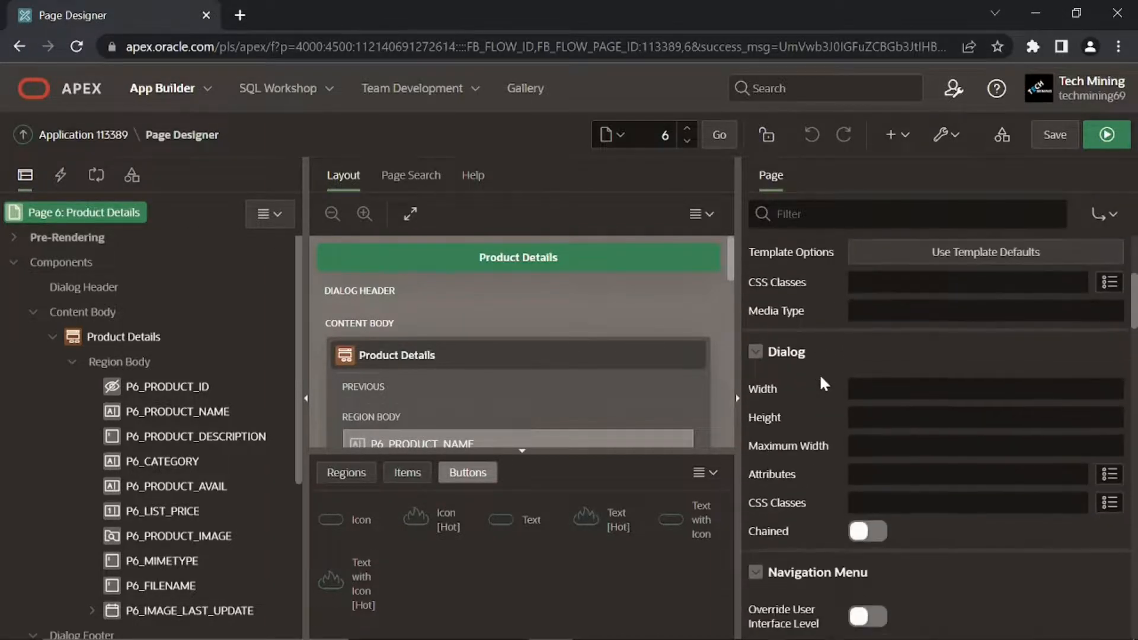
{"action": "left_click", "coordinate": [985, 389]}
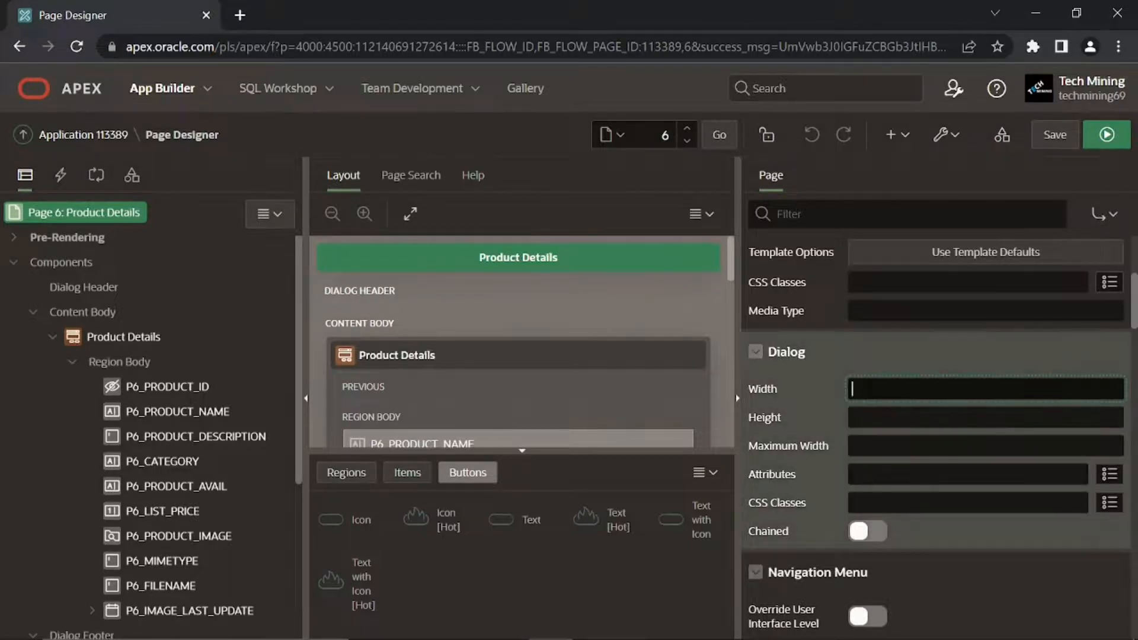
{"action": "type", "text": "900"}
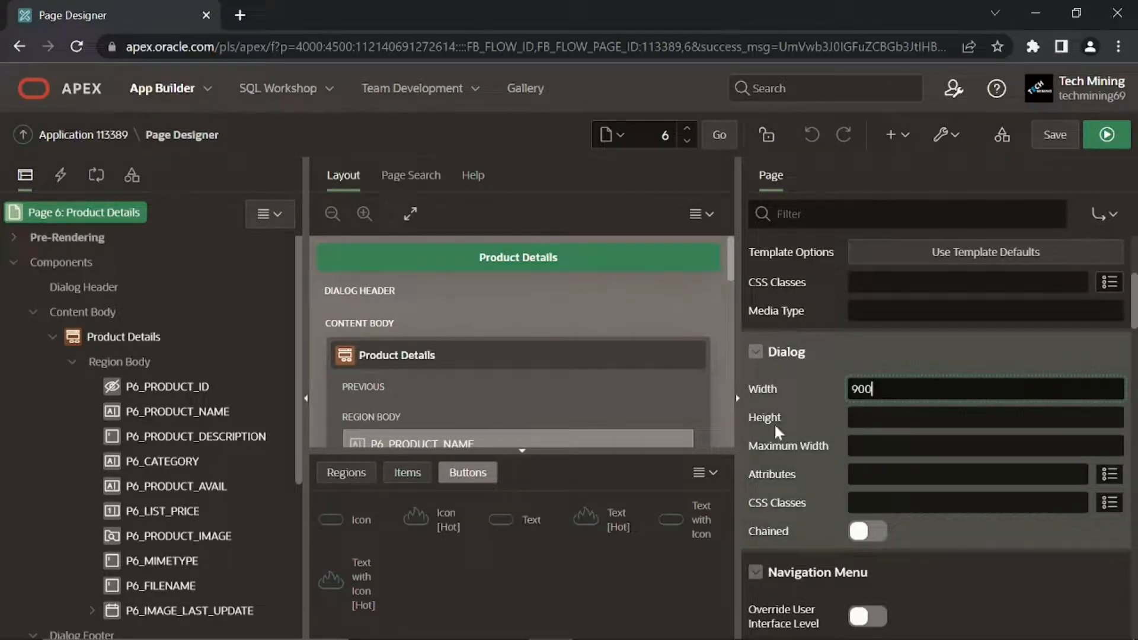
{"action": "left_click", "coordinate": [984, 416]}
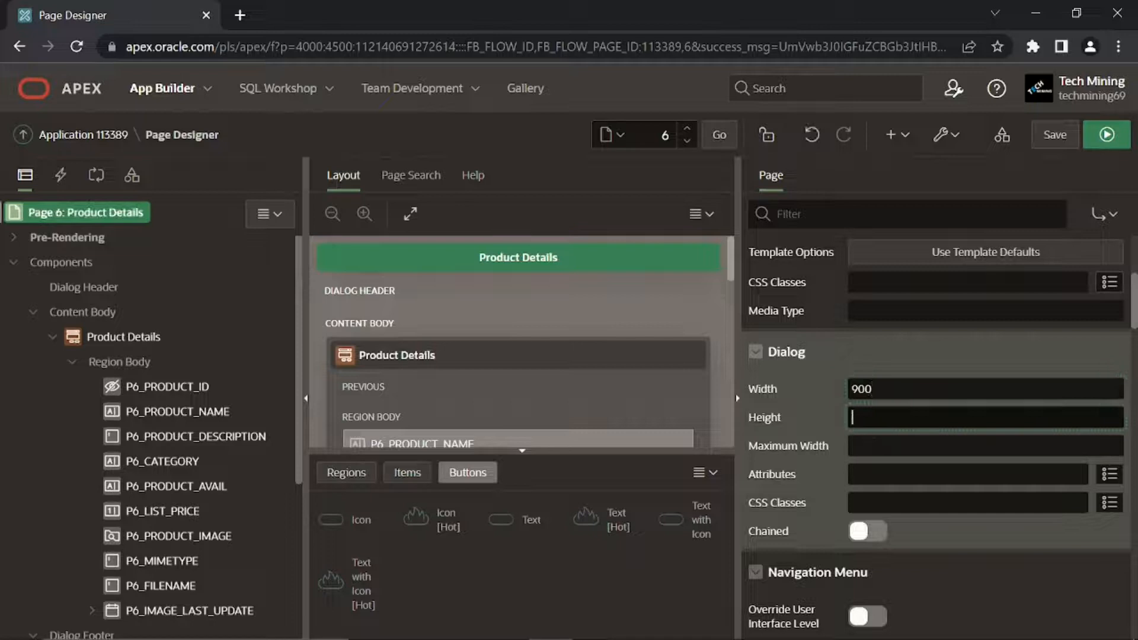
{"action": "type", "text": "620"}
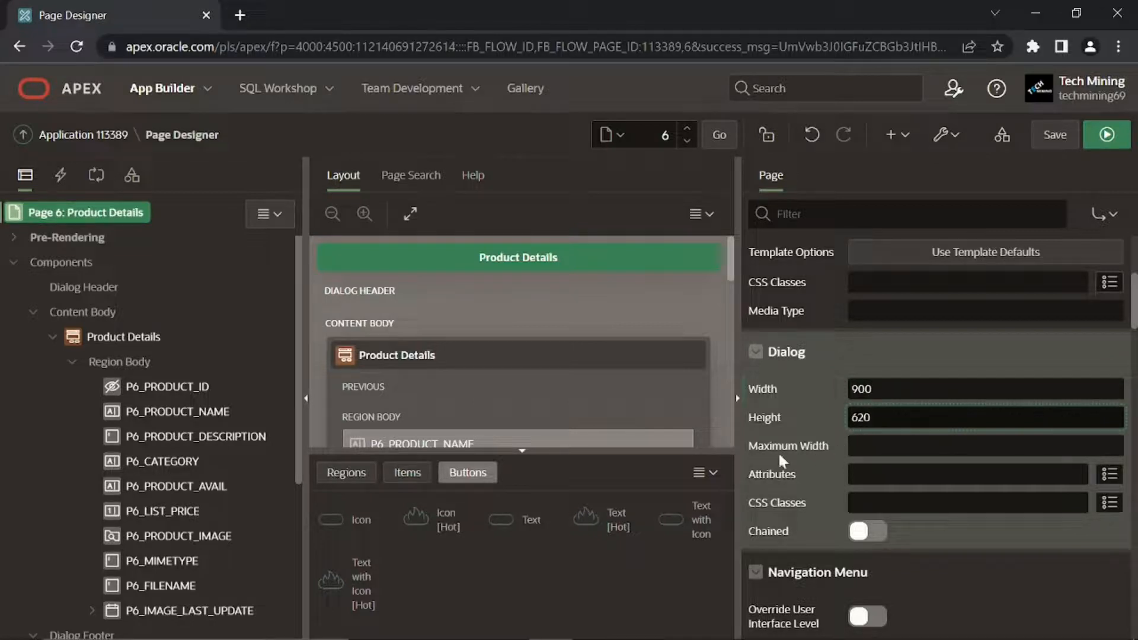
{"action": "type", "text": "1"}
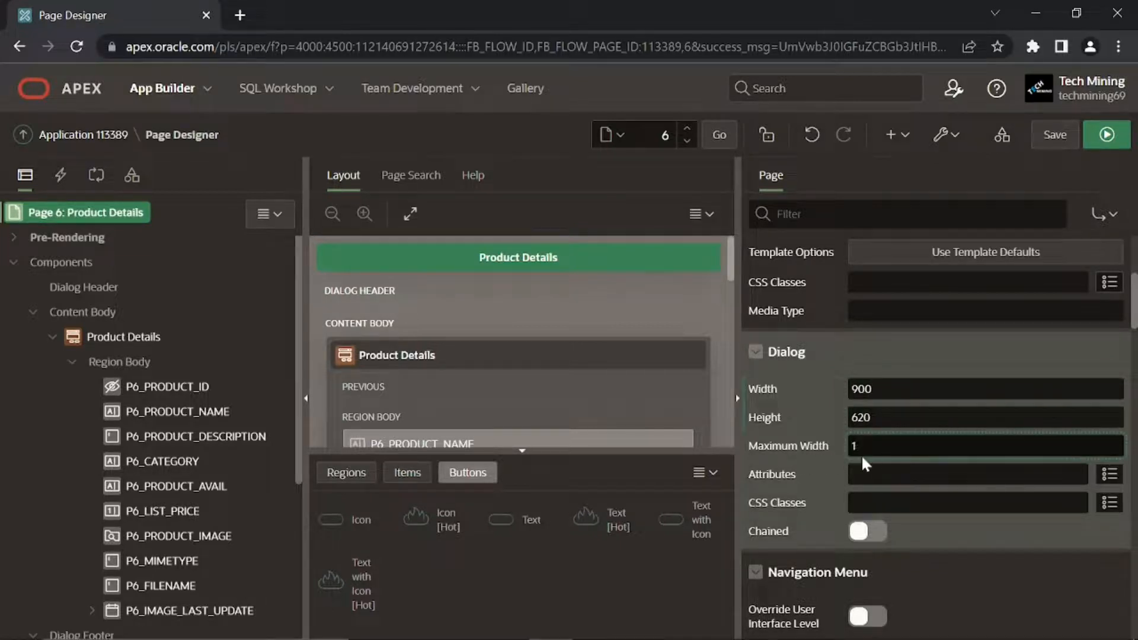
{"action": "type", "text": "000"}
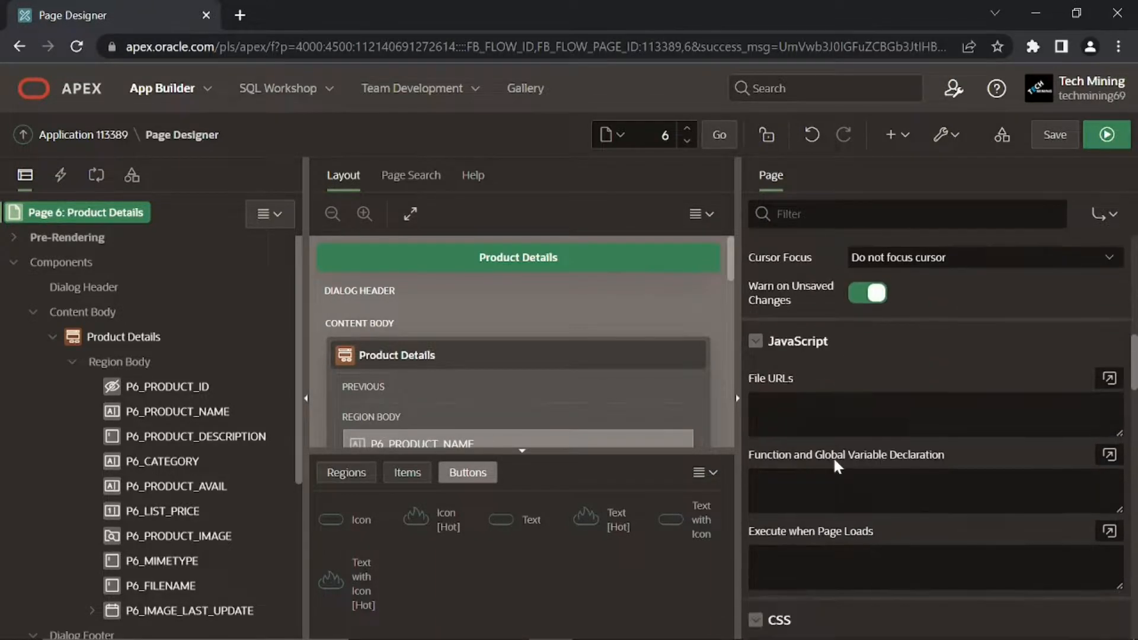
Copy the 6.4 snippet's img sizing CSS for the page's inline CSS
{"action": "scroll", "scroll_direction": "down", "scroll_amount": 3}
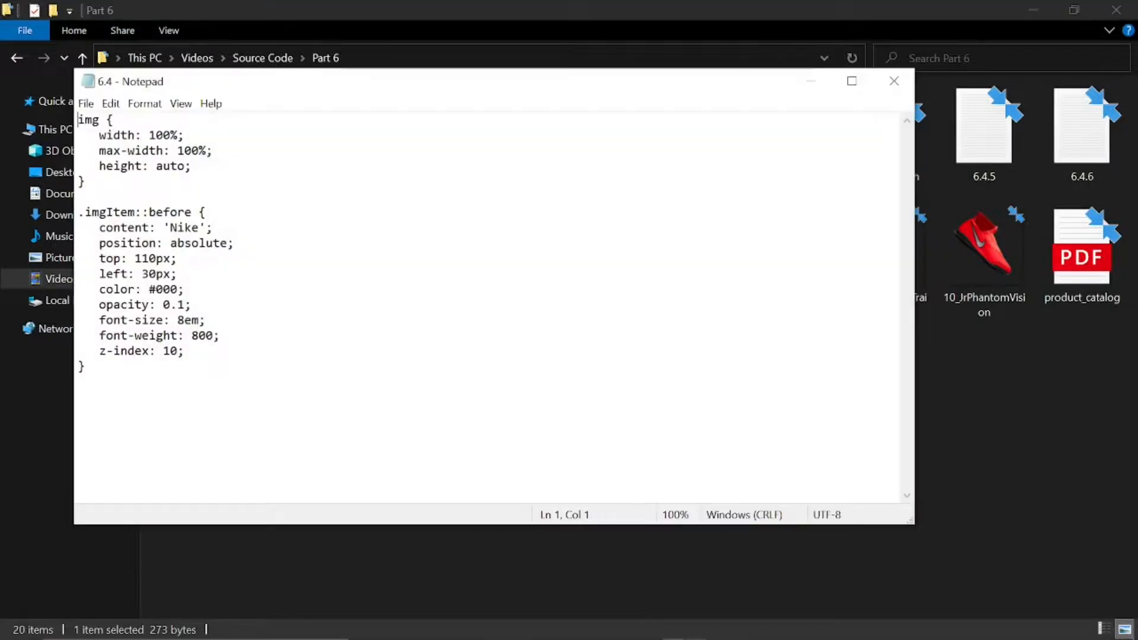
{"action": "key", "text": "ctrl+a"}
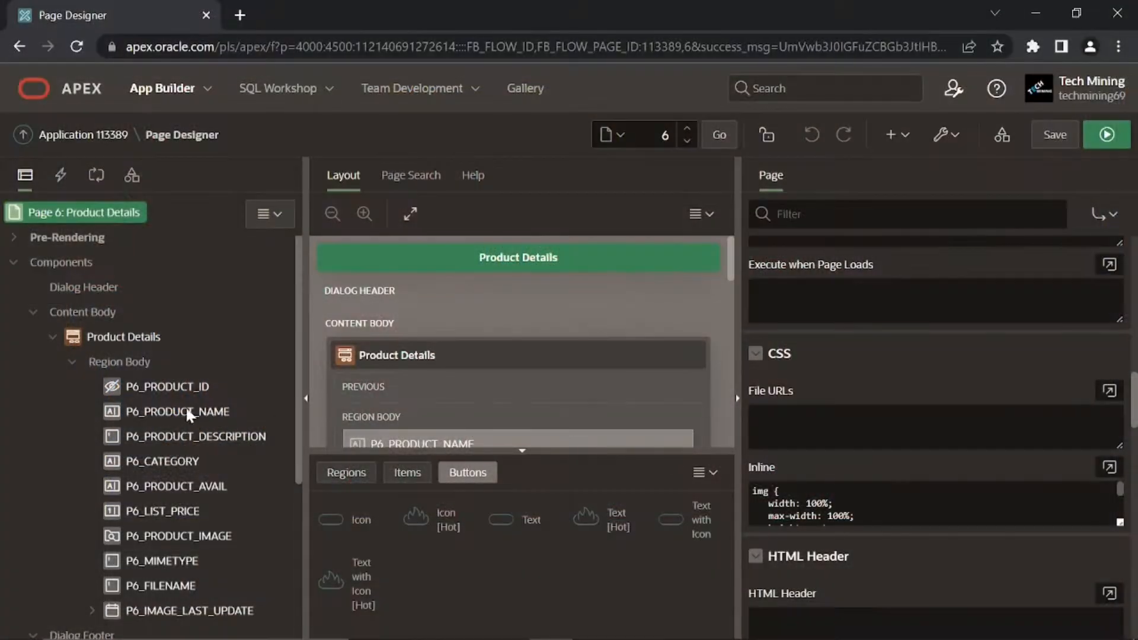
Give P6_PRODUCT_NAME the Required - Floating template
{"action": "left_click", "coordinate": [176, 411]}
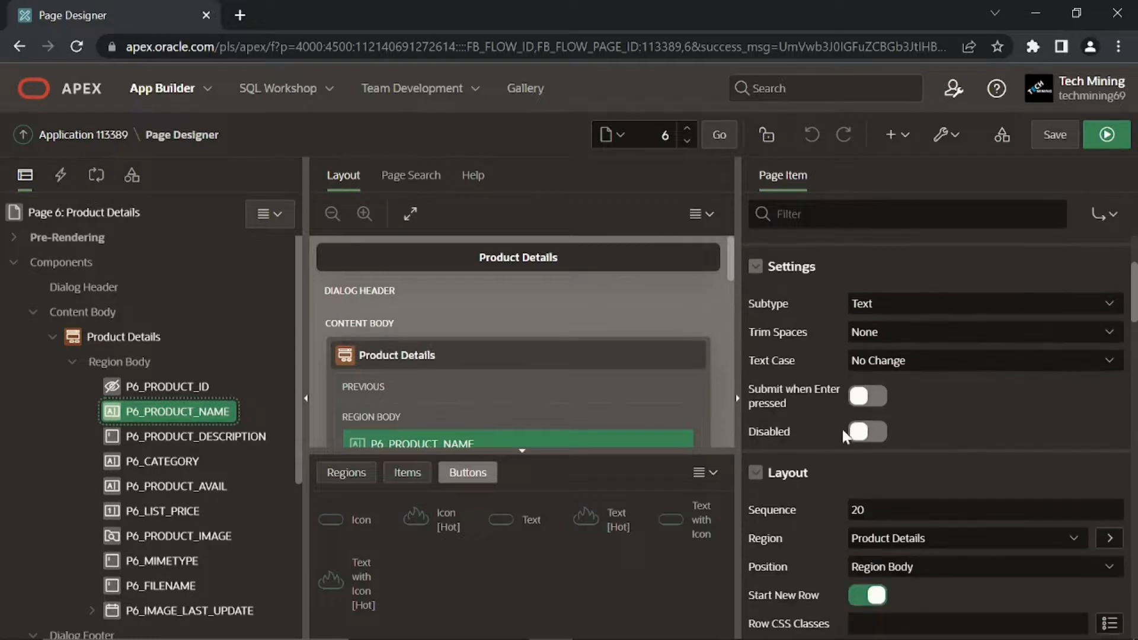
{"action": "scroll", "scroll_direction": "down", "scroll_amount": 3}
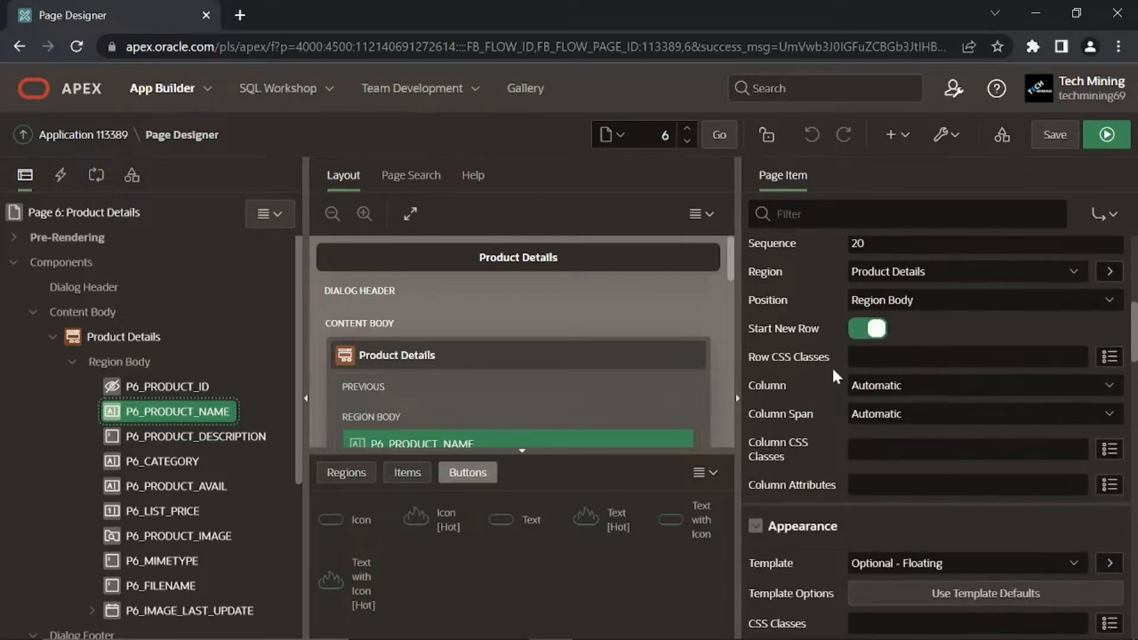
{"action": "scroll", "scroll_direction": "down", "scroll_amount": 3}
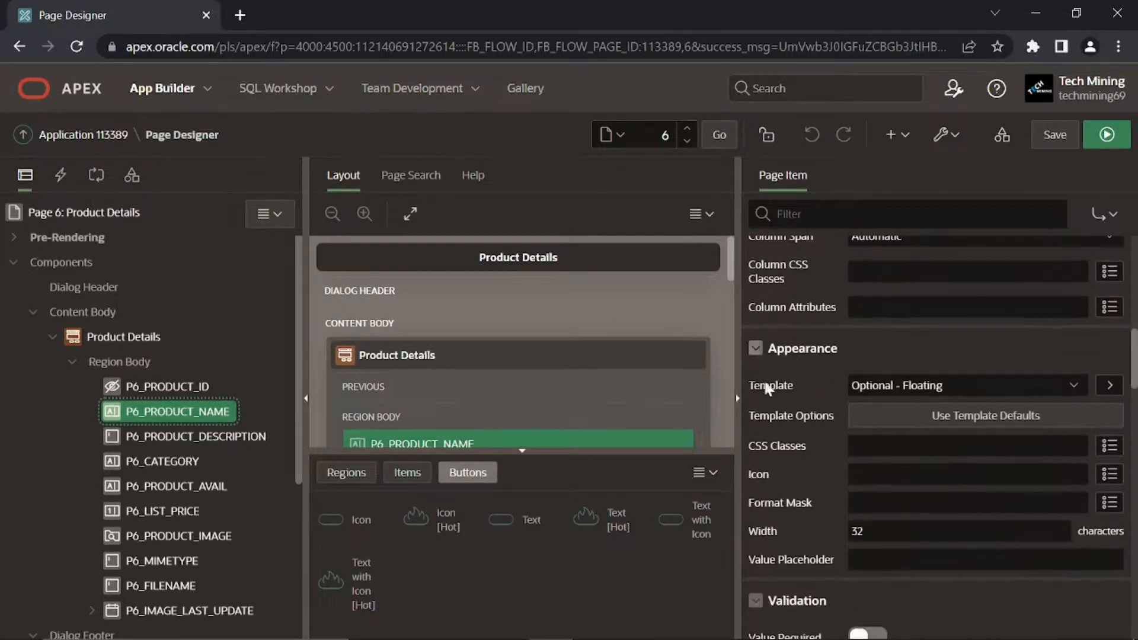
{"action": "left_click", "coordinate": [964, 385]}
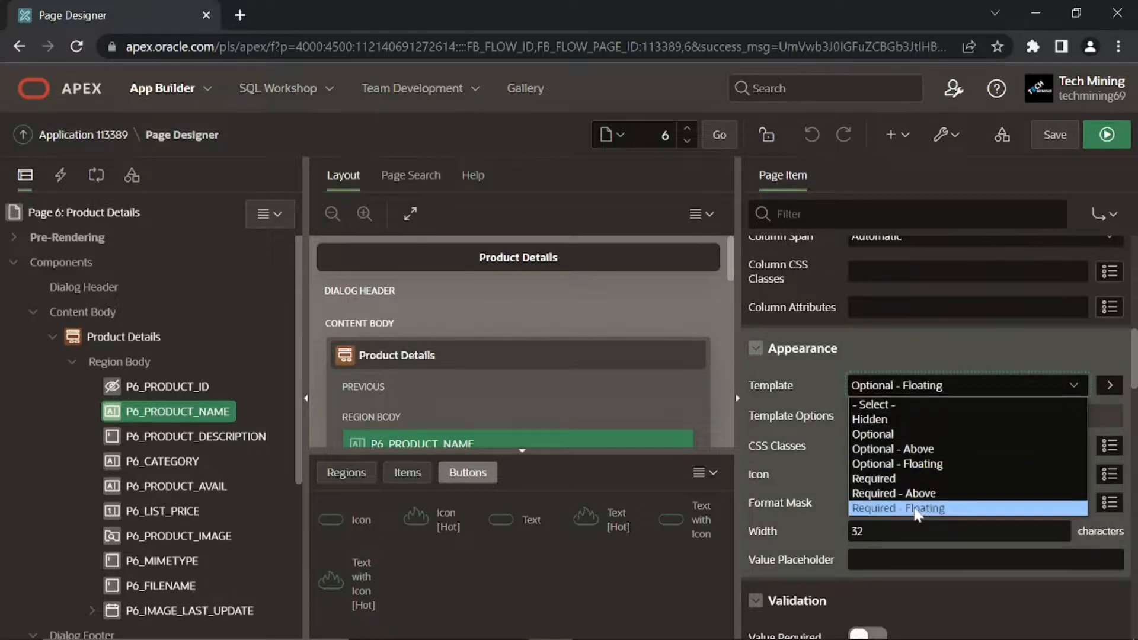
{"action": "left_click", "coordinate": [897, 509]}
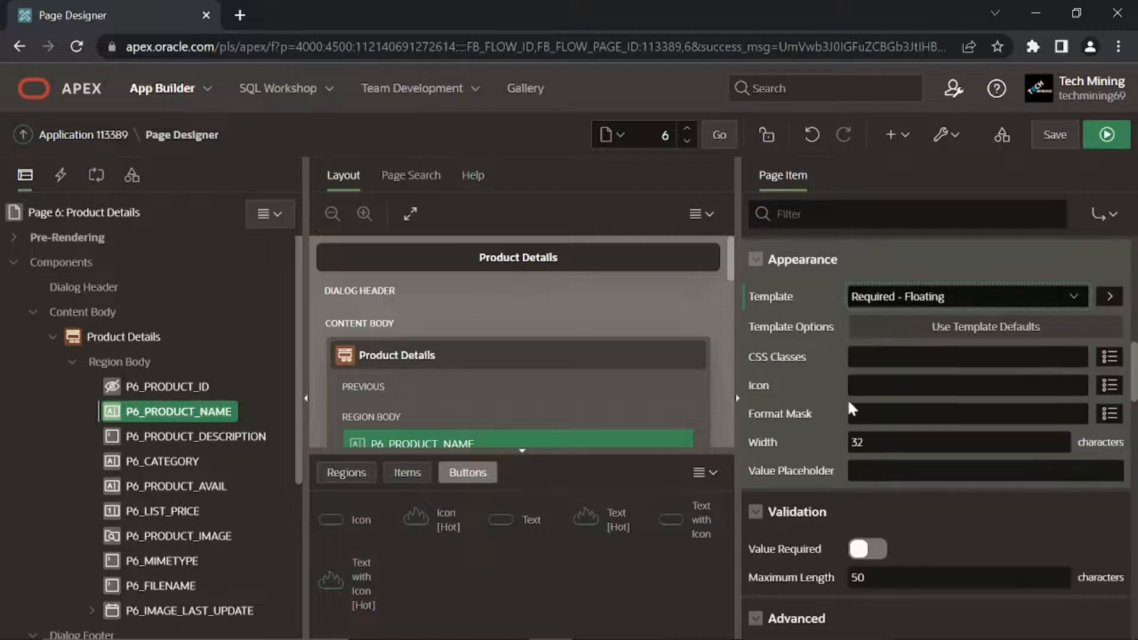
Turn on Value Required for P6_PRODUCT_NAME and start multi-selecting other items
{"action": "scroll", "scroll_direction": "down", "scroll_amount": 3}
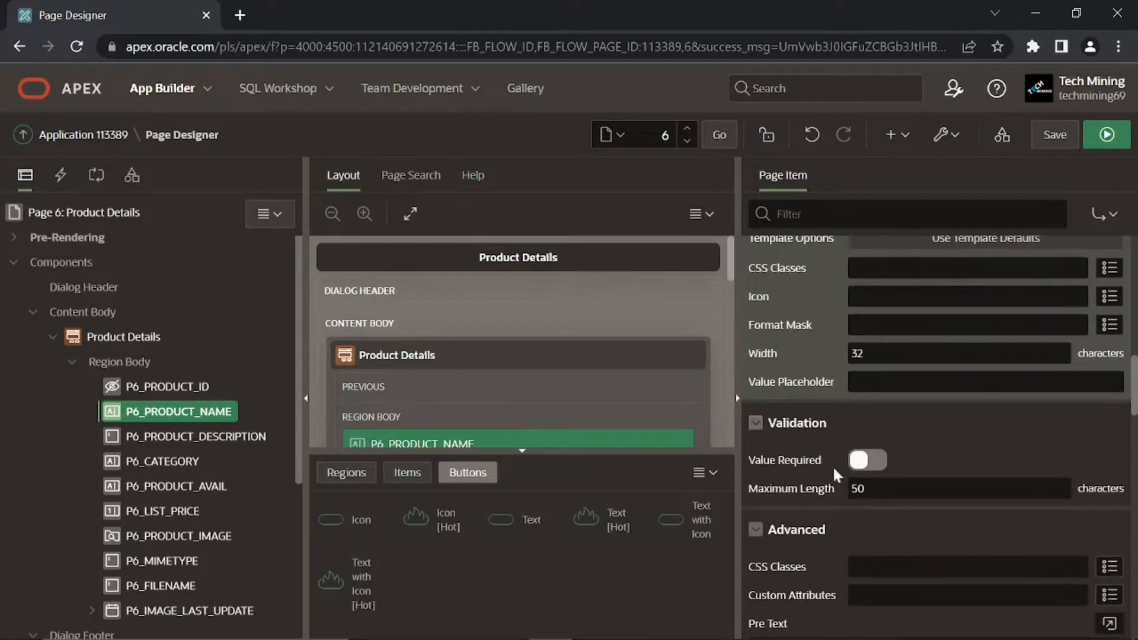
{"action": "left_click", "coordinate": [866, 460]}
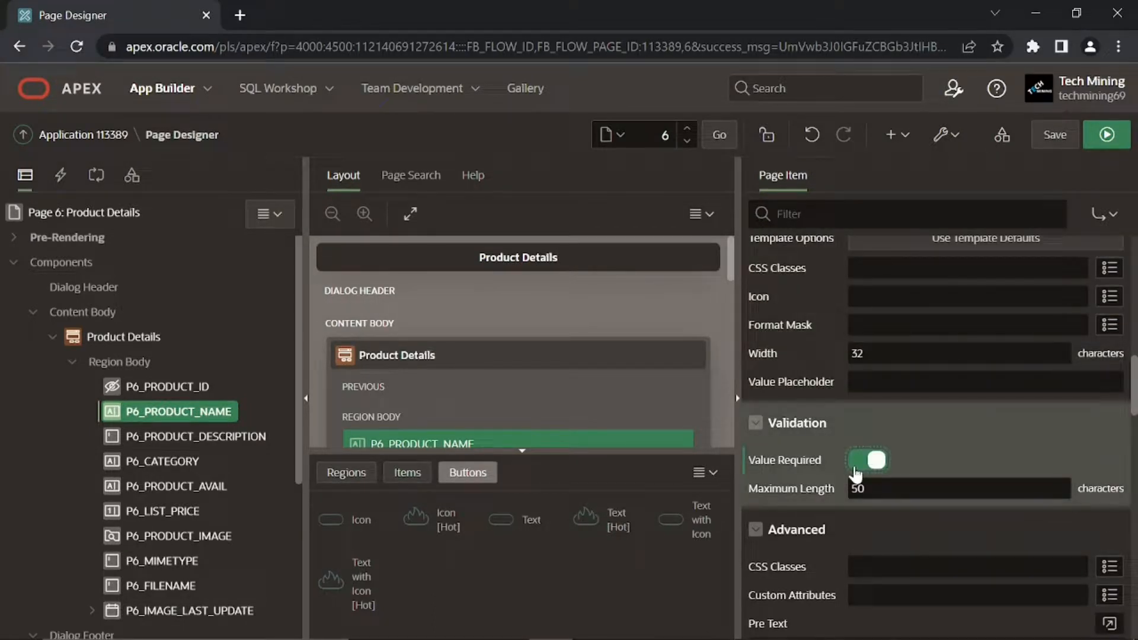
{"action": "left_click", "coordinate": [868, 460]}
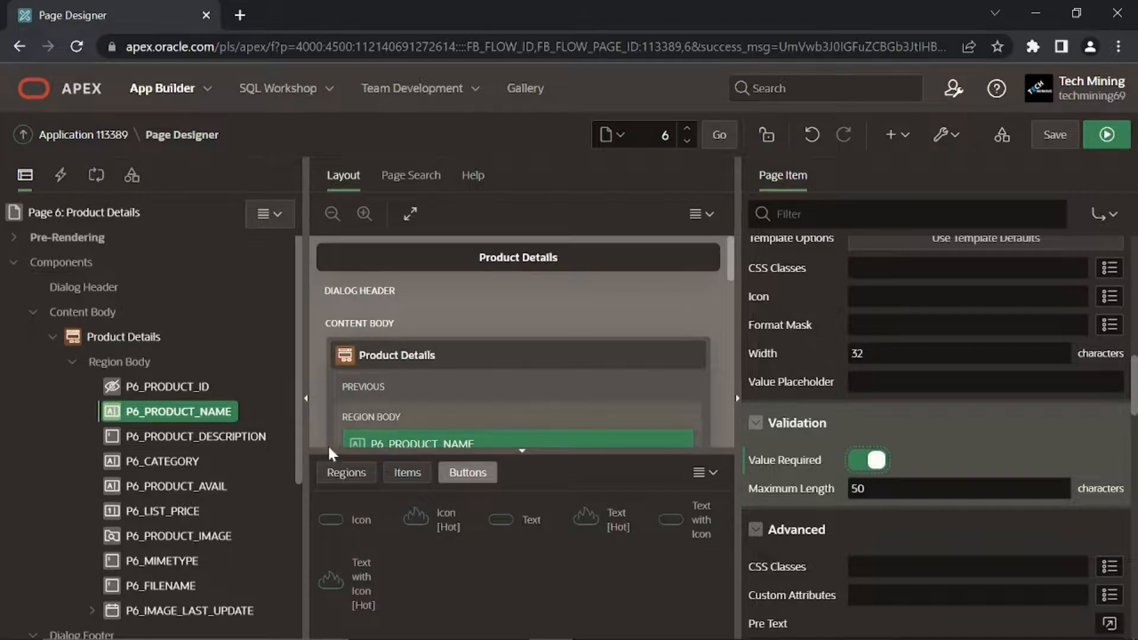
{"action": "left_click", "coordinate": [165, 461]}
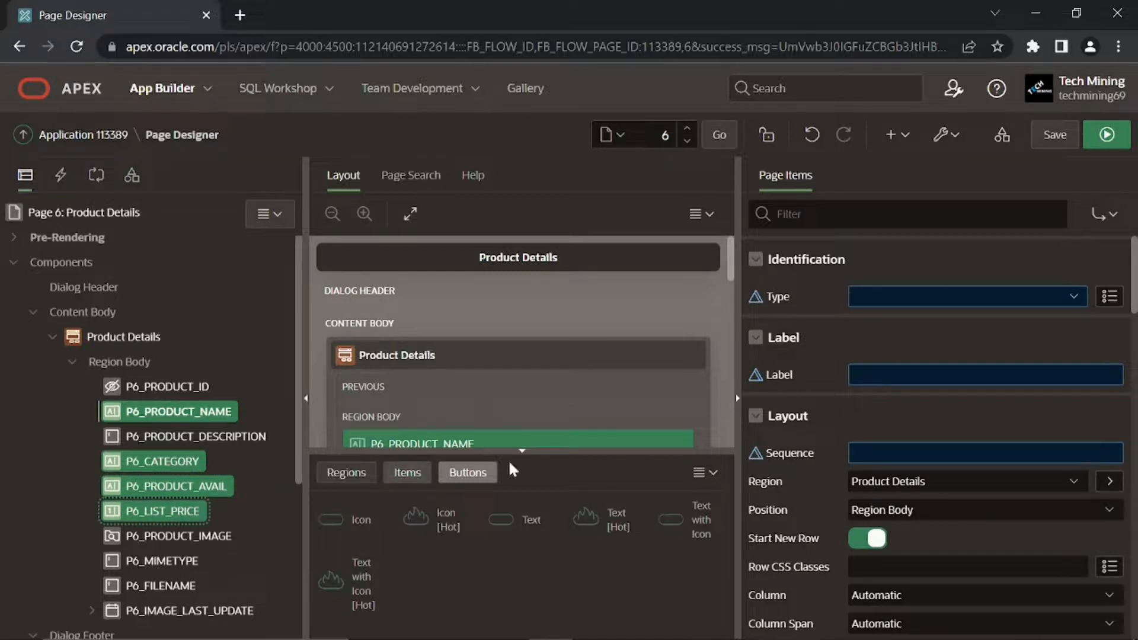
Make the selected category, availability and list price items Required - Floating with Value Required, then select P6_PRODUCT_DESCRIPTION
{"action": "scroll", "scroll_direction": "down", "scroll_amount": 3}
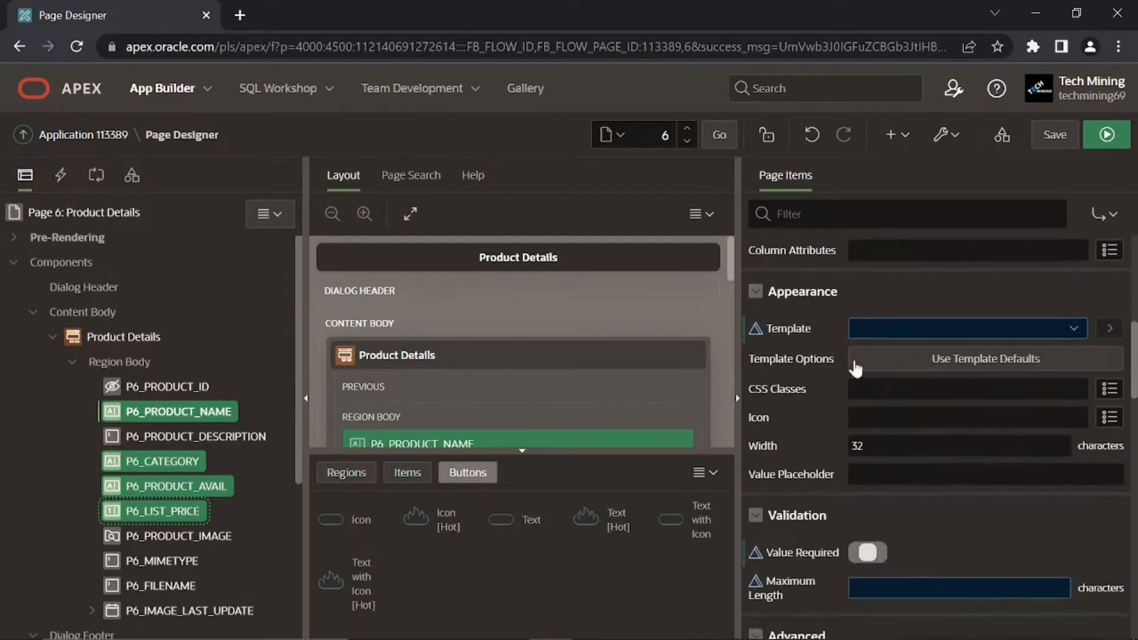
{"action": "left_click", "coordinate": [965, 329]}
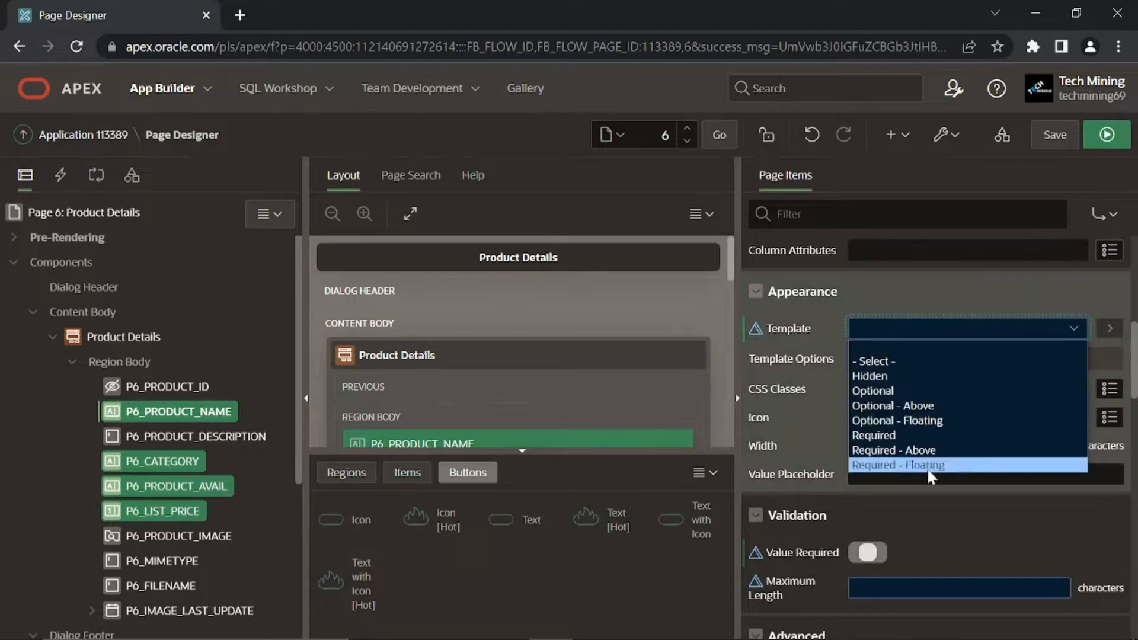
{"action": "left_click", "coordinate": [897, 465]}
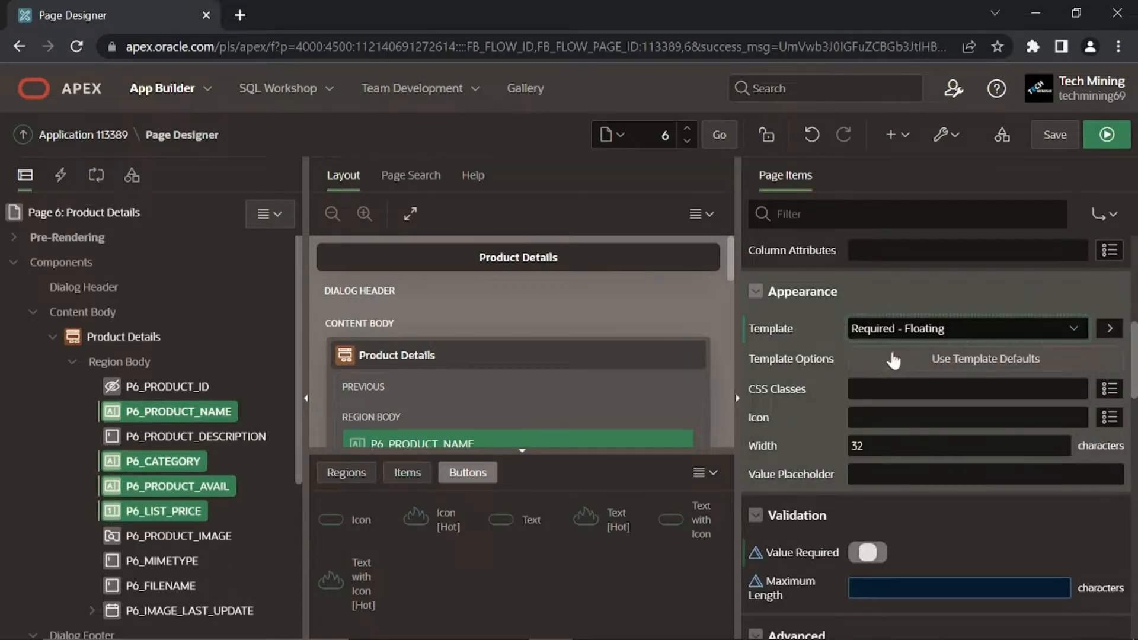
{"action": "scroll", "scroll_direction": "down", "scroll_amount": 3}
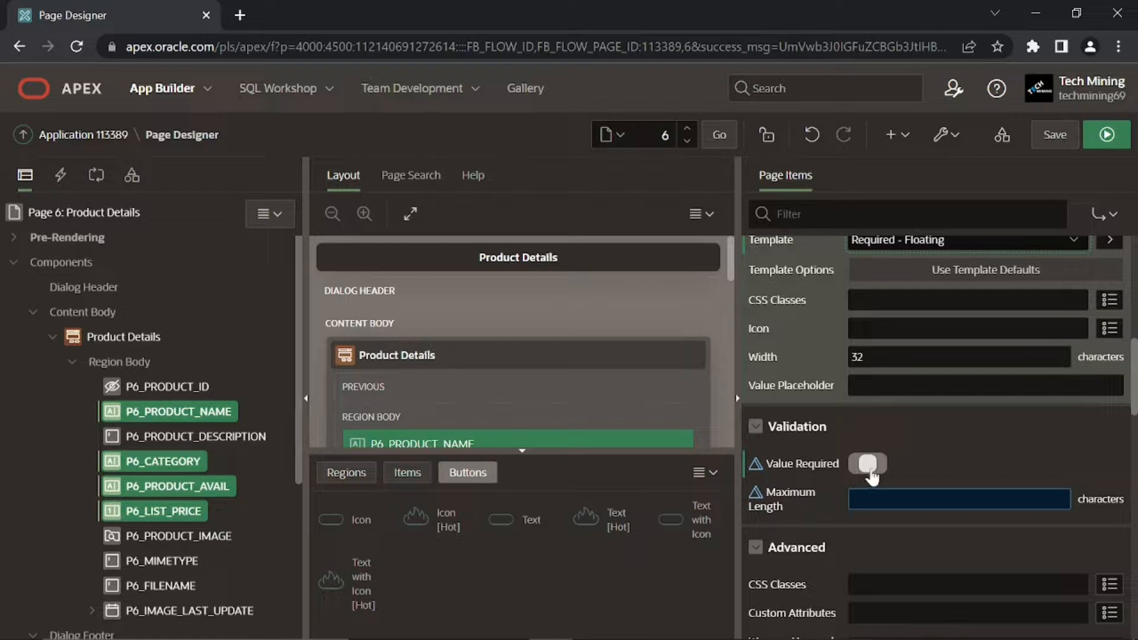
{"action": "left_click", "coordinate": [867, 464]}
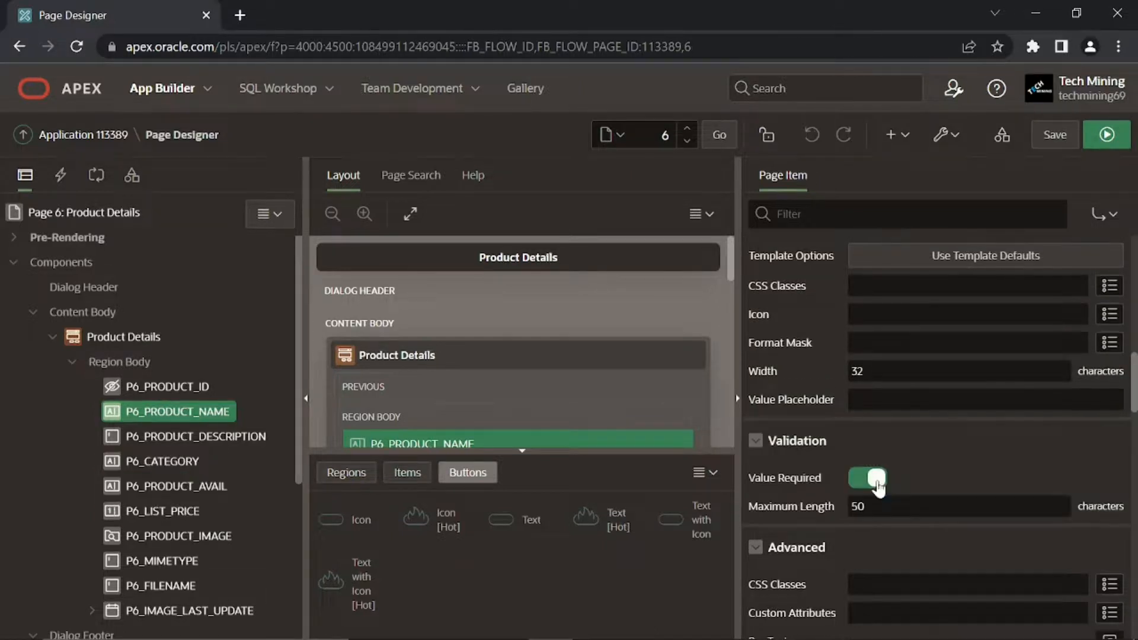
{"action": "left_click", "coordinate": [192, 436]}
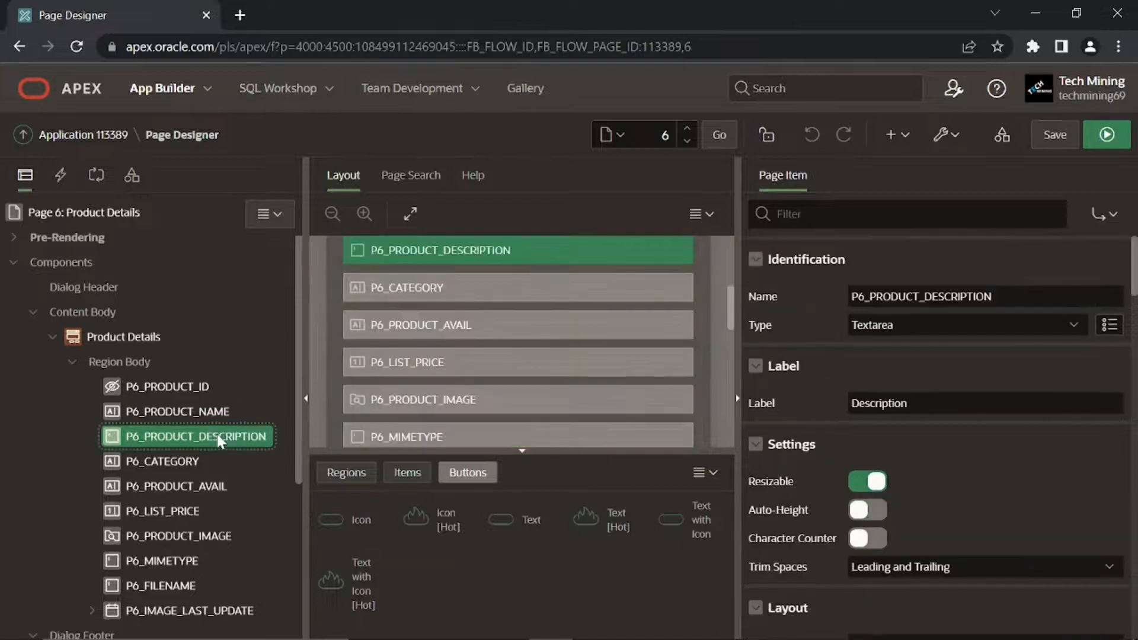
{"action": "mouse_move", "coordinate": [218, 540]}
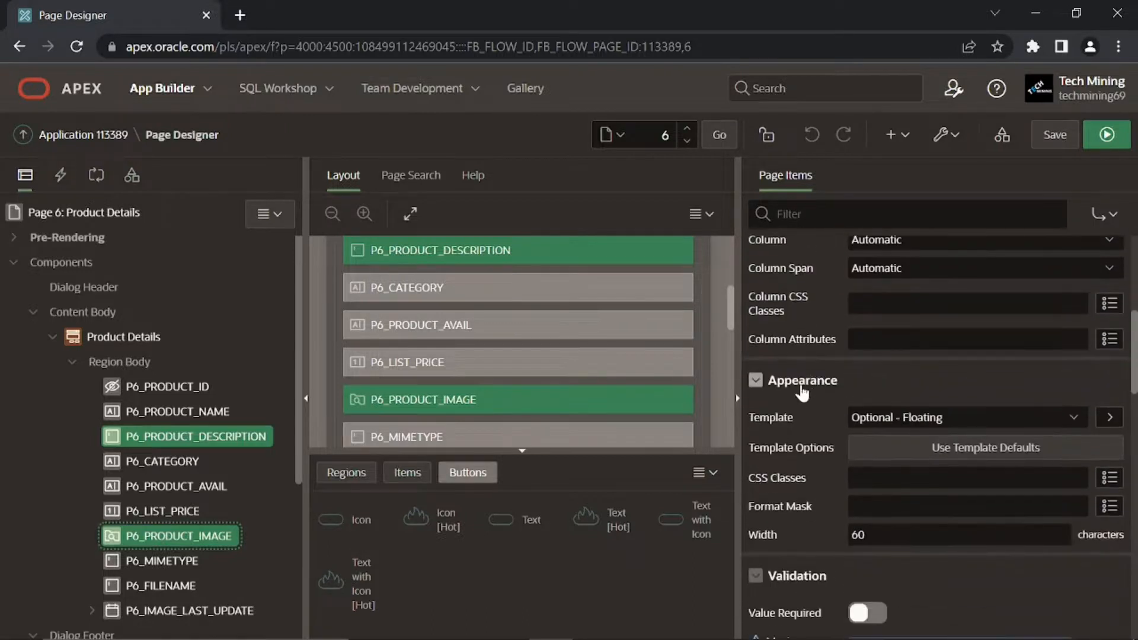
{"action": "mouse_move", "coordinate": [940, 434]}
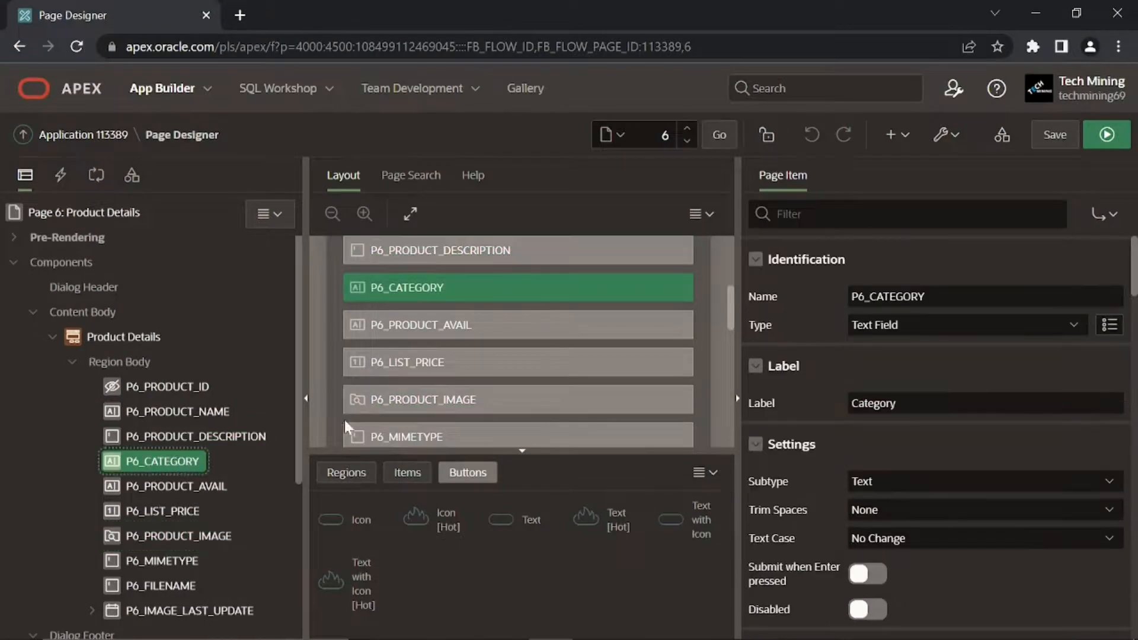
Make P6_CATEGORY a Select List with List of Values type Shared Component
{"action": "left_click", "coordinate": [965, 325]}
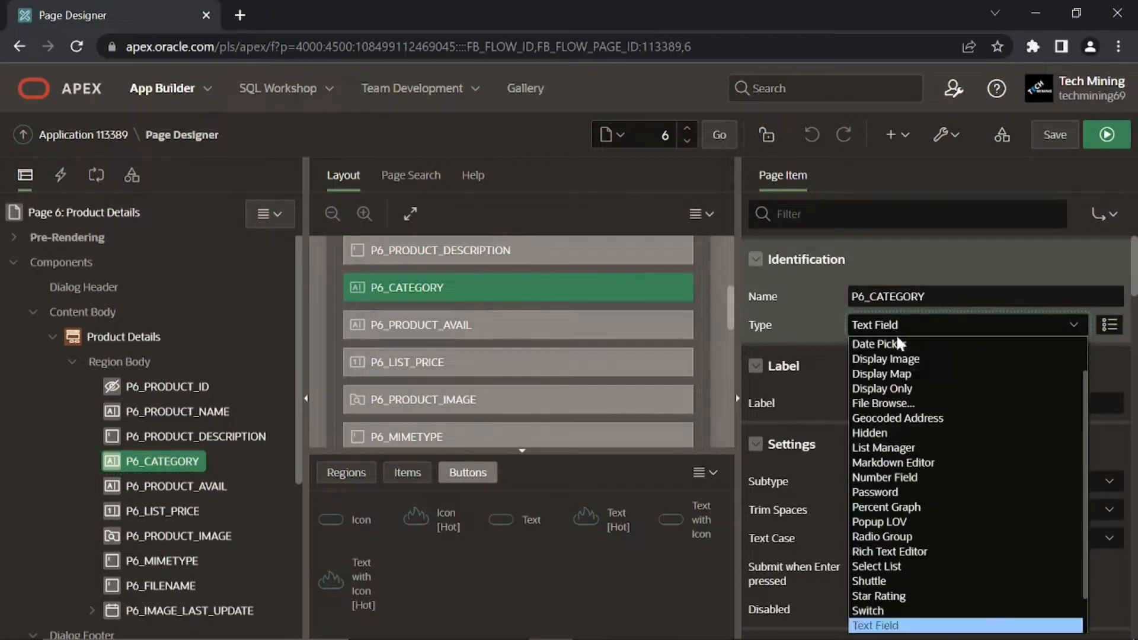
{"action": "left_click", "coordinate": [876, 567]}
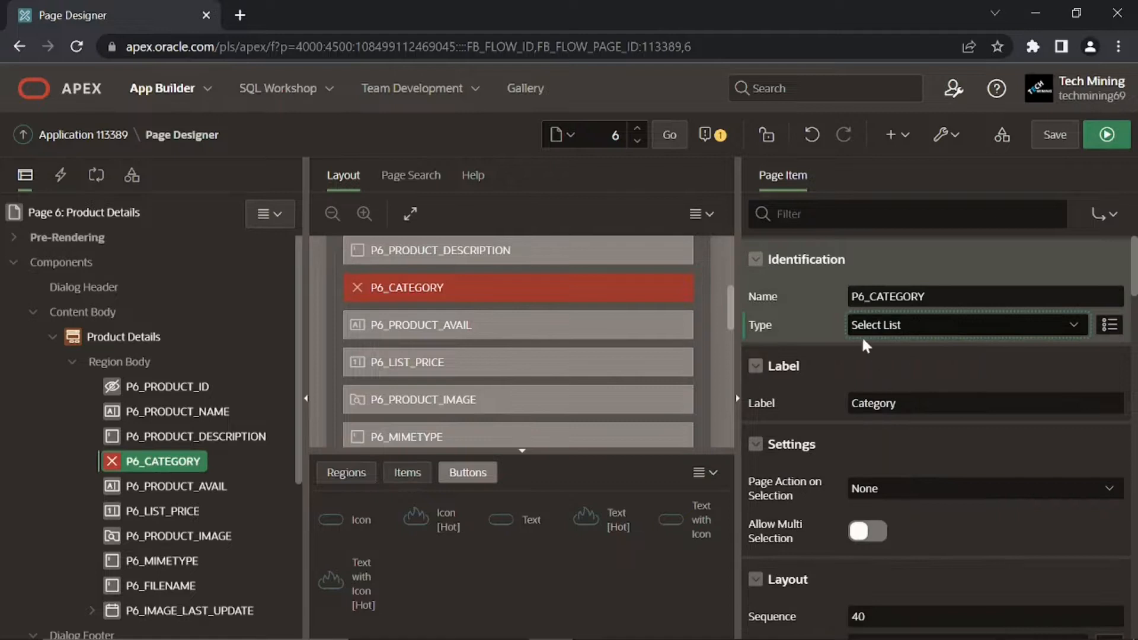
{"action": "mouse_move", "coordinate": [897, 341]}
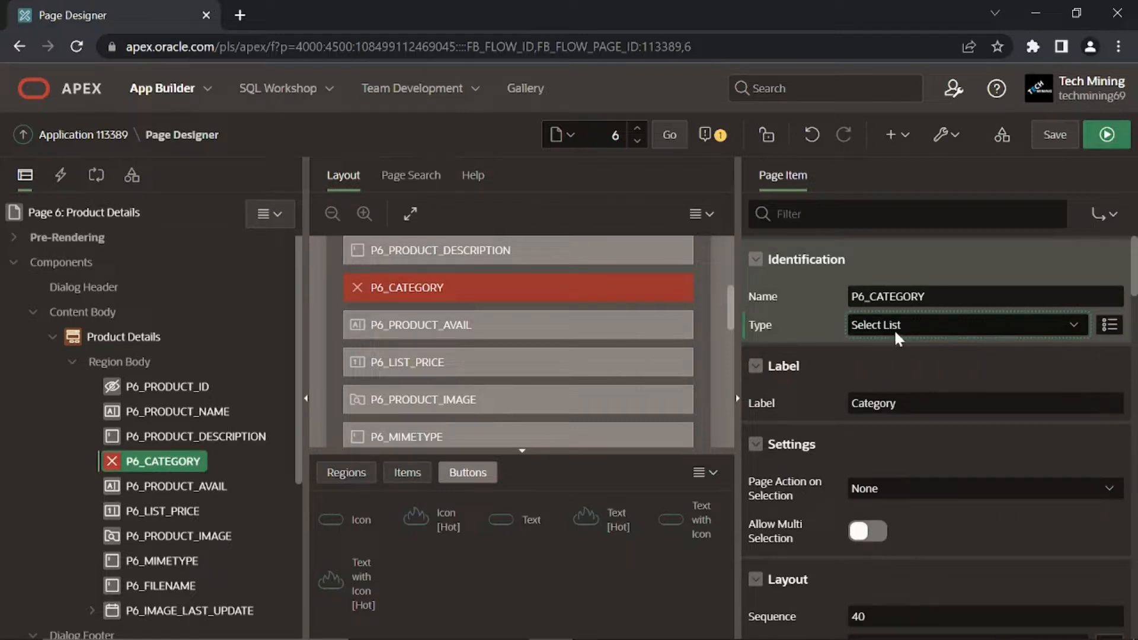
{"action": "scroll", "scroll_direction": "down", "scroll_amount": 3}
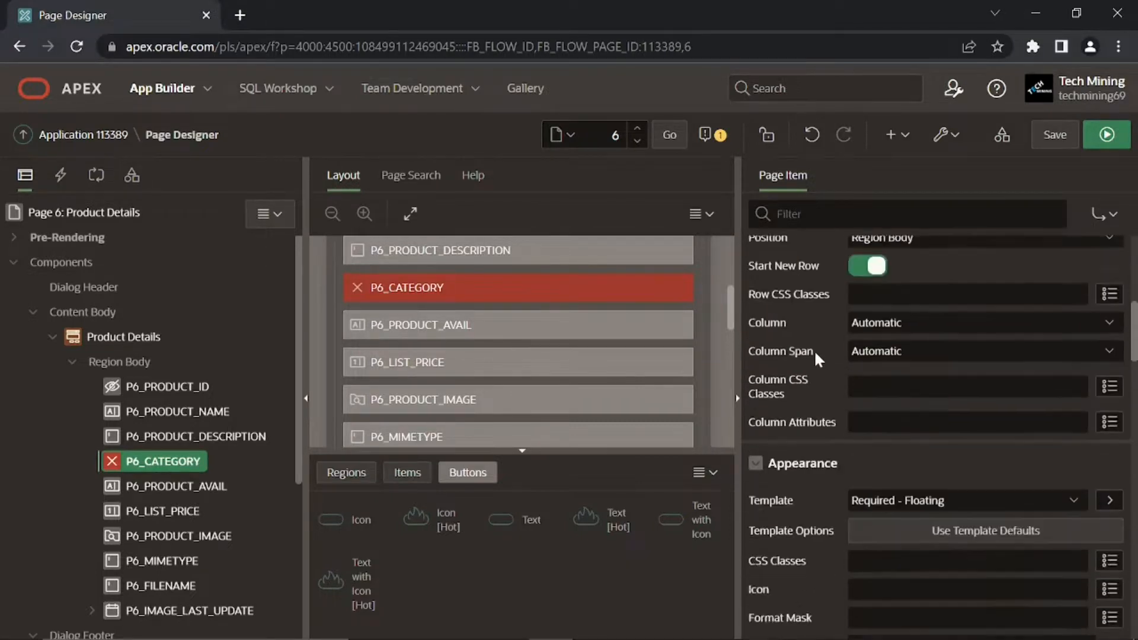
{"action": "scroll", "scroll_direction": "down", "scroll_amount": 3}
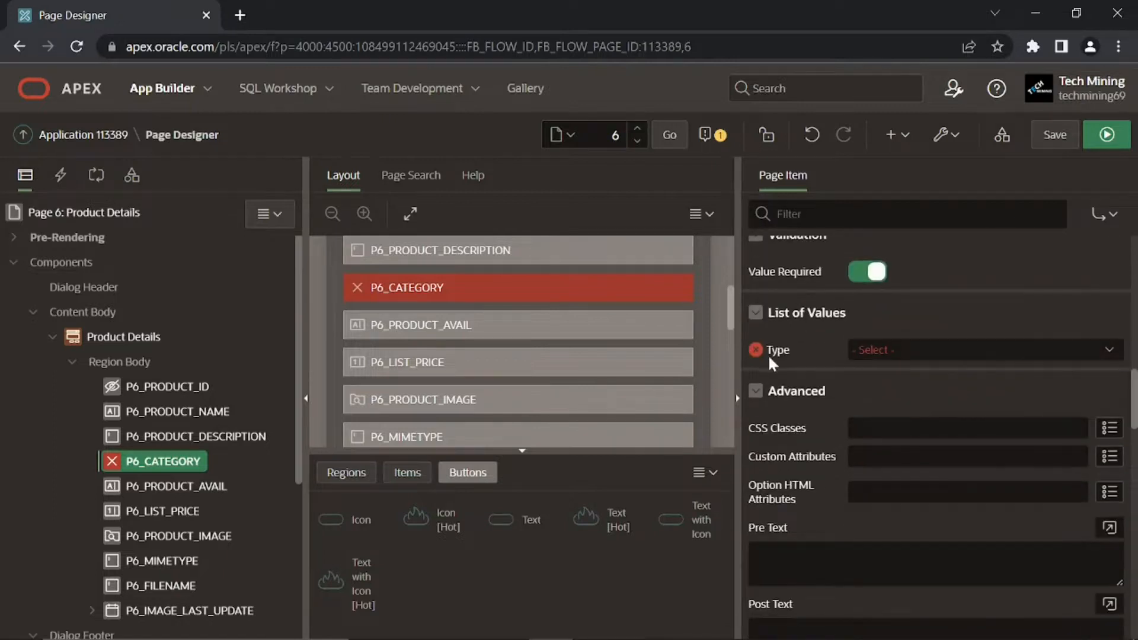
{"action": "left_click", "coordinate": [984, 350]}
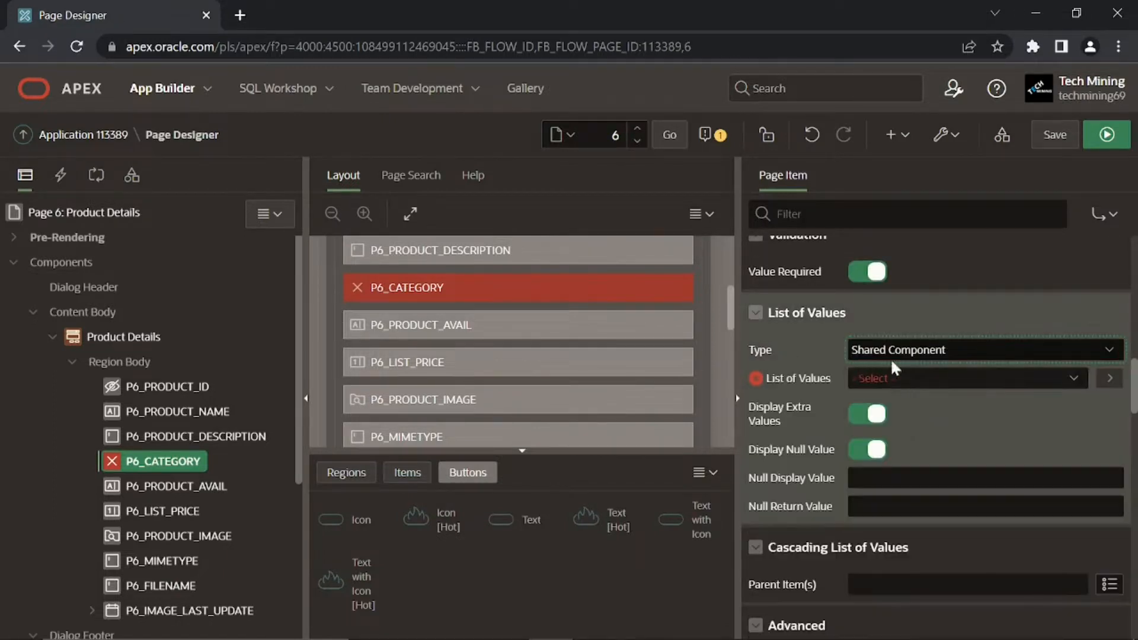
Use the CATEGORIES list of values and turn off Display Extra Values and Display Null Value
{"action": "left_click", "coordinate": [964, 377]}
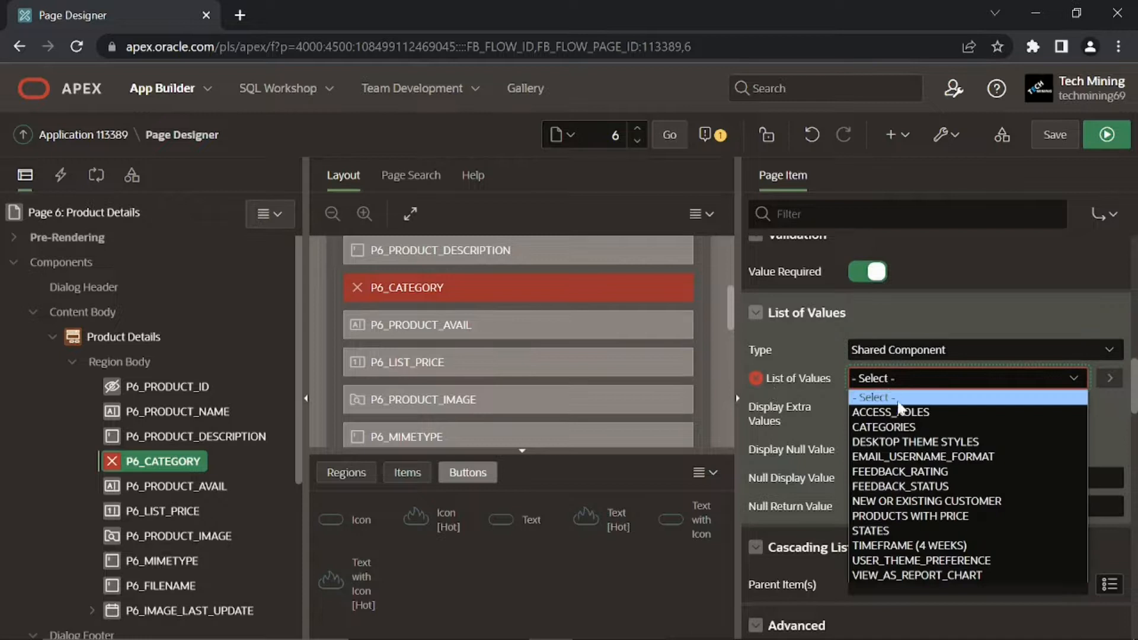
{"action": "left_click", "coordinate": [883, 426]}
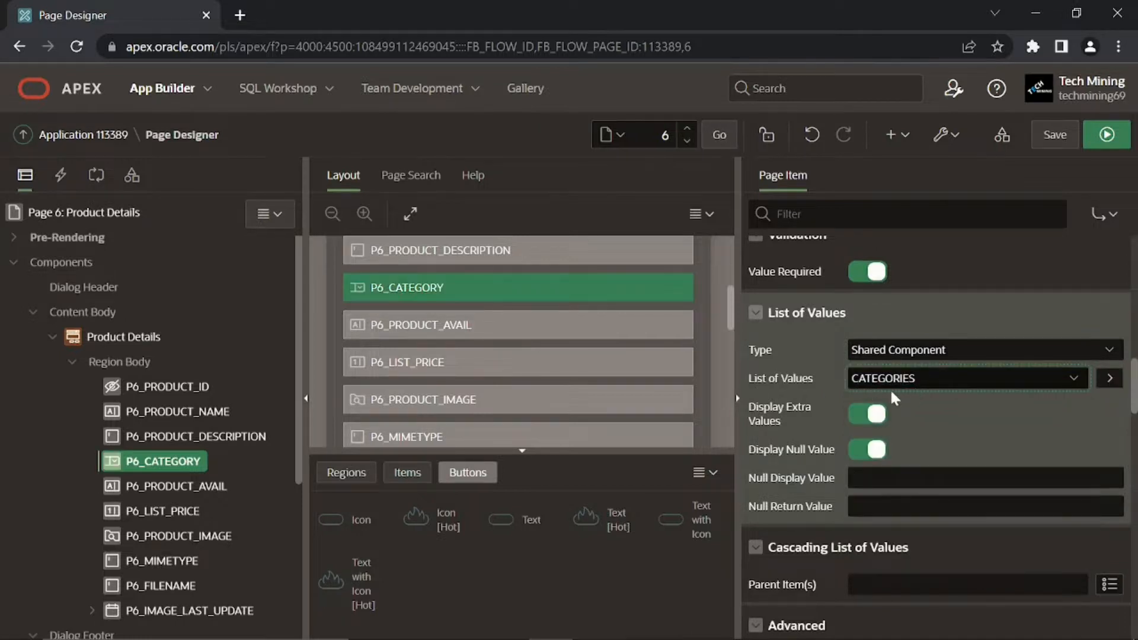
{"action": "left_click", "coordinate": [866, 413]}
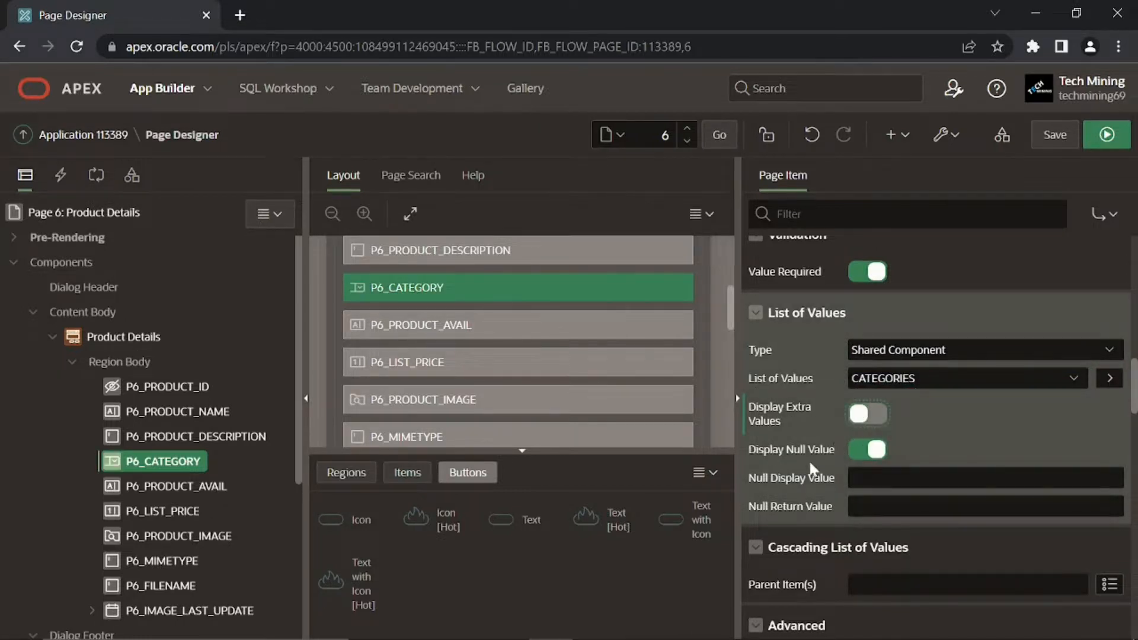
{"action": "left_click", "coordinate": [866, 449]}
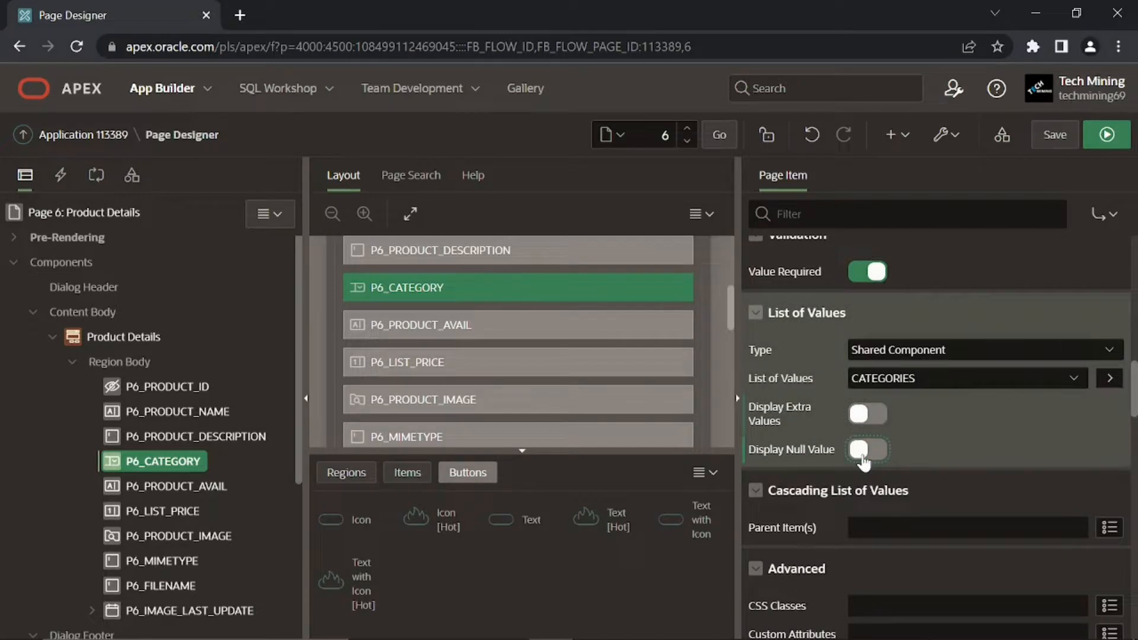
{"action": "mouse_move", "coordinate": [192, 493]}
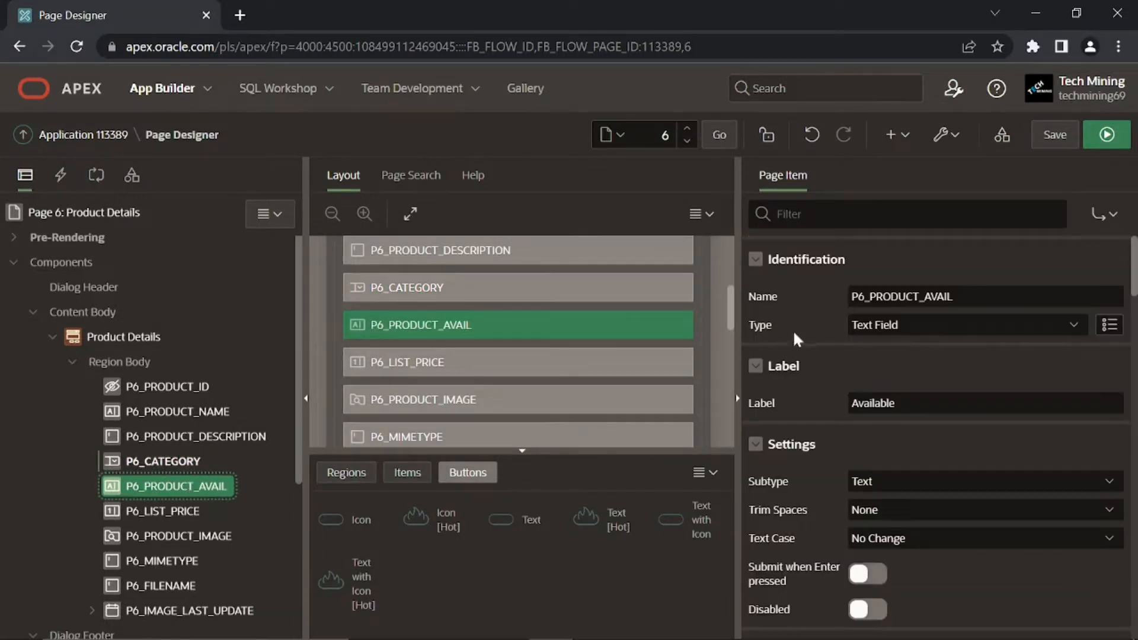
Make P6_PRODUCT_AVAIL a Switch labelled Product Available
{"action": "left_click", "coordinate": [965, 325]}
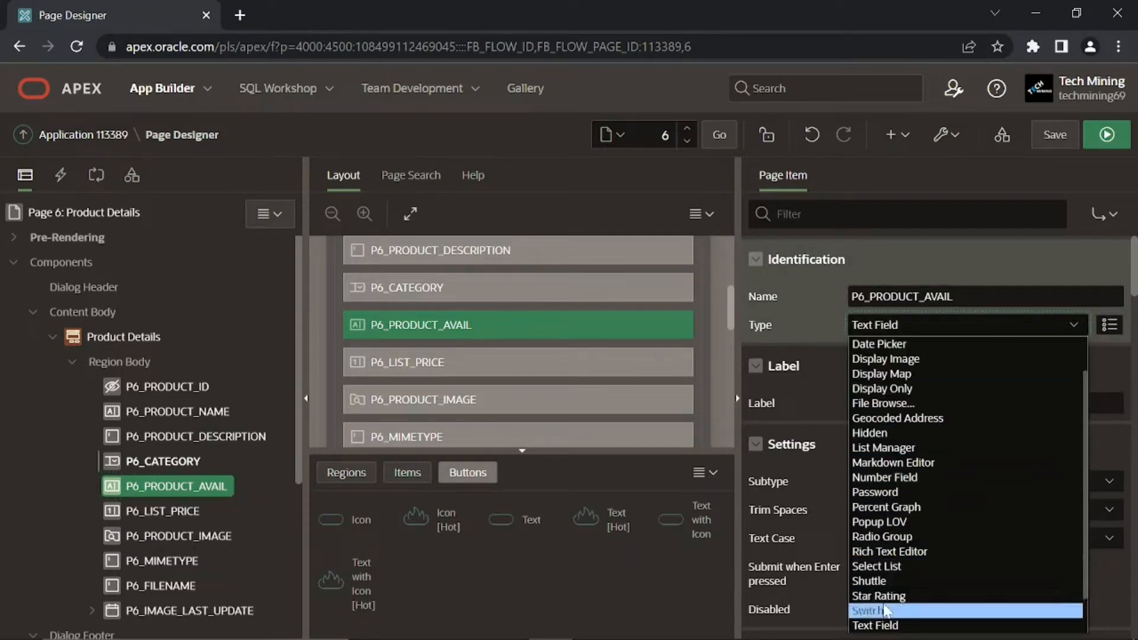
{"action": "left_click", "coordinate": [871, 609]}
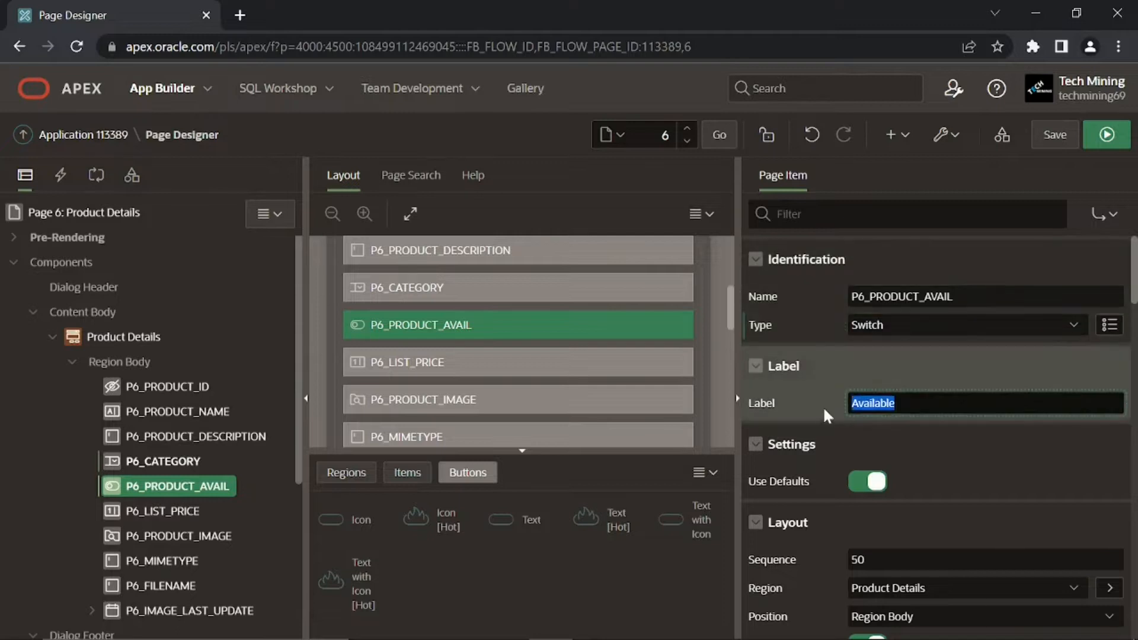
{"action": "type", "text": "Product Available"}
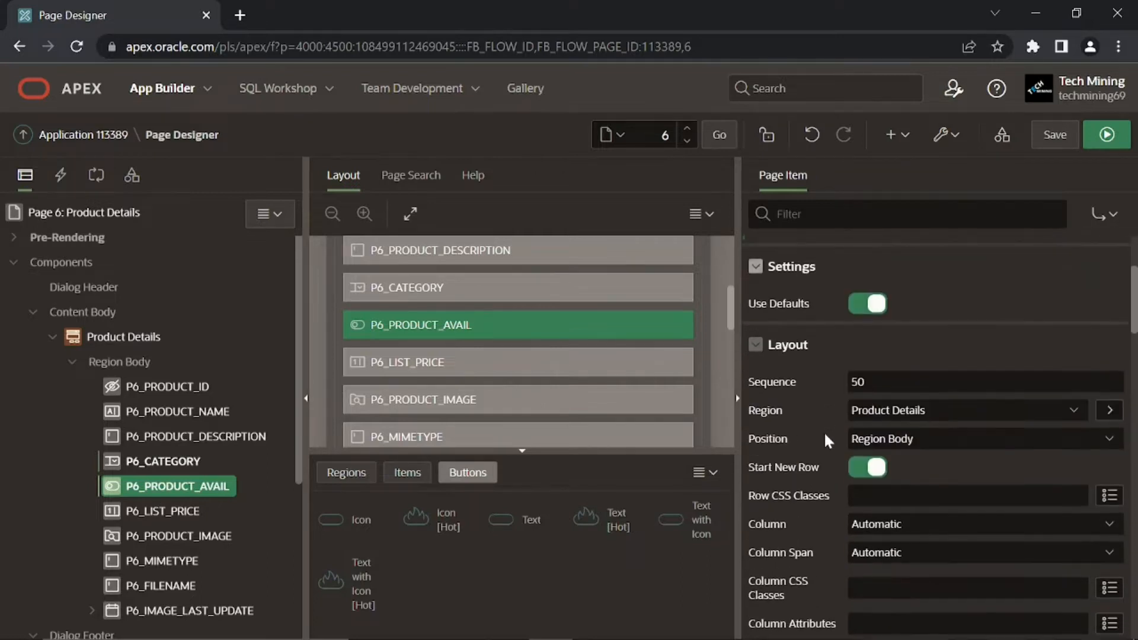
{"action": "scroll", "scroll_direction": "down", "scroll_amount": 3}
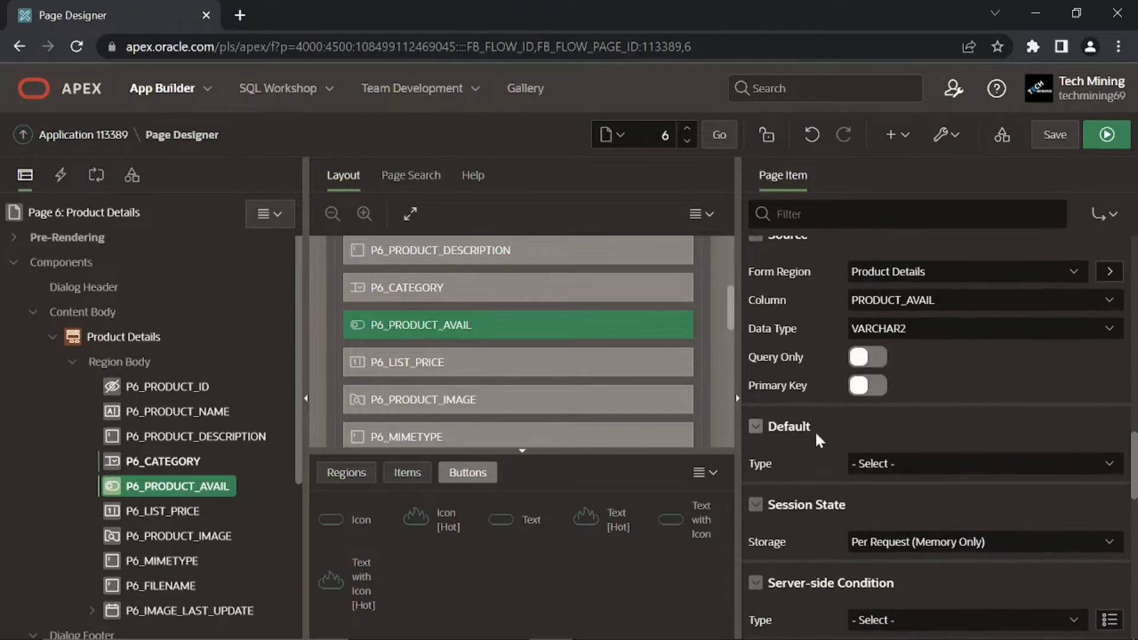
Set the switch's default to the static value Y
{"action": "left_click", "coordinate": [981, 463]}
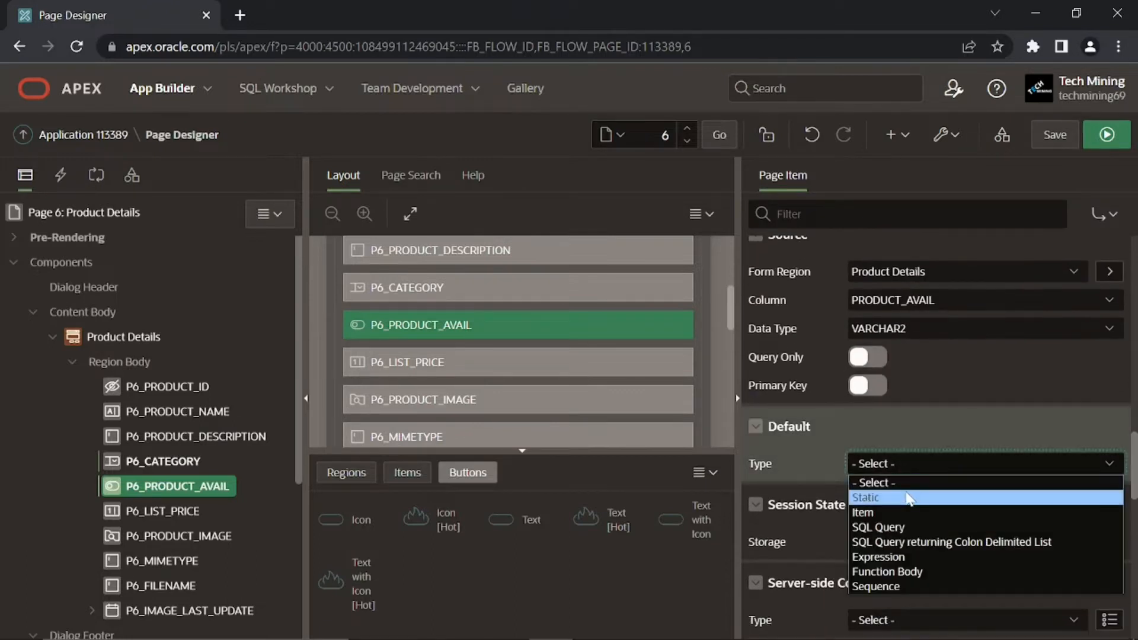
{"action": "left_click", "coordinate": [864, 497]}
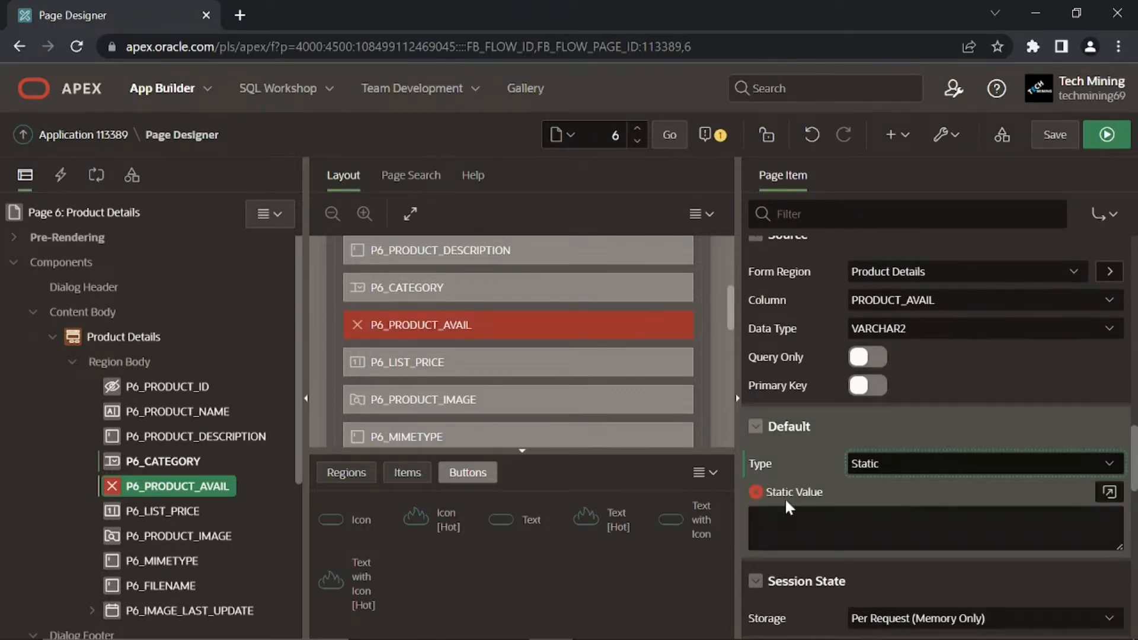
{"action": "left_click", "coordinate": [1108, 493]}
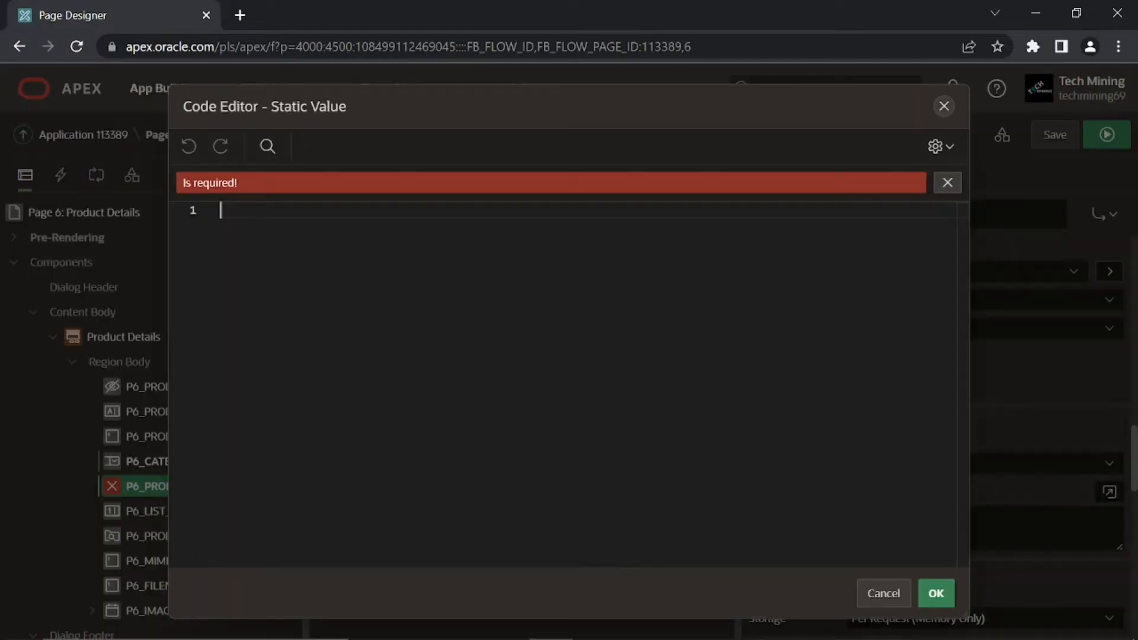
{"action": "type", "text": "Y"}
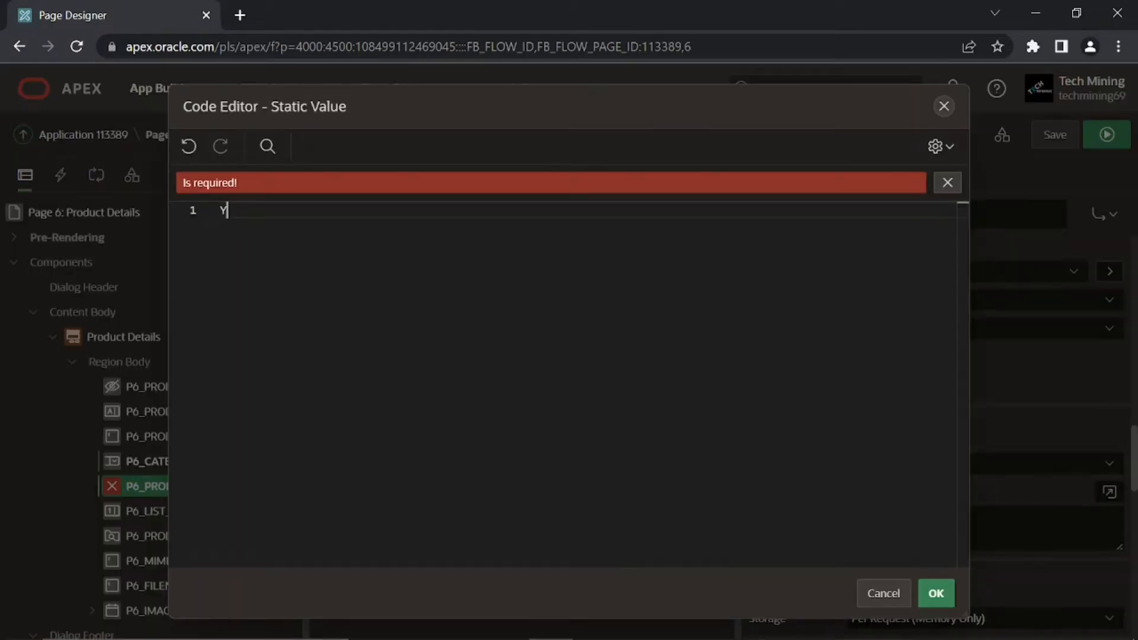
{"action": "left_click", "coordinate": [935, 593]}
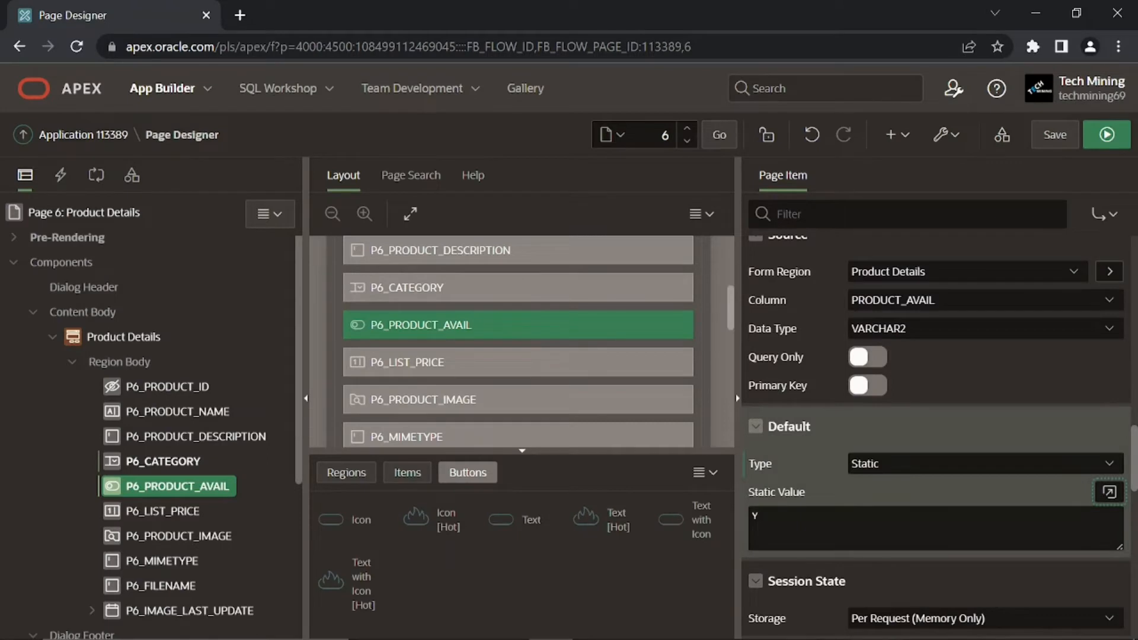